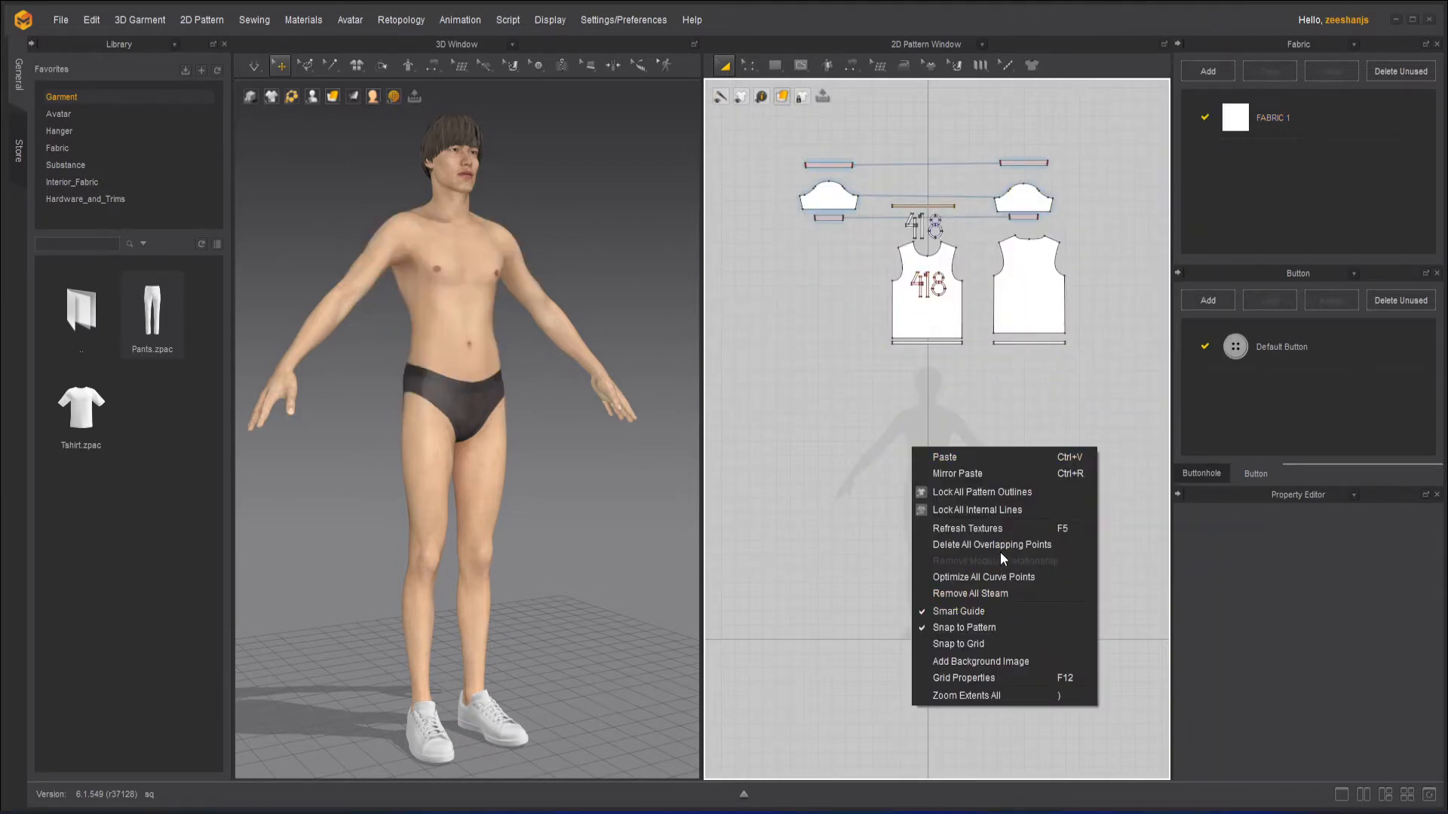
Load trousers pattern.jpg as the 2D window background image via Add Background Image
{"action": "left_click", "coordinate": [980, 661]}
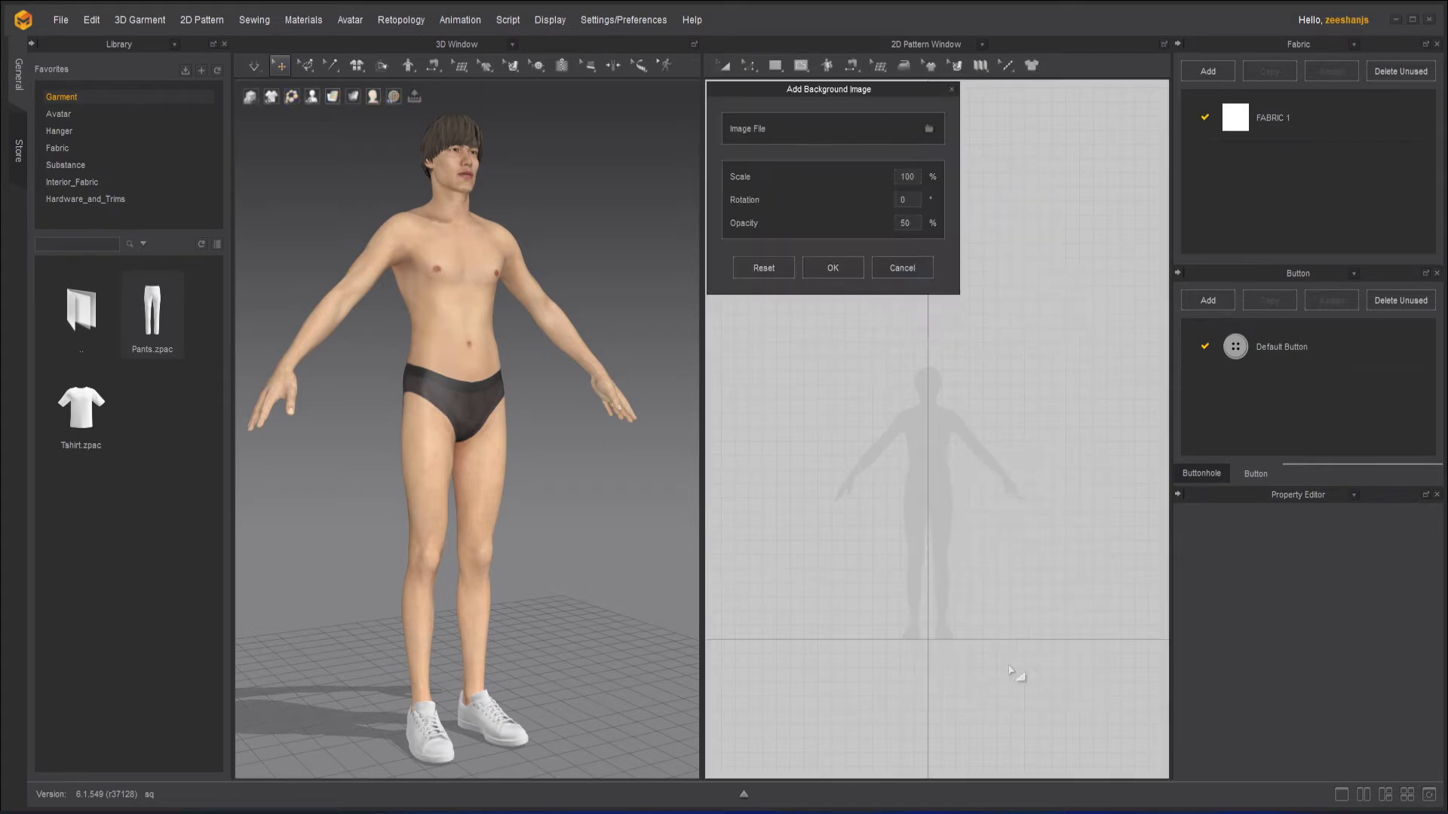
{"action": "mouse_move", "coordinate": [834, 141]}
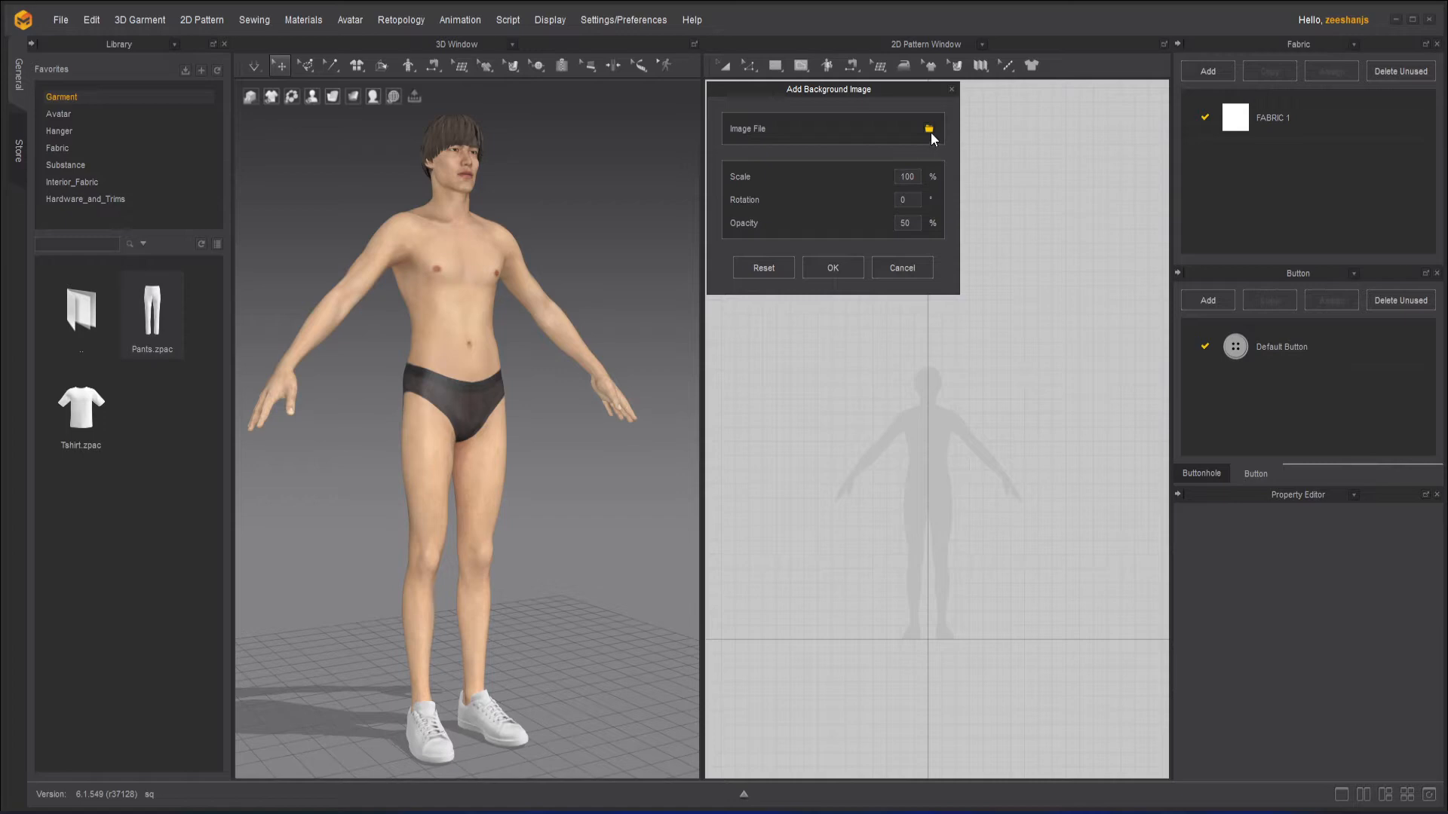
{"action": "left_click", "coordinate": [929, 128]}
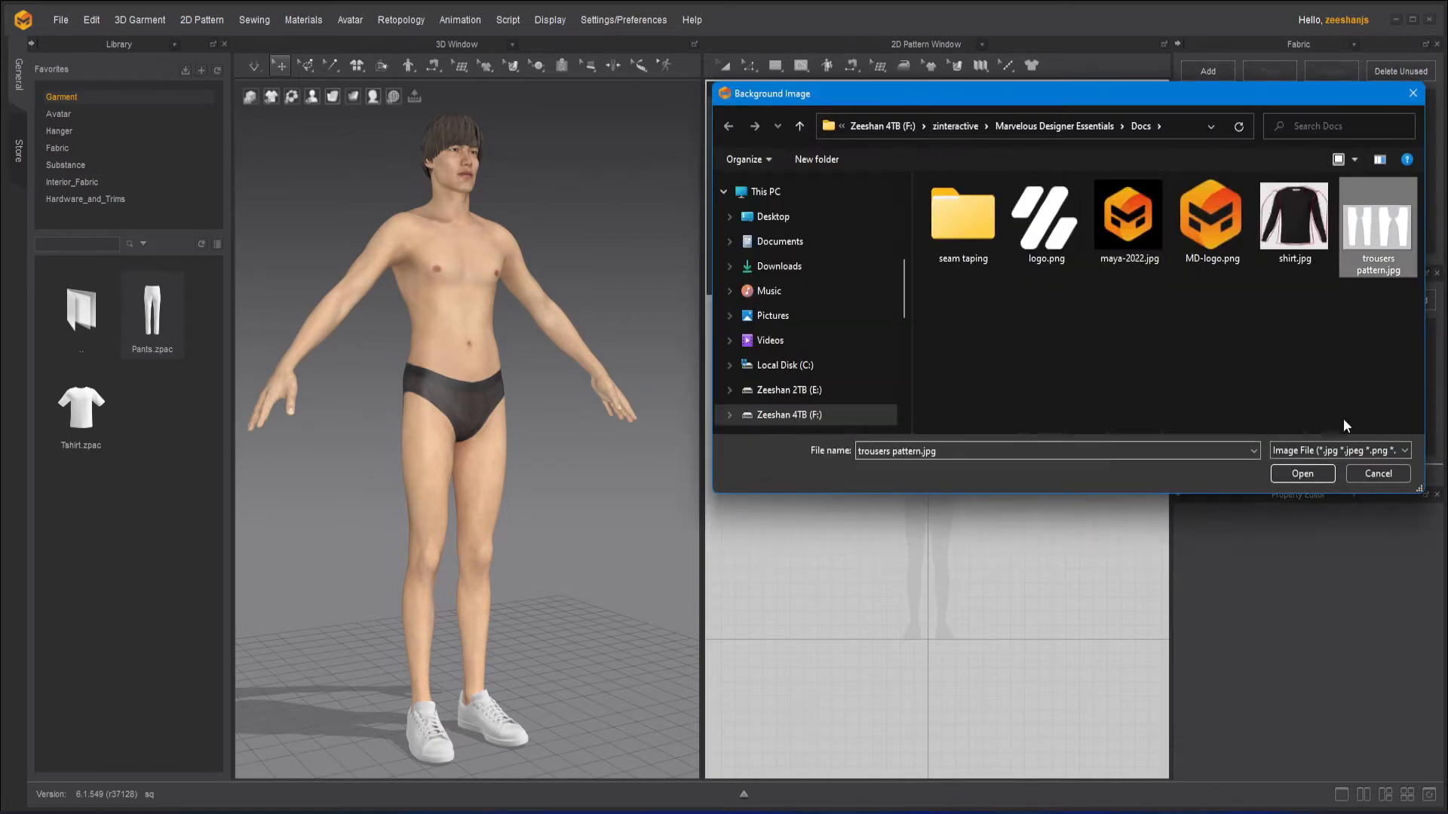
{"action": "left_click", "coordinate": [1302, 473]}
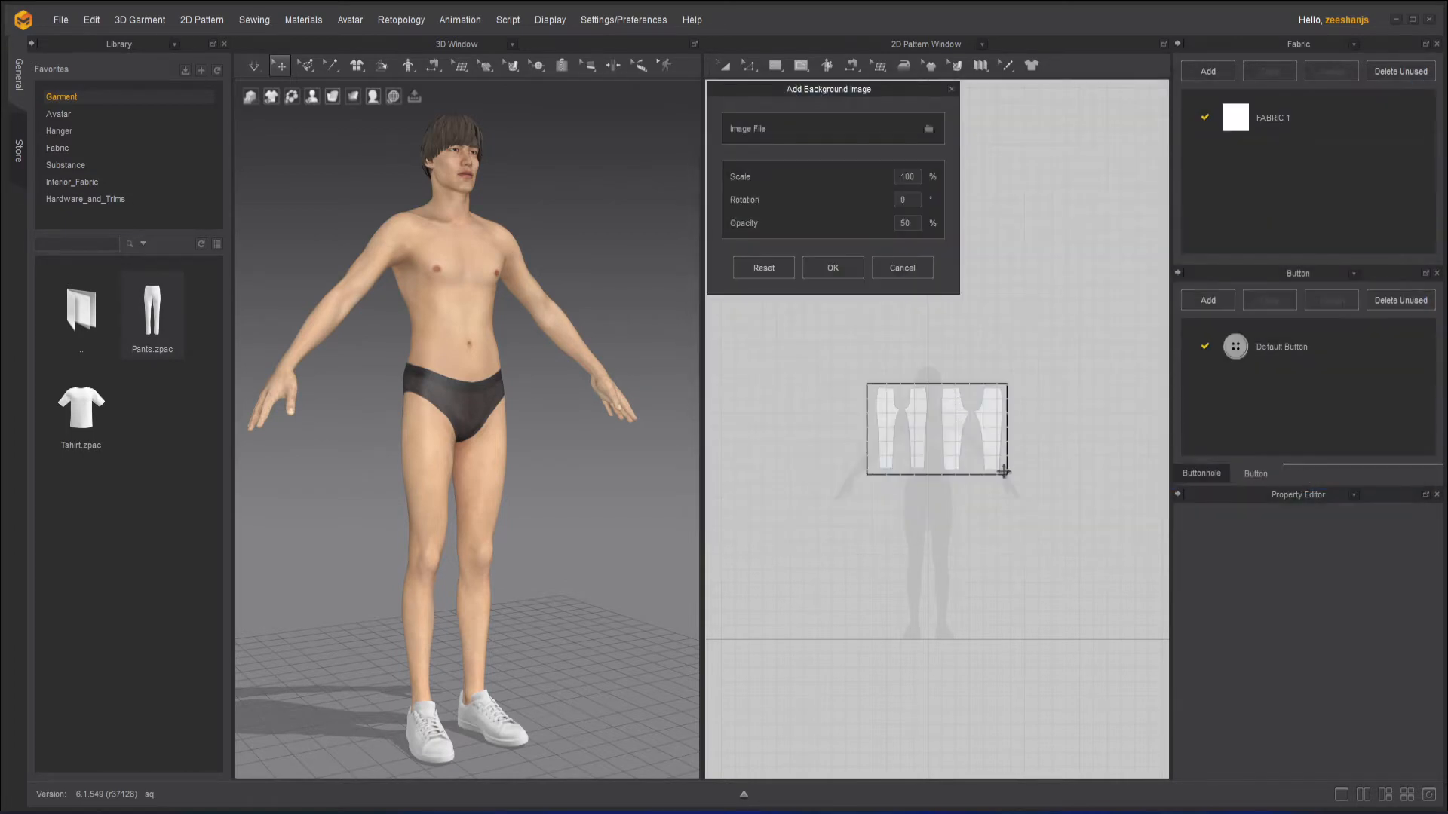
Set the background image scale to 200 and confirm the dialog
{"action": "triple_click", "coordinate": [906, 176]}
{"action": "type", "text": "200"}
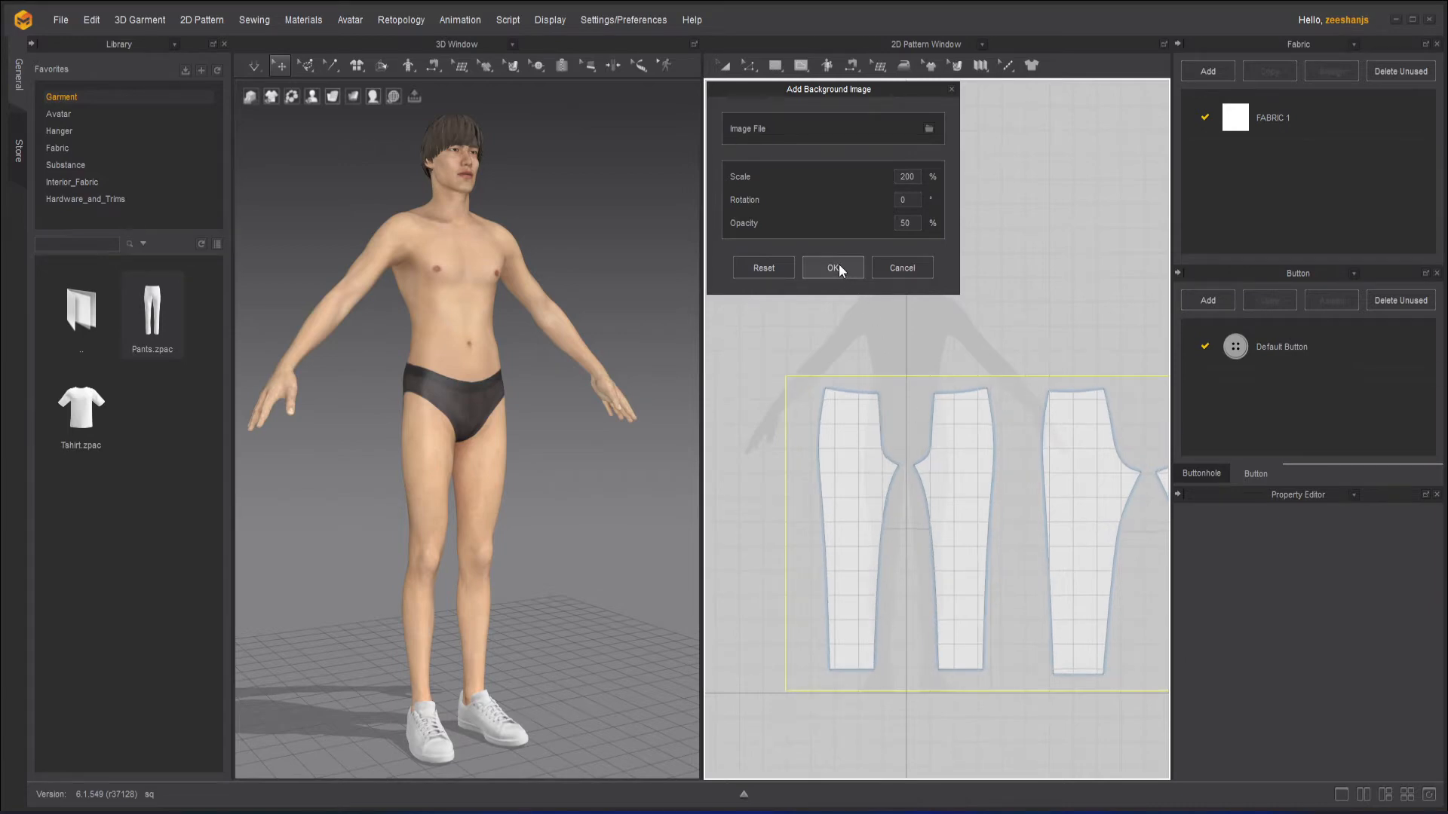
{"action": "left_click", "coordinate": [831, 268]}
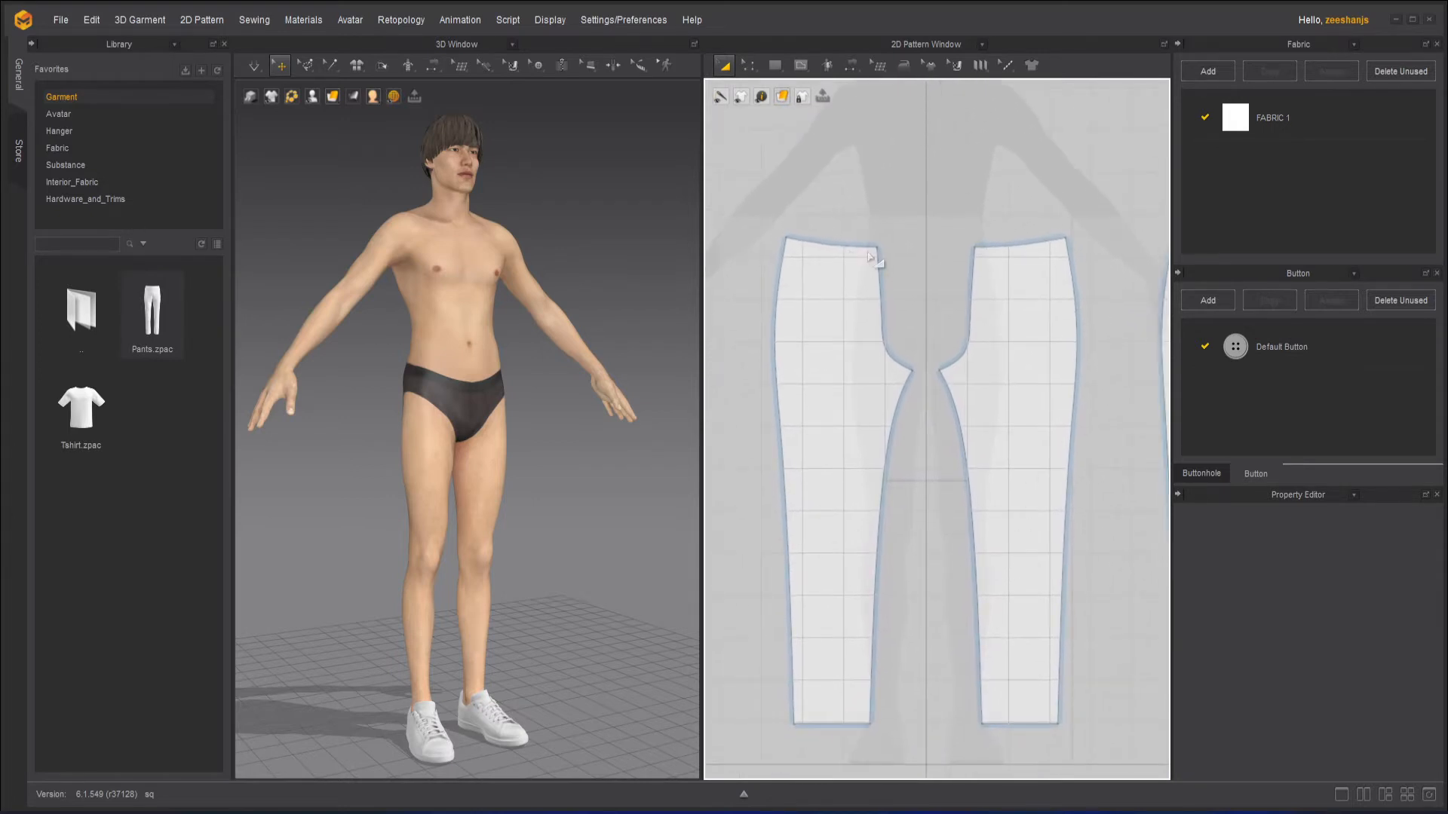
{"action": "mouse_move", "coordinate": [935, 386]}
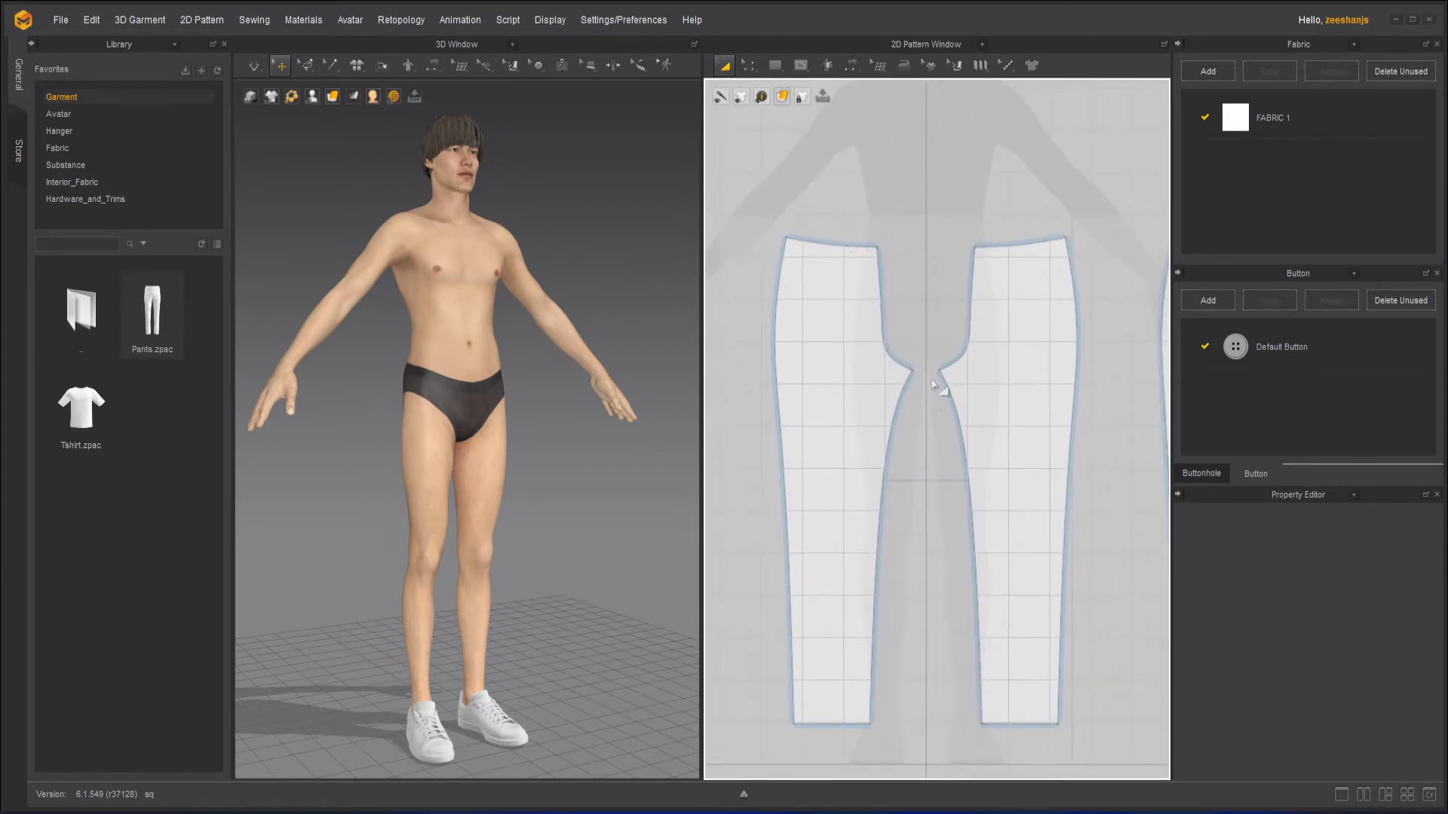
{"action": "right_click", "coordinate": [932, 386]}
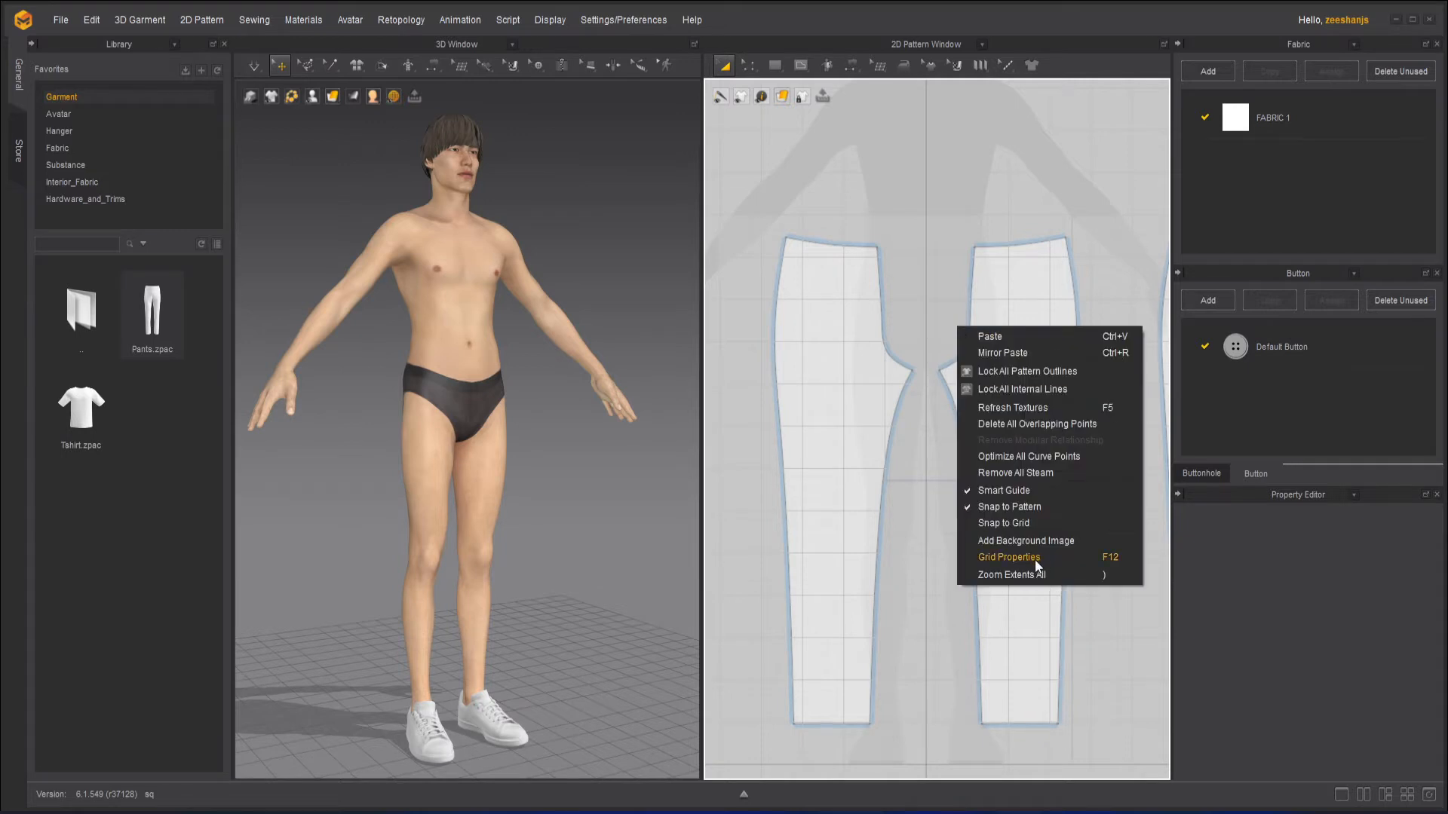
{"action": "left_click", "coordinate": [1024, 540]}
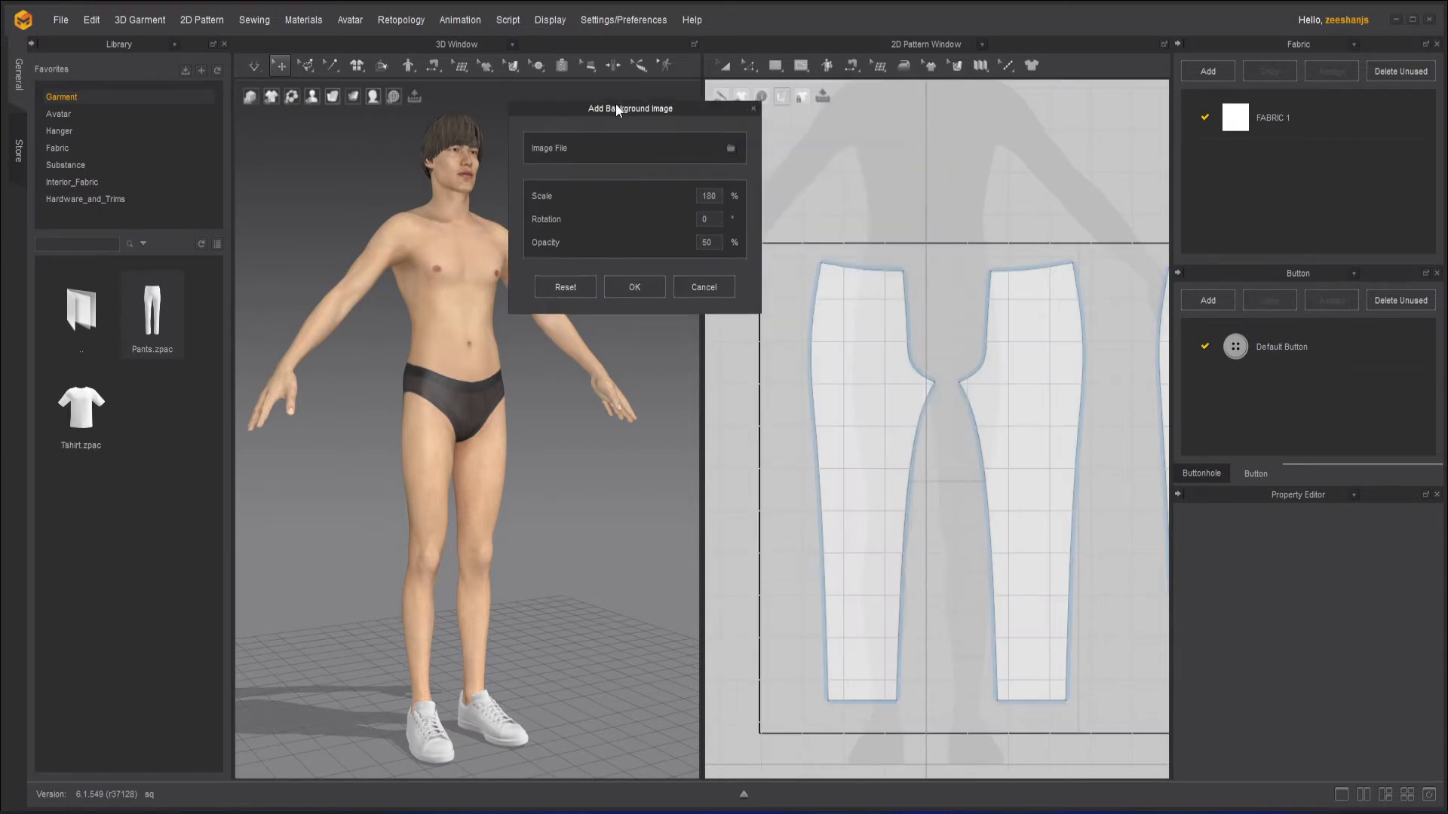
{"action": "left_click", "coordinate": [702, 287]}
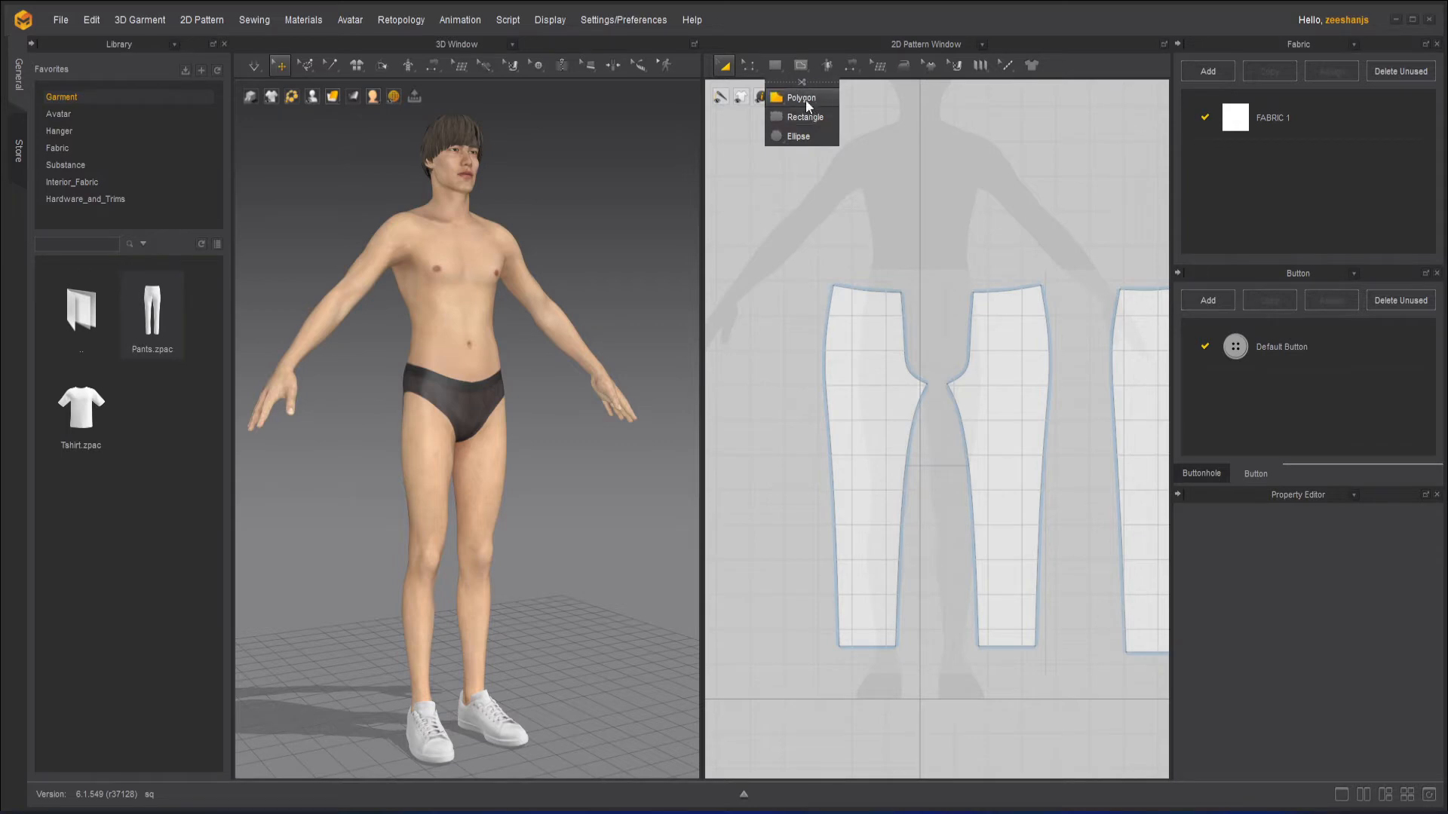
Trace the trouser leg outline as a new polygon pattern piece
{"action": "left_click", "coordinate": [799, 98]}
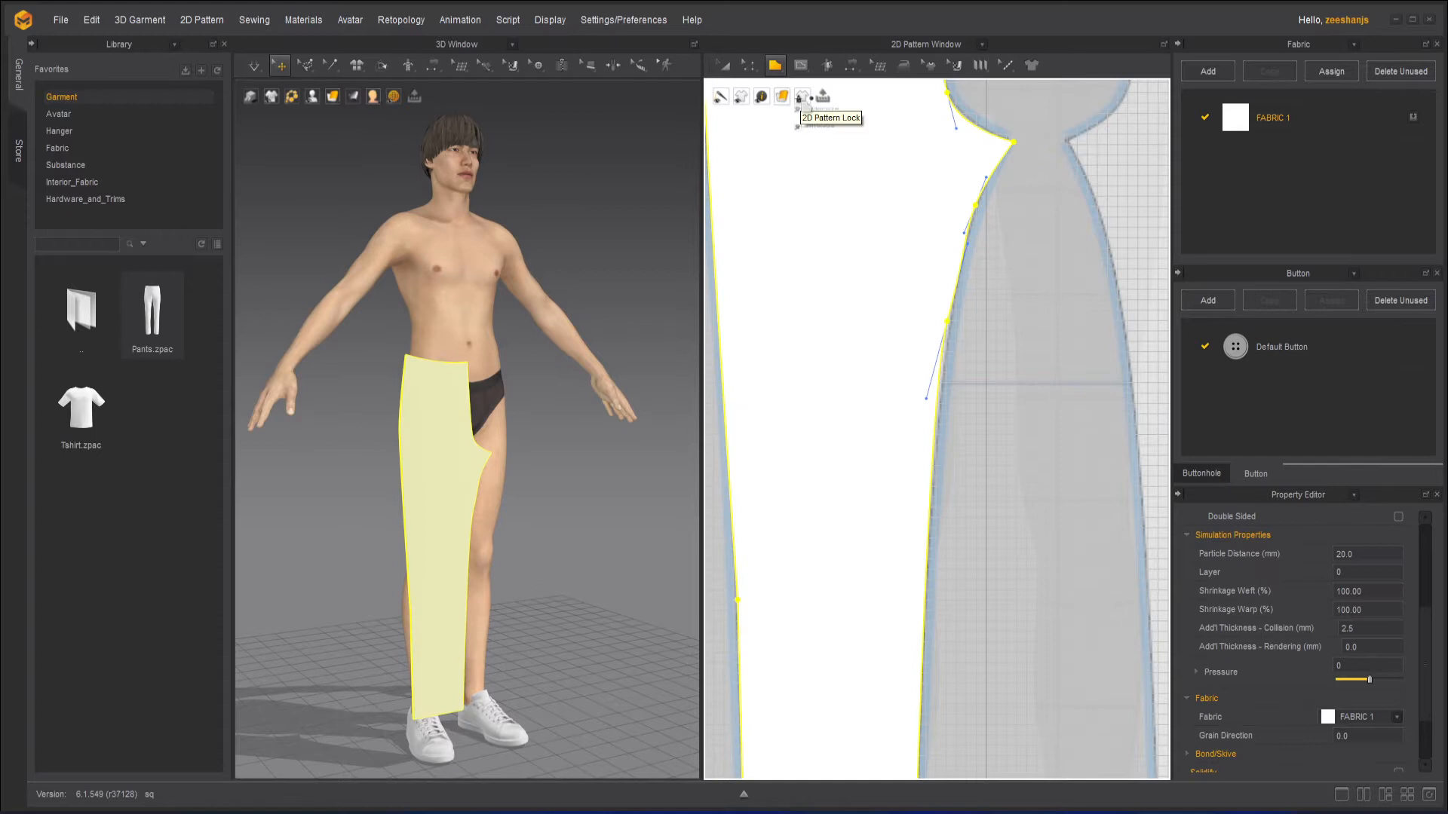
{"action": "left_click", "coordinate": [719, 96]}
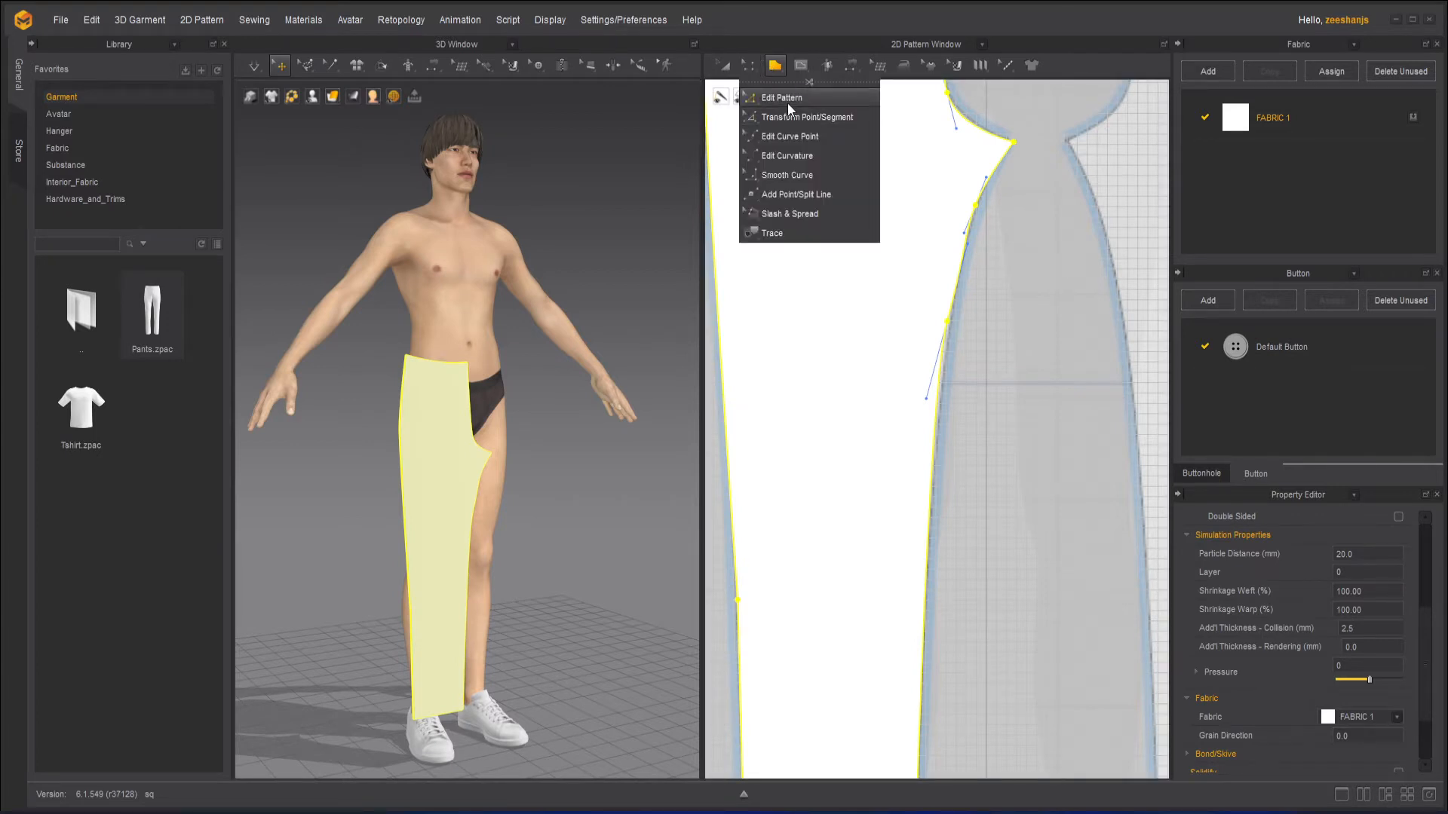
Move the traced piece's crotch-edge points onto the background outline with Transform Point/Segment
{"action": "left_click", "coordinate": [781, 98]}
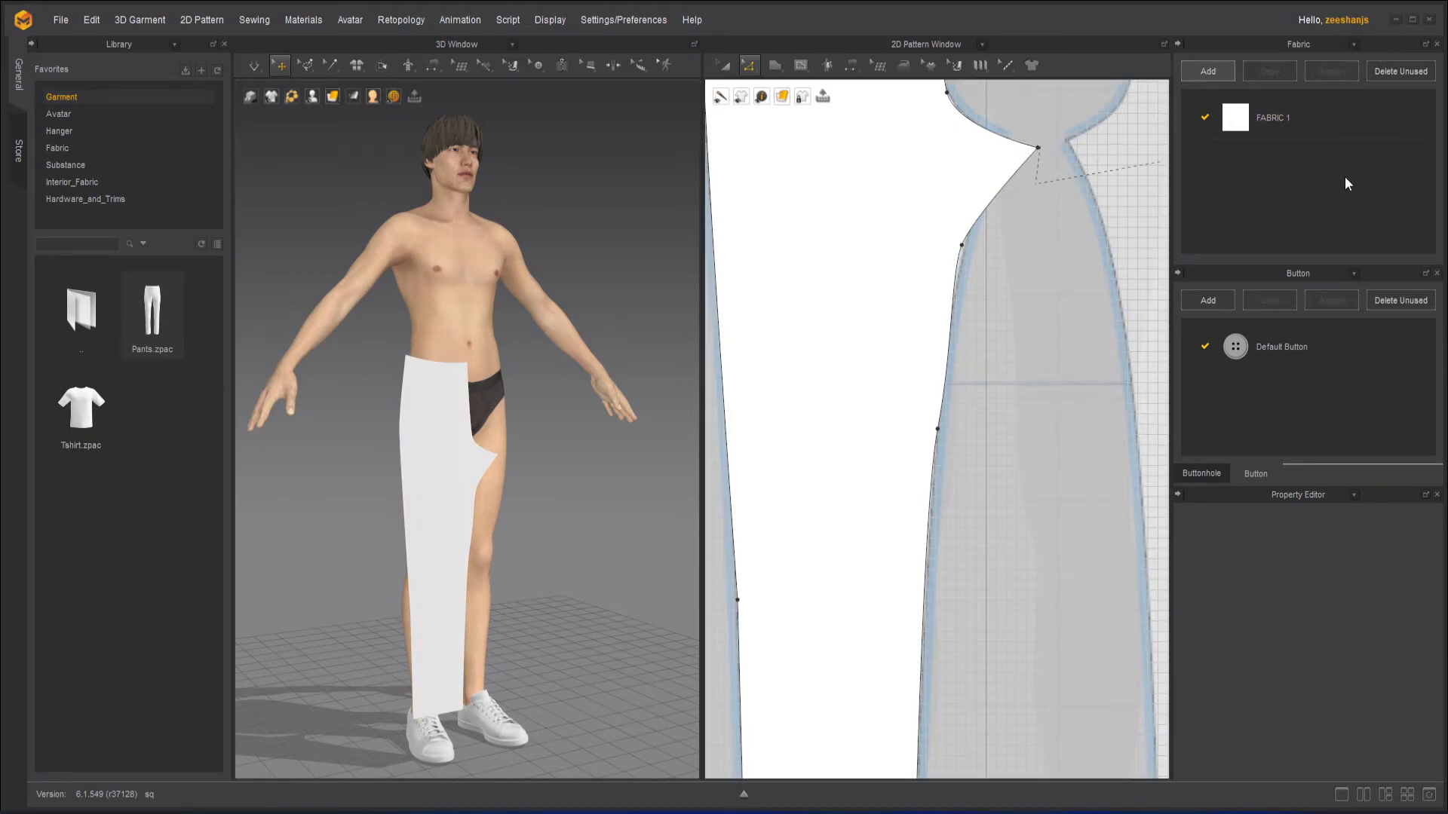
Add FABRIC 2 with lowered opacity and assign it to the traced trouser piece
{"action": "left_click", "coordinate": [1206, 71]}
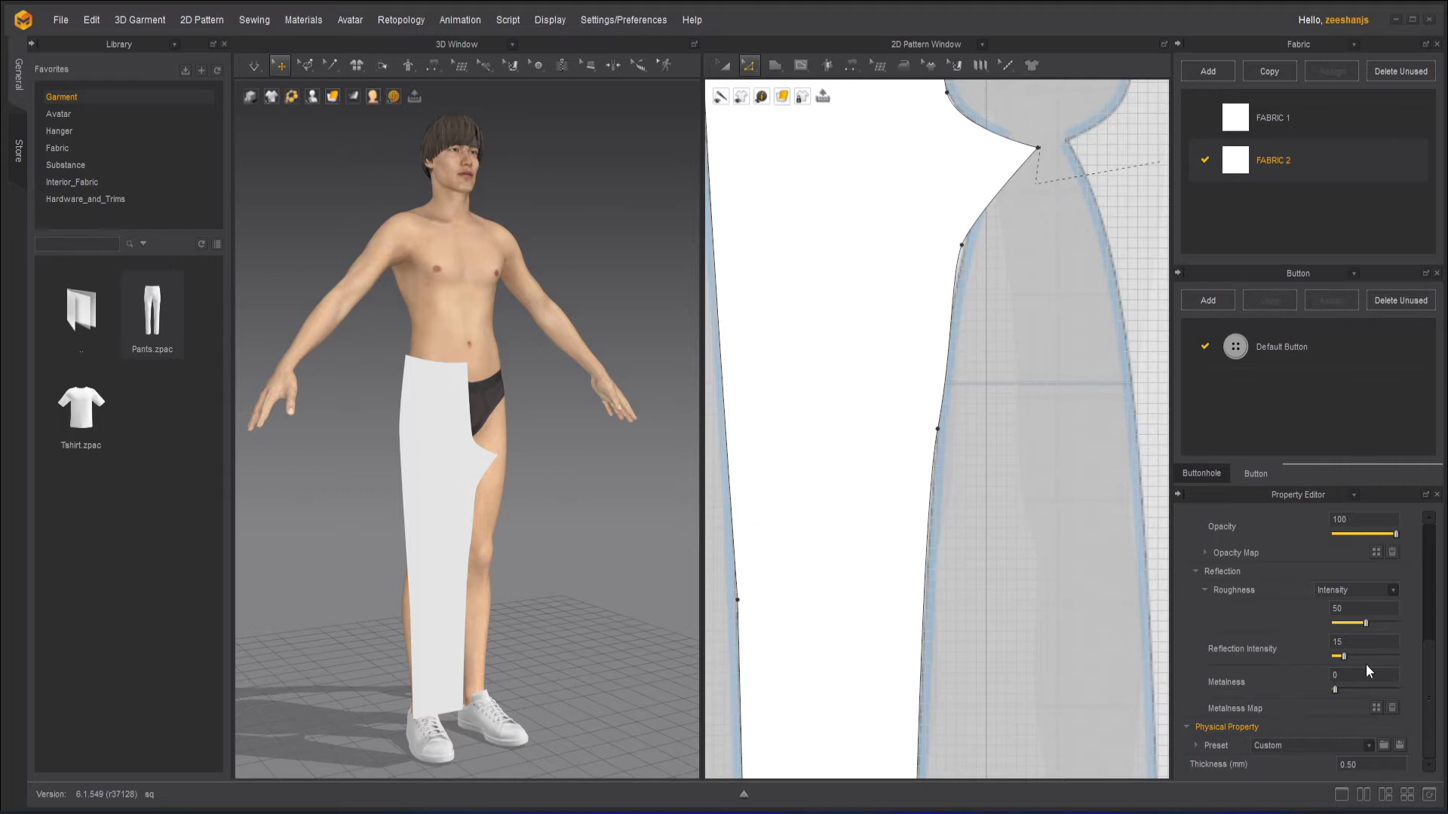
{"action": "mouse_move", "coordinate": [1285, 635]}
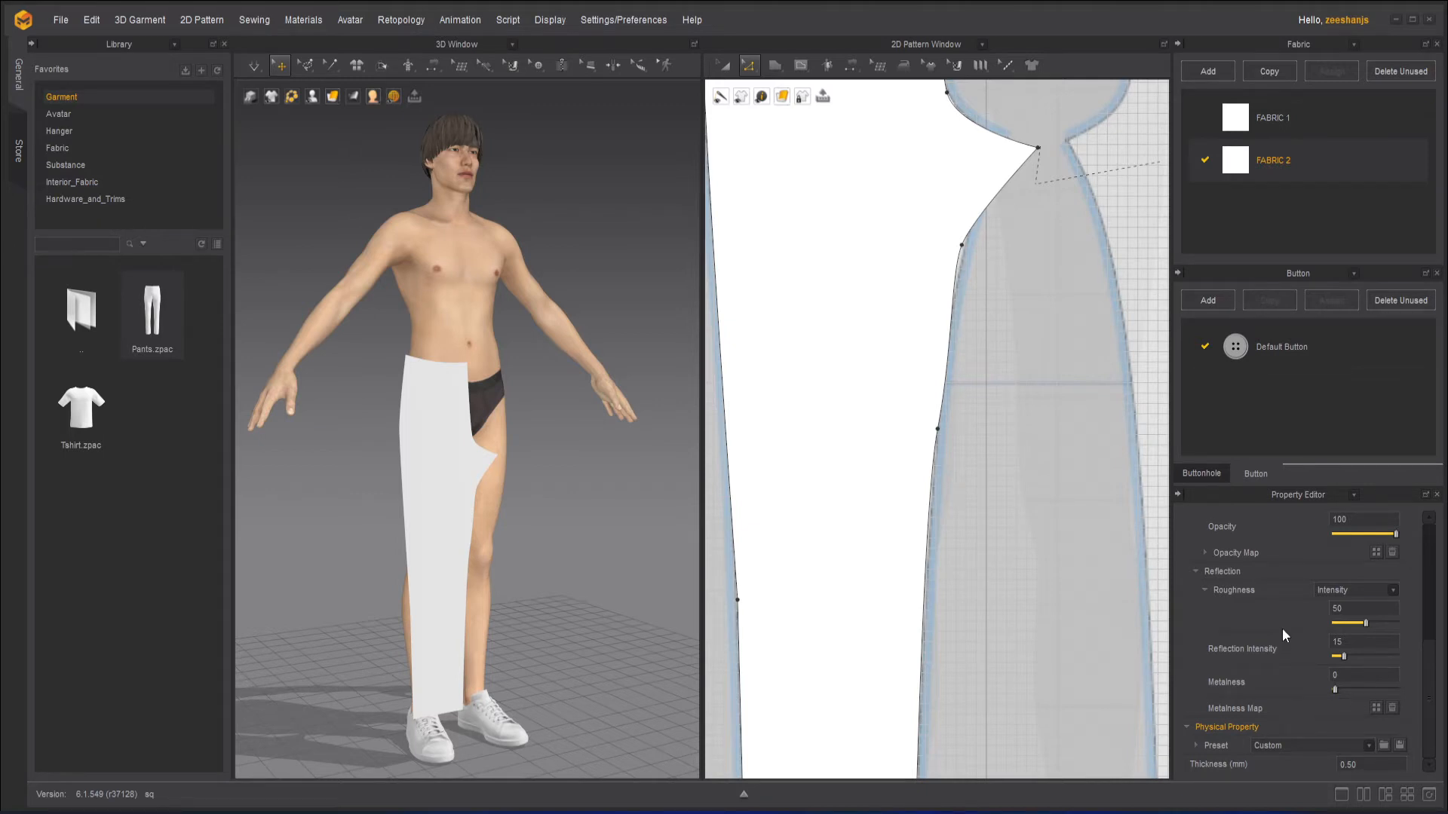
{"action": "scroll", "scroll_direction": "up", "scroll_amount": 3}
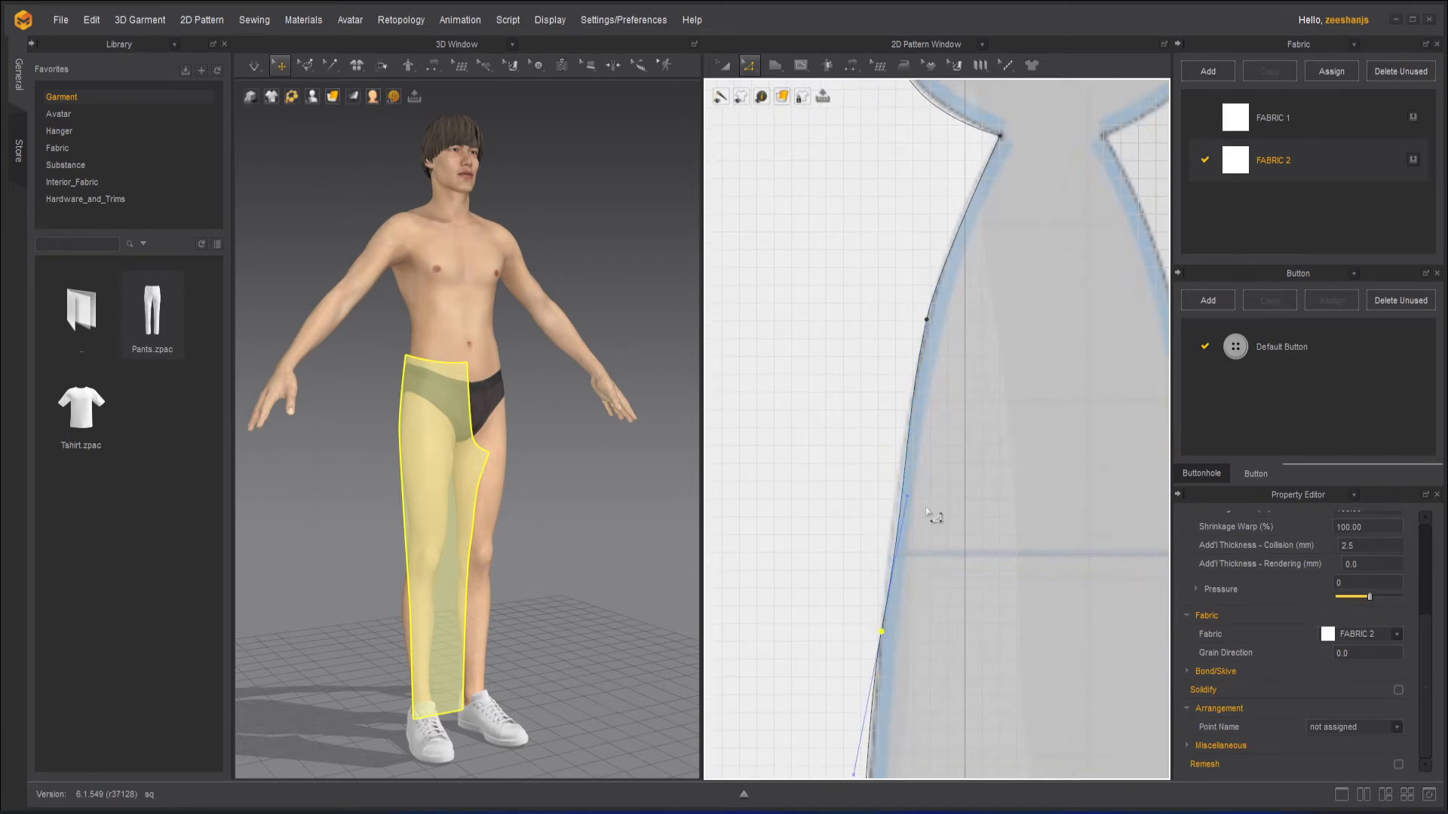
Finish matching the traced piece's outline to the reference leg shape
{"action": "left_click", "coordinate": [910, 503]}
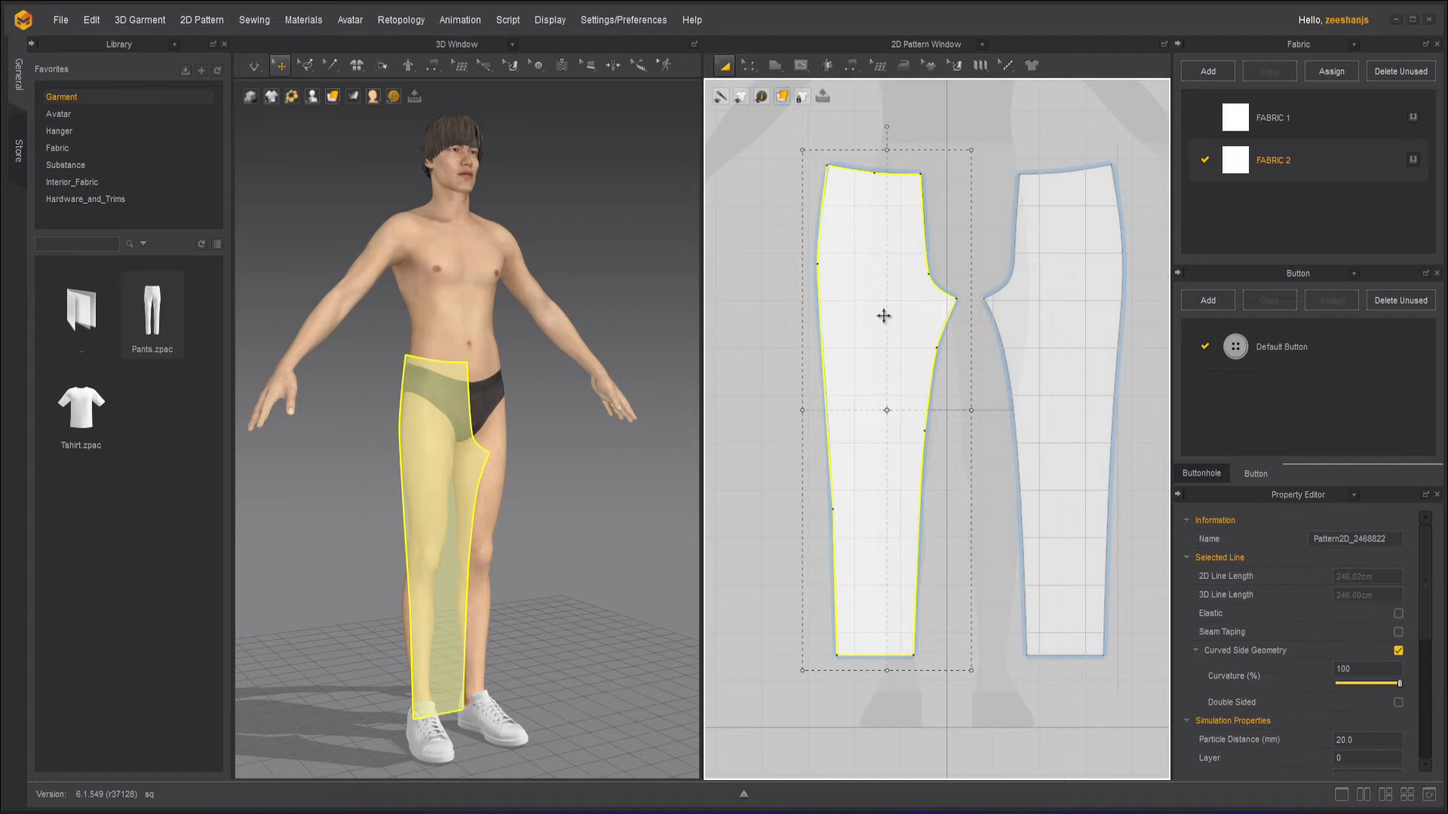
Create a linked symmetric copy of the trouser piece and place it beside the original
{"action": "right_click", "coordinate": [882, 314]}
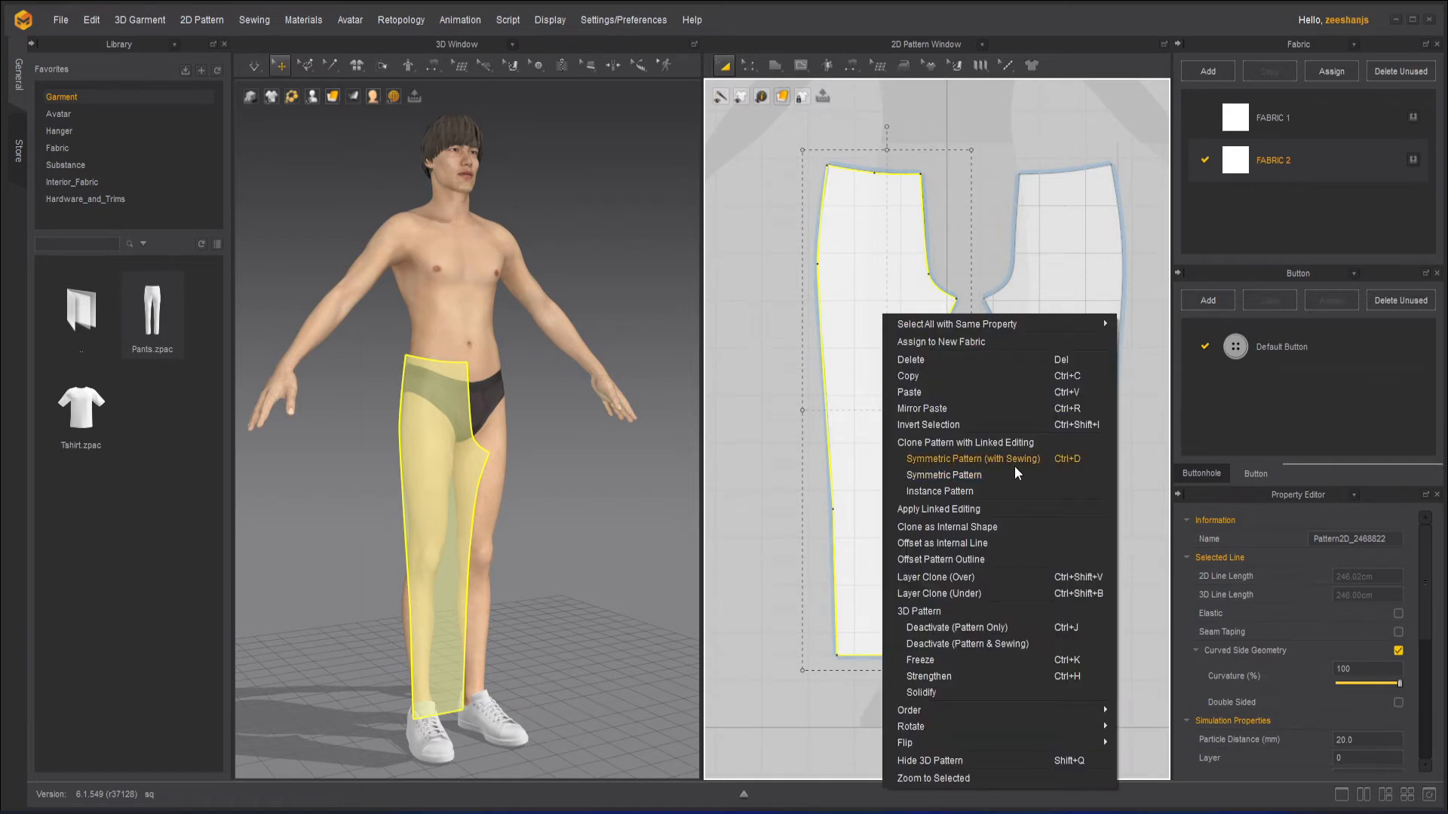
{"action": "left_click", "coordinate": [973, 458]}
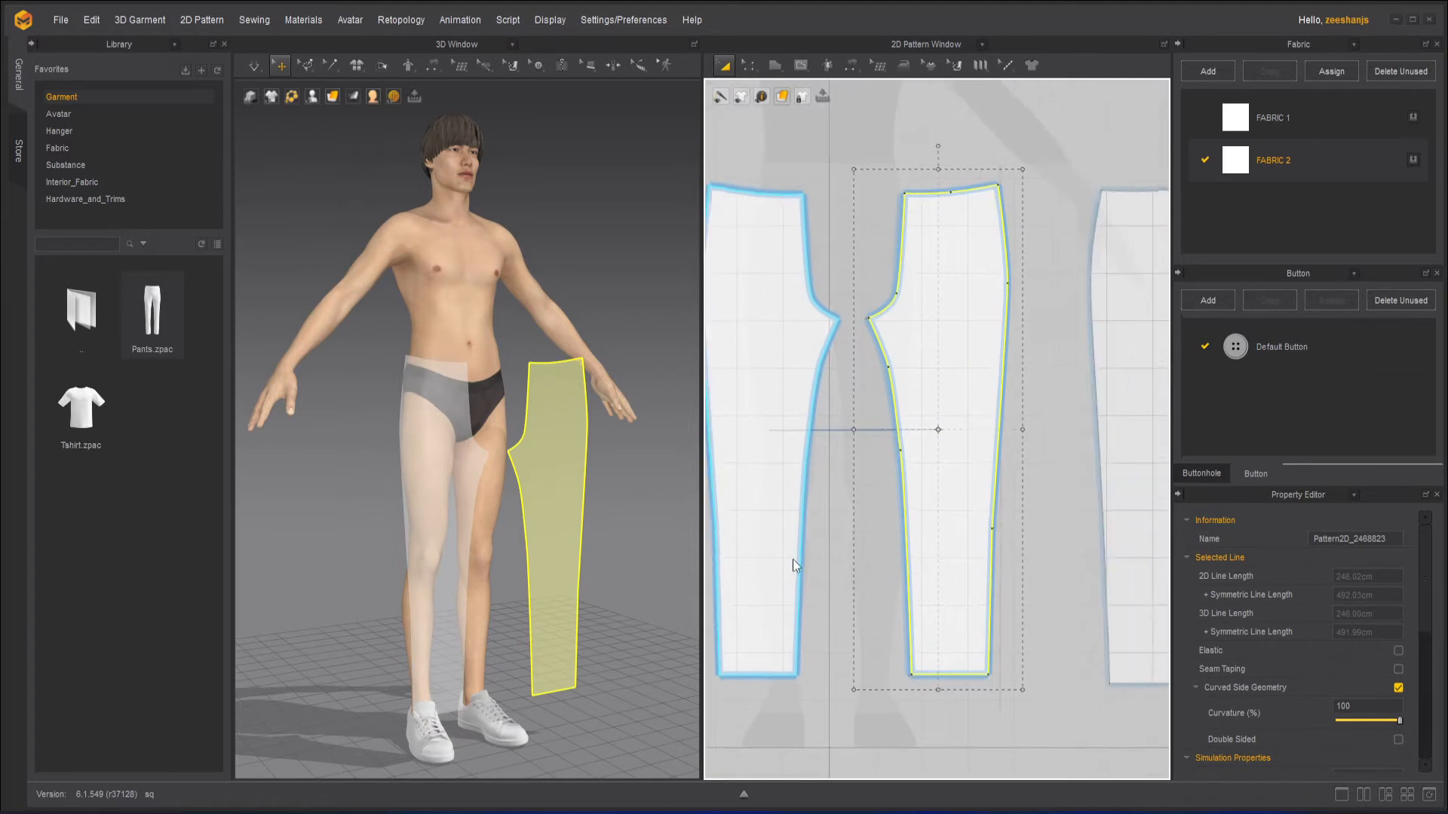
{"action": "left_click", "coordinate": [800, 65]}
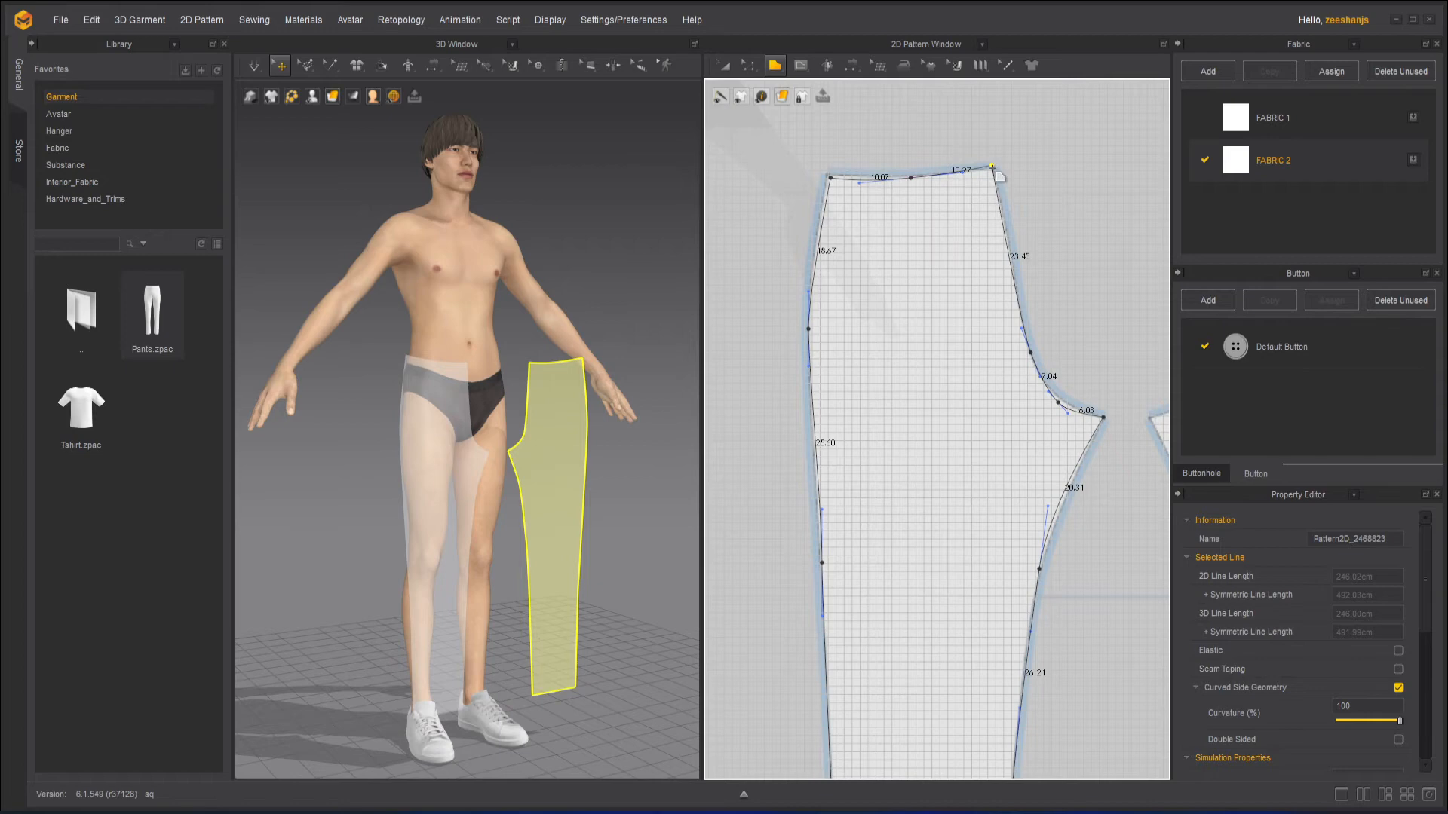
Bend the second piece's side edge and waist corner with Edit Curvature to follow the reference
{"action": "left_click", "coordinate": [749, 65]}
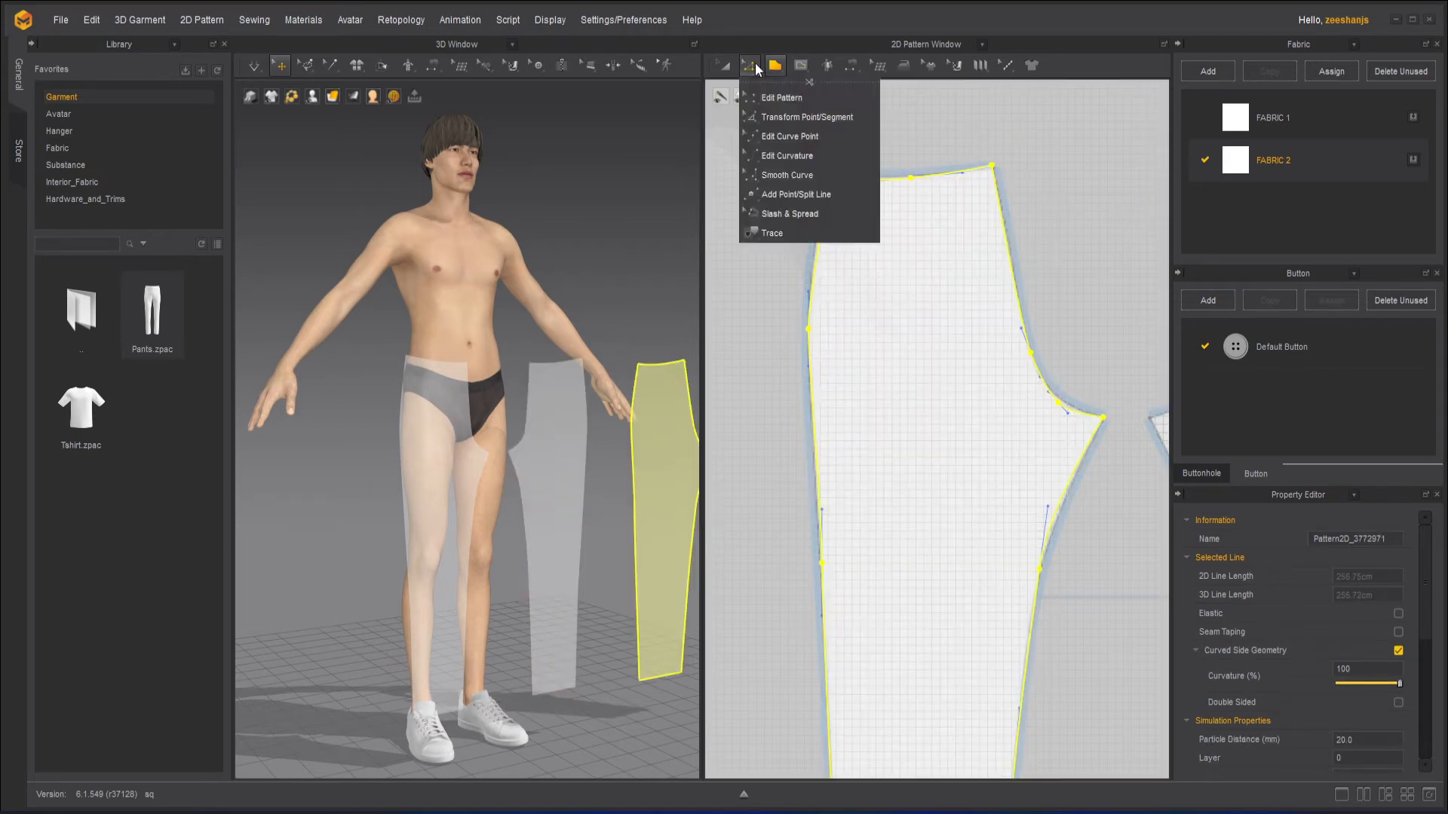
{"action": "left_click", "coordinate": [780, 96]}
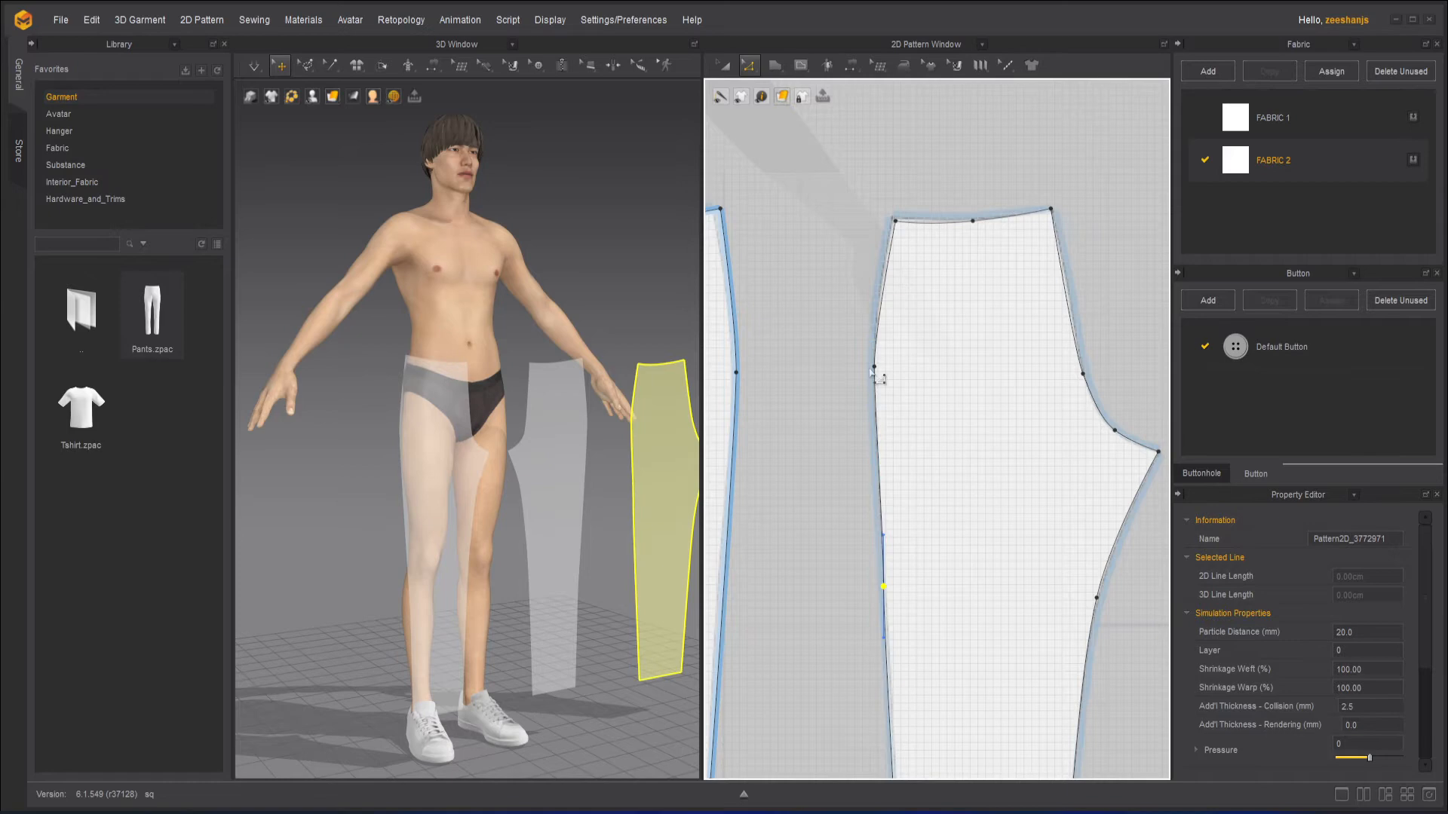
{"action": "left_click", "coordinate": [883, 439]}
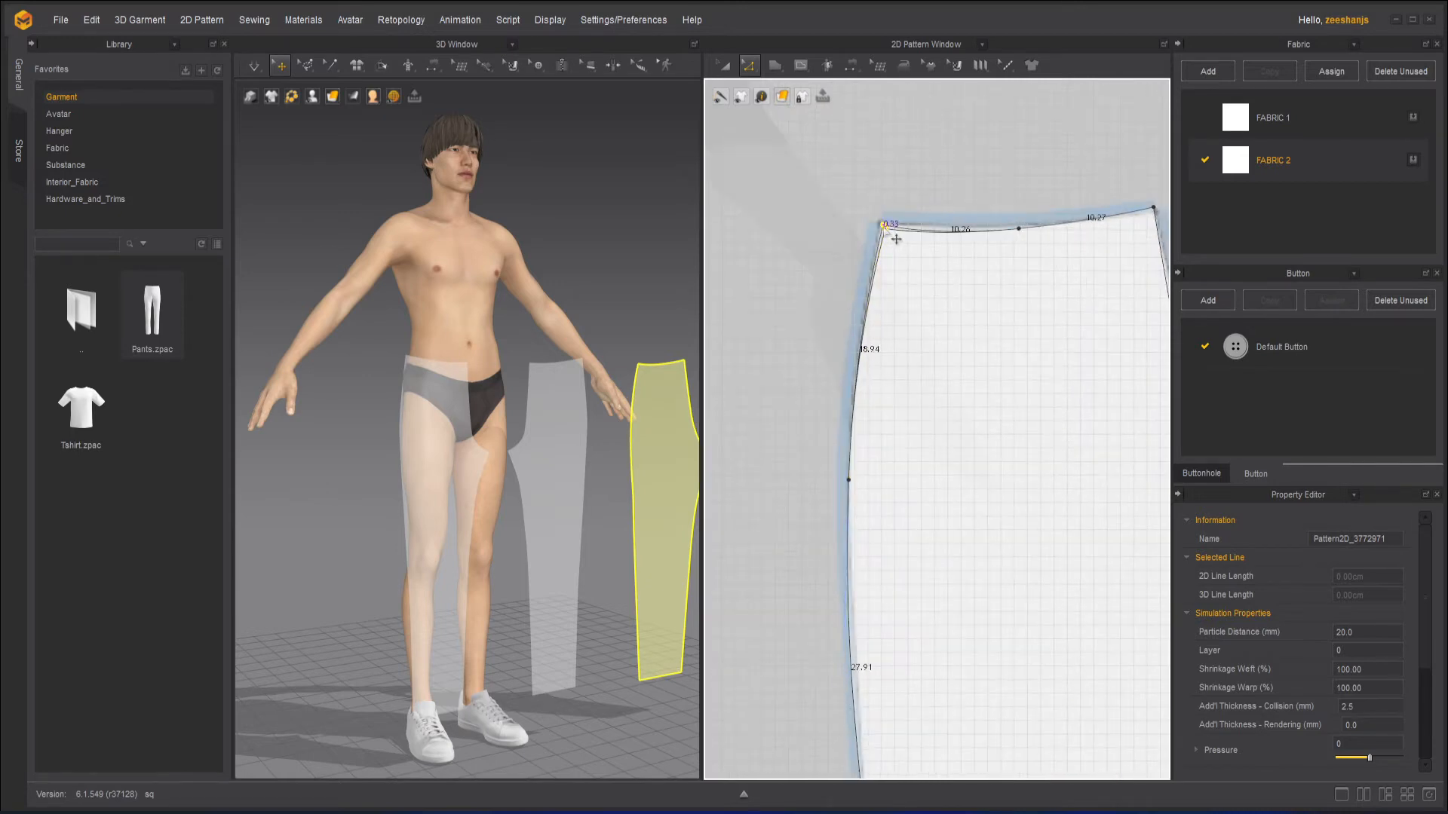
{"action": "left_click", "coordinate": [931, 225]}
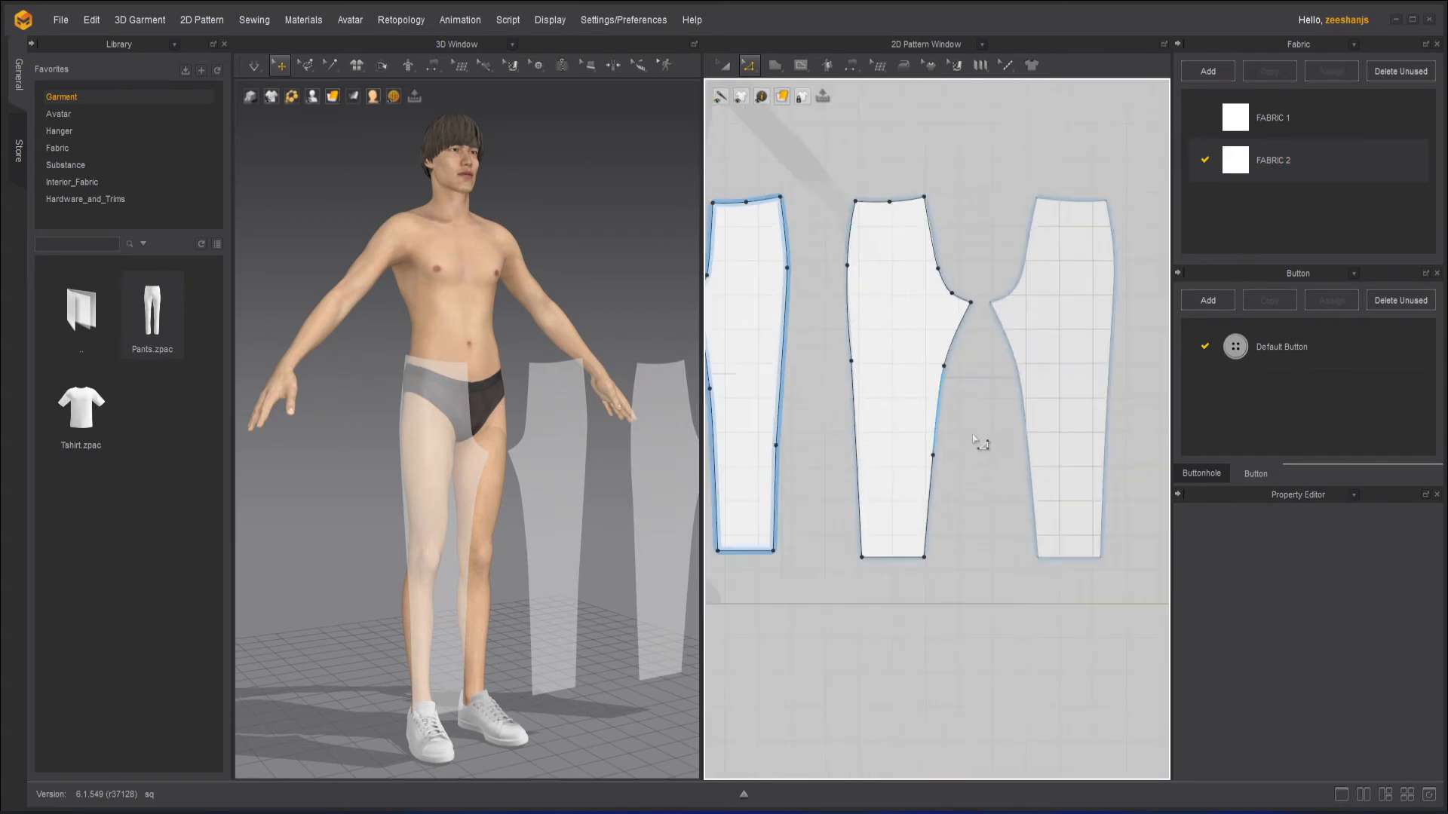
{"action": "mouse_move", "coordinate": [728, 65]}
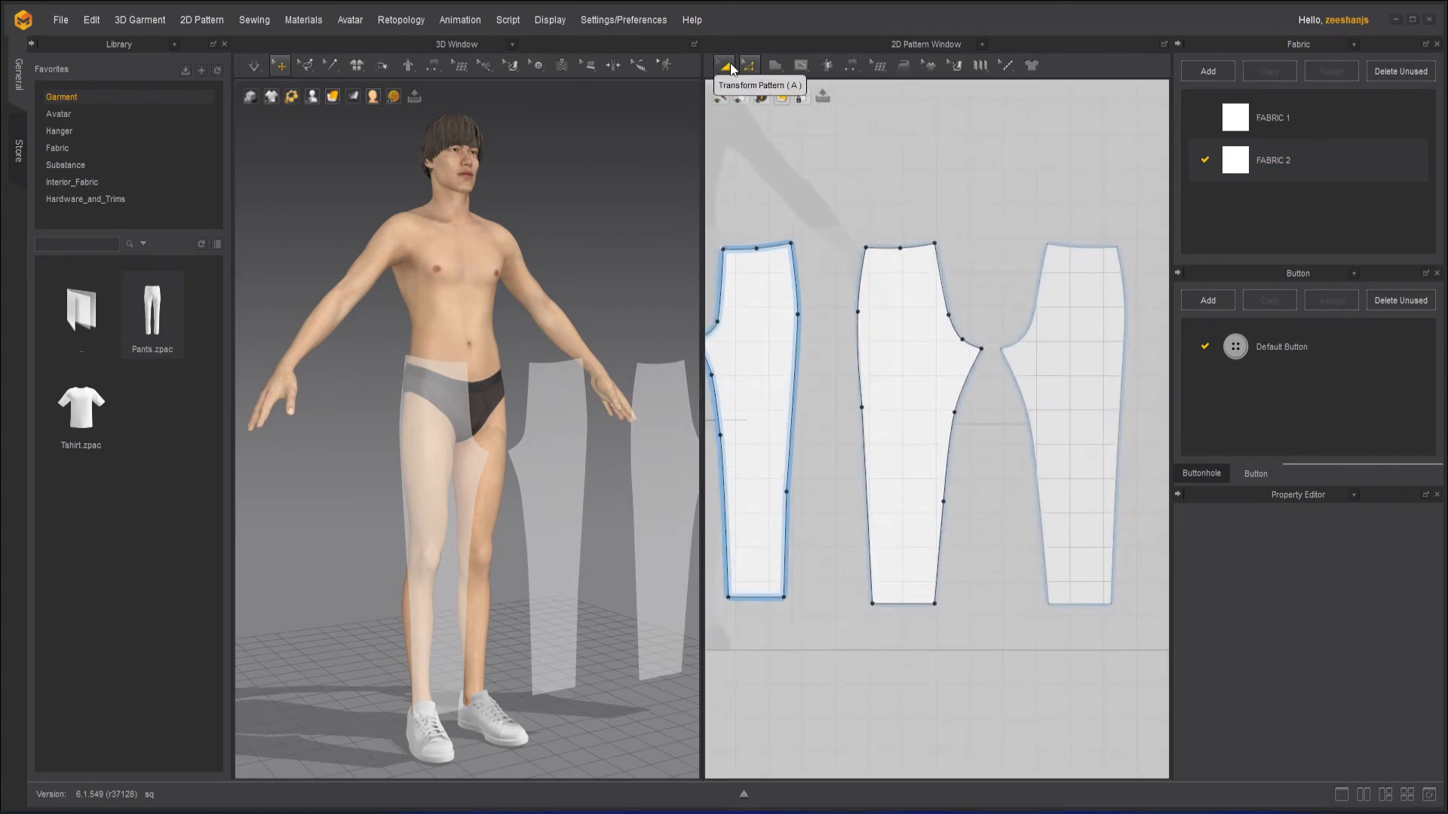
Place a linked symmetric copy of the second piece, giving four trouser pieces in one fabric
{"action": "right_click", "coordinate": [918, 416]}
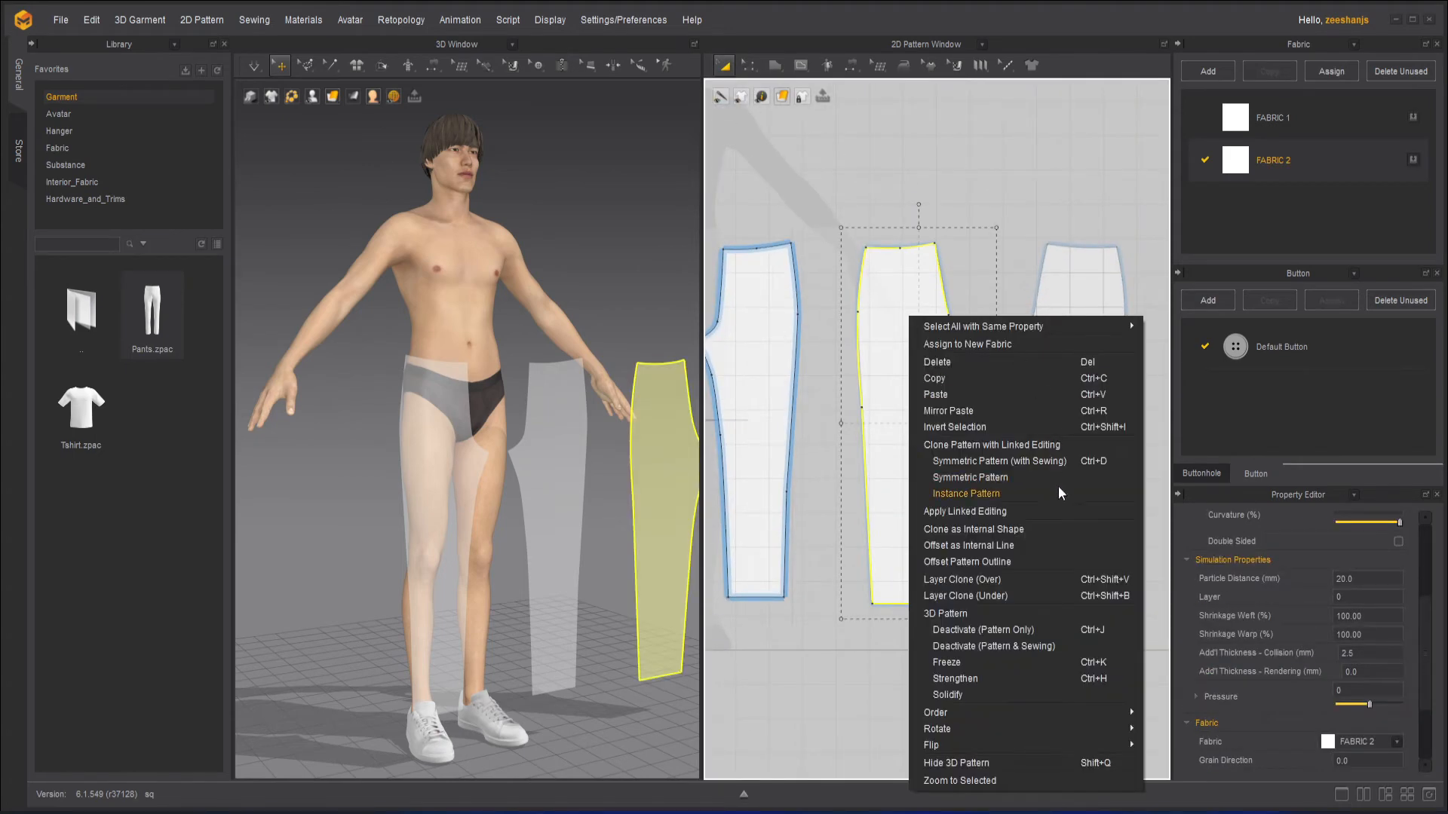
{"action": "left_click", "coordinate": [970, 478]}
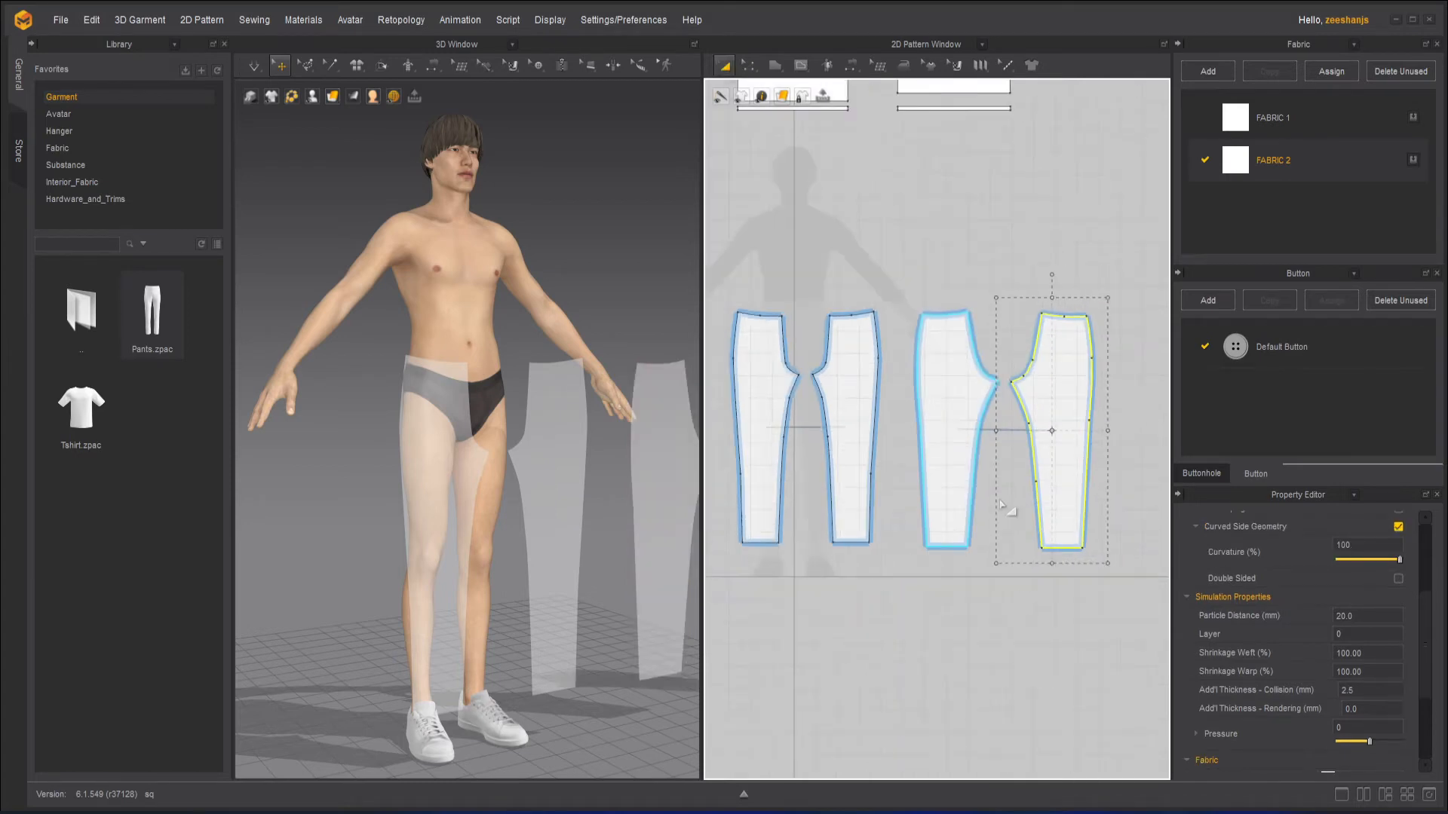
{"action": "left_click", "coordinate": [1271, 117]}
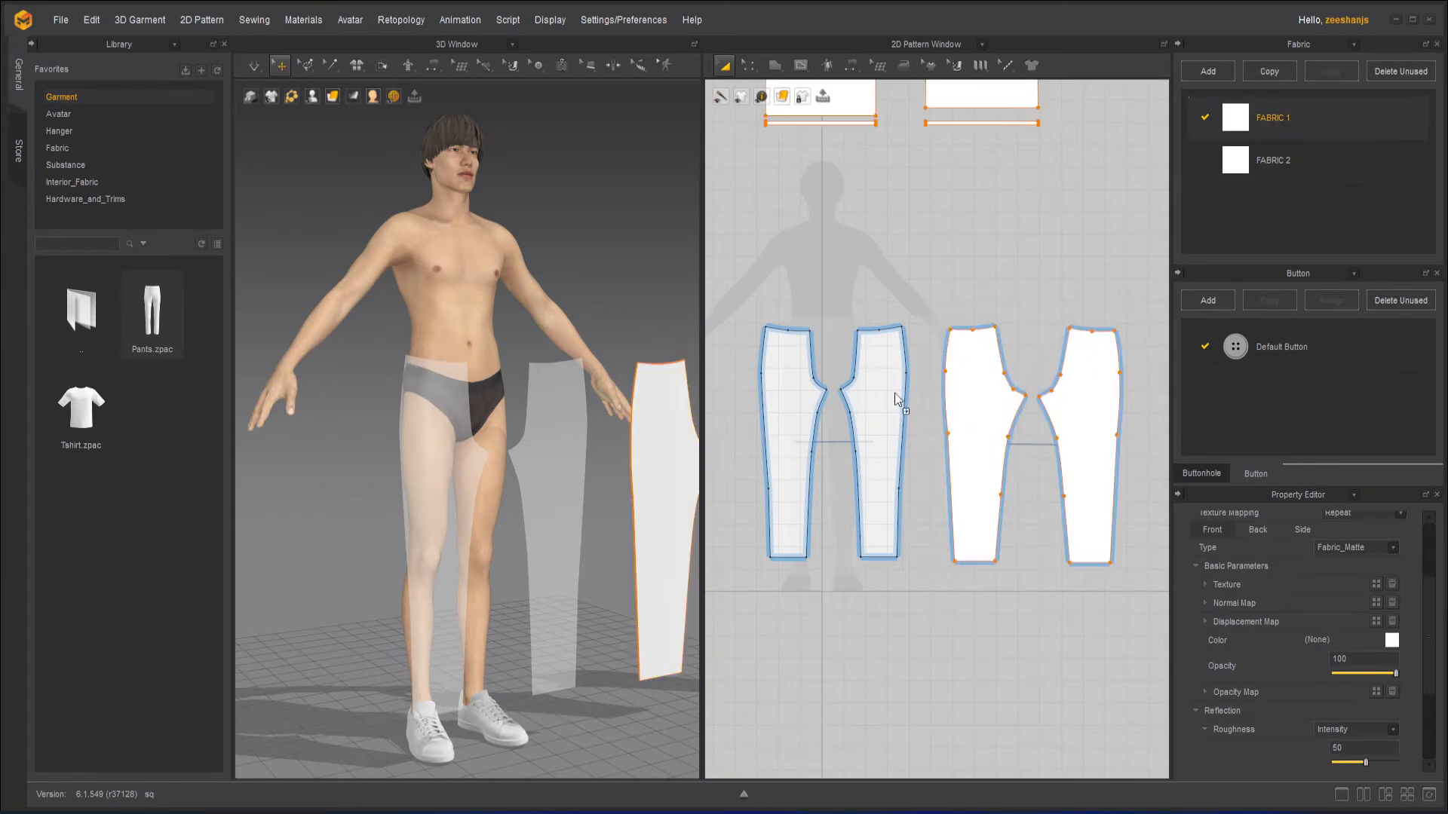
{"action": "left_click", "coordinate": [788, 434]}
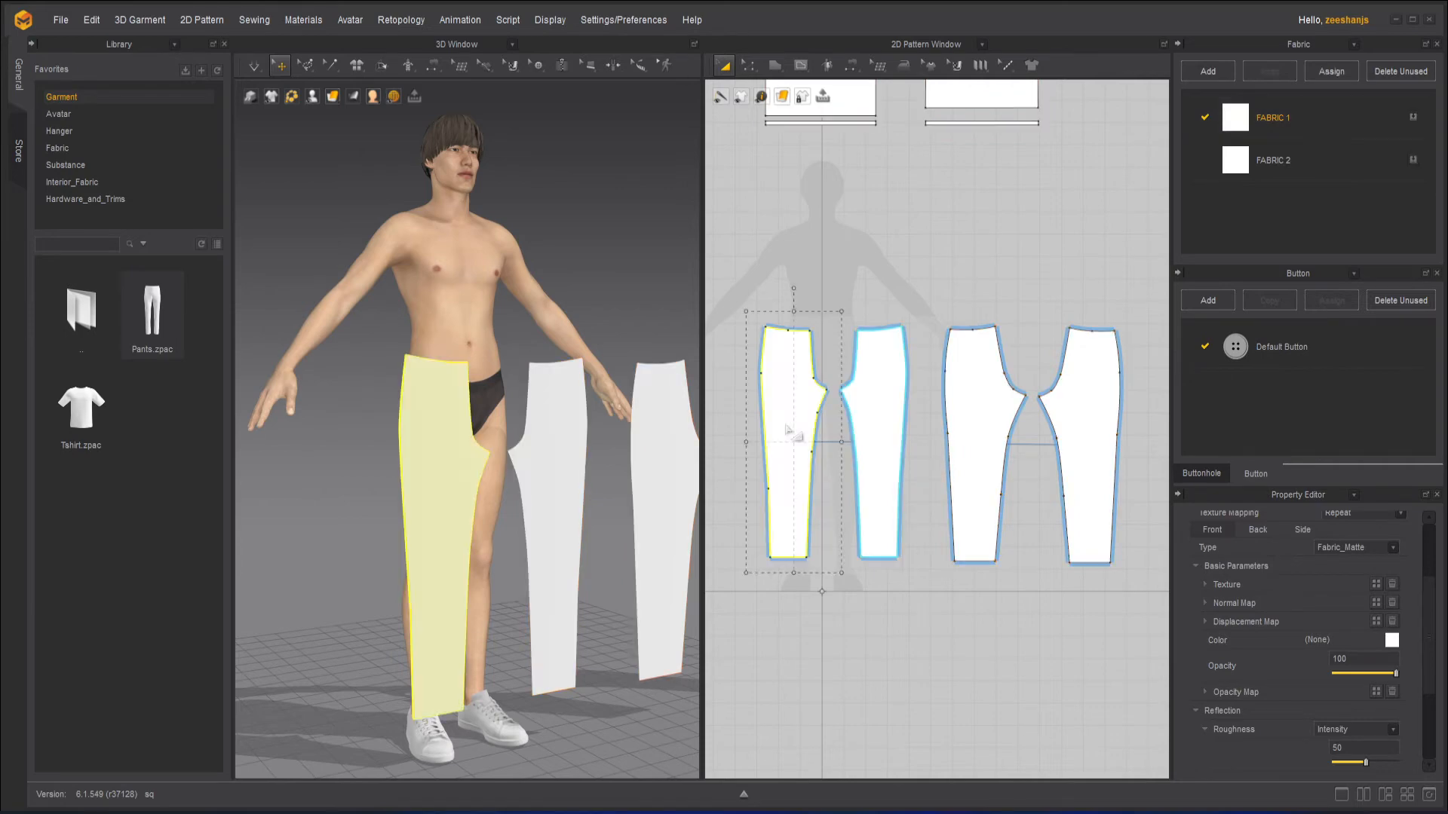
{"action": "left_click", "coordinate": [1400, 70]}
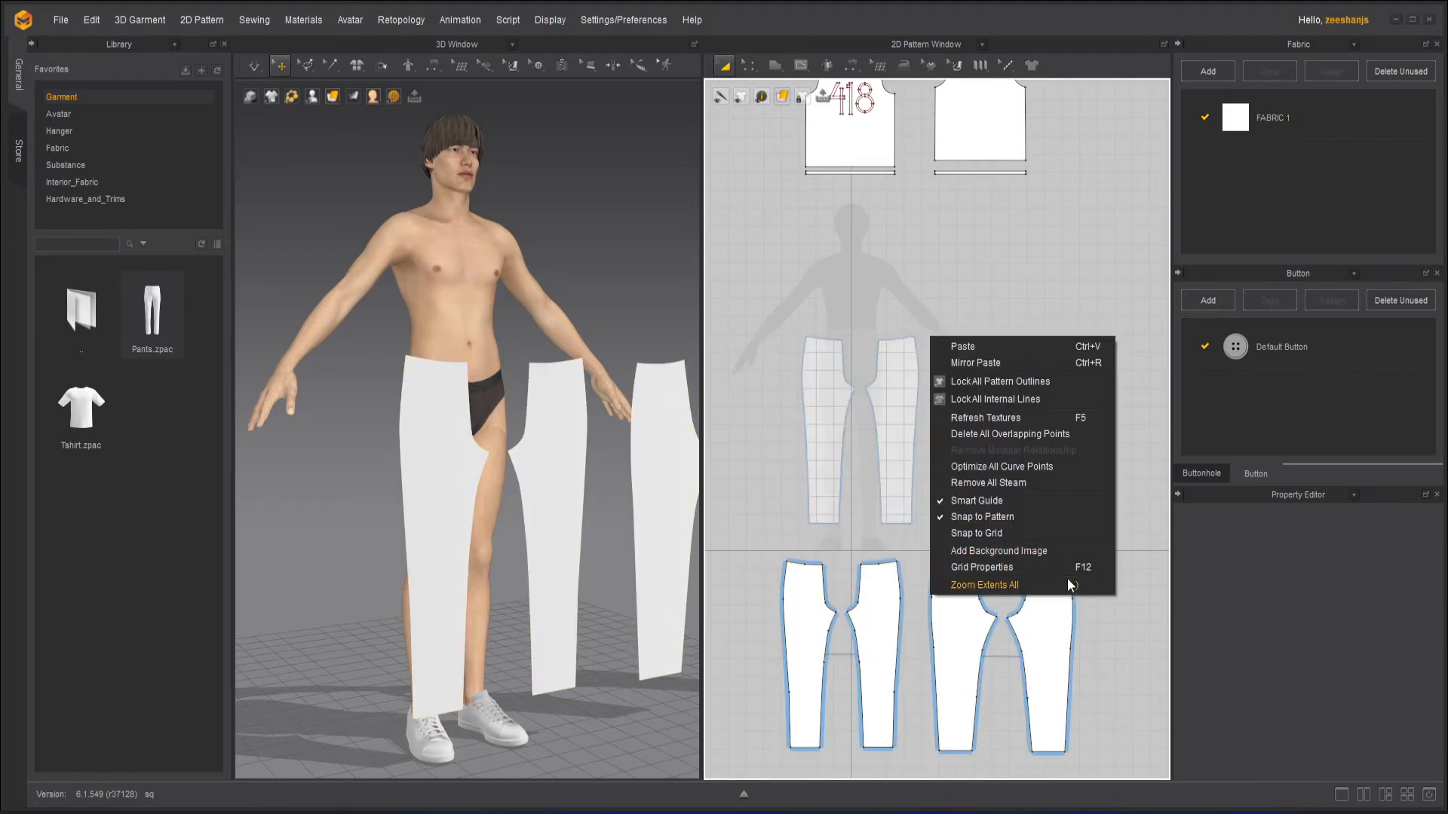
Zoom to all patterns and move the four trouser pieces into a row below the shirt patterns
{"action": "left_click", "coordinate": [983, 585]}
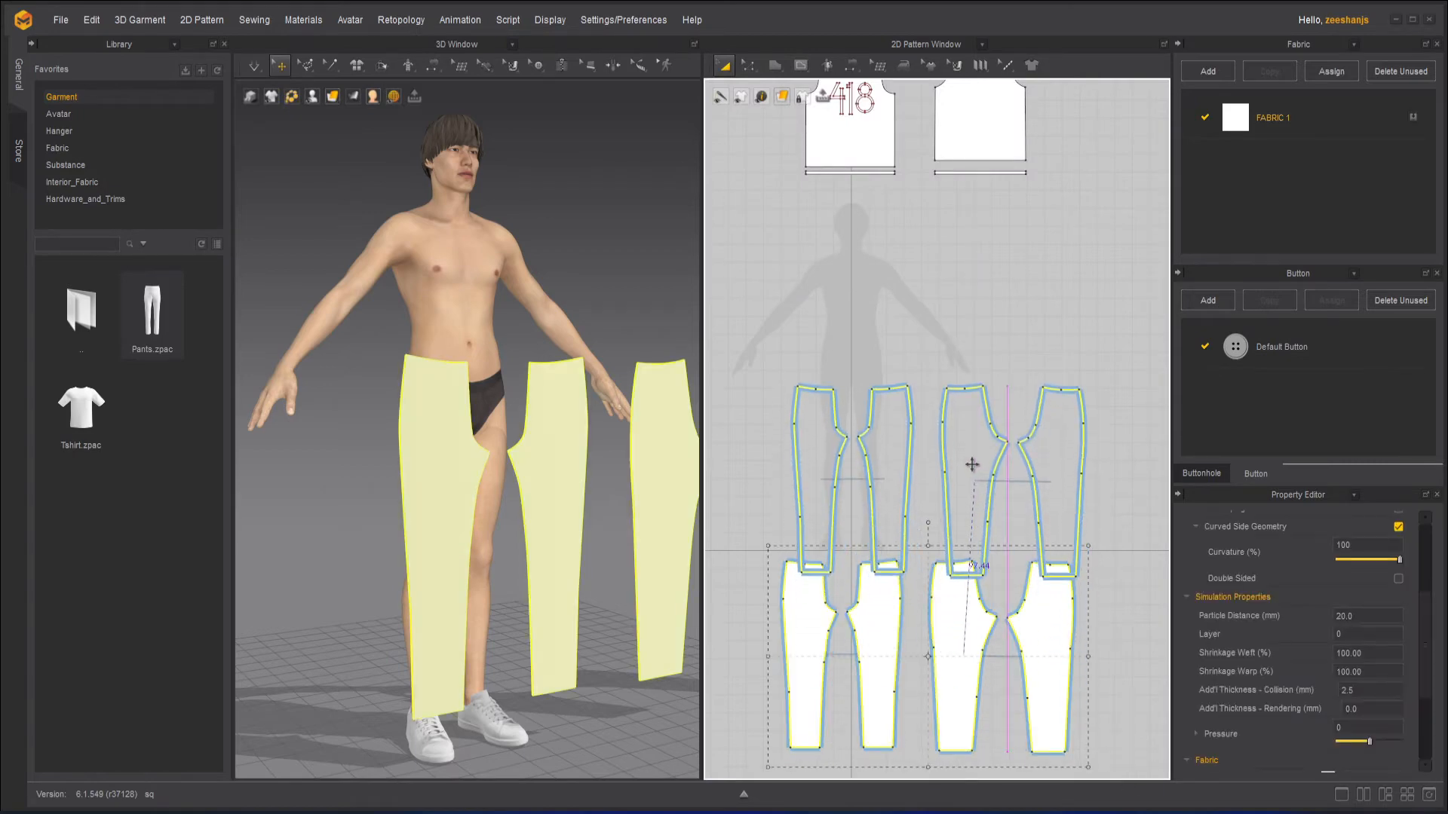
{"action": "left_click", "coordinate": [918, 642]}
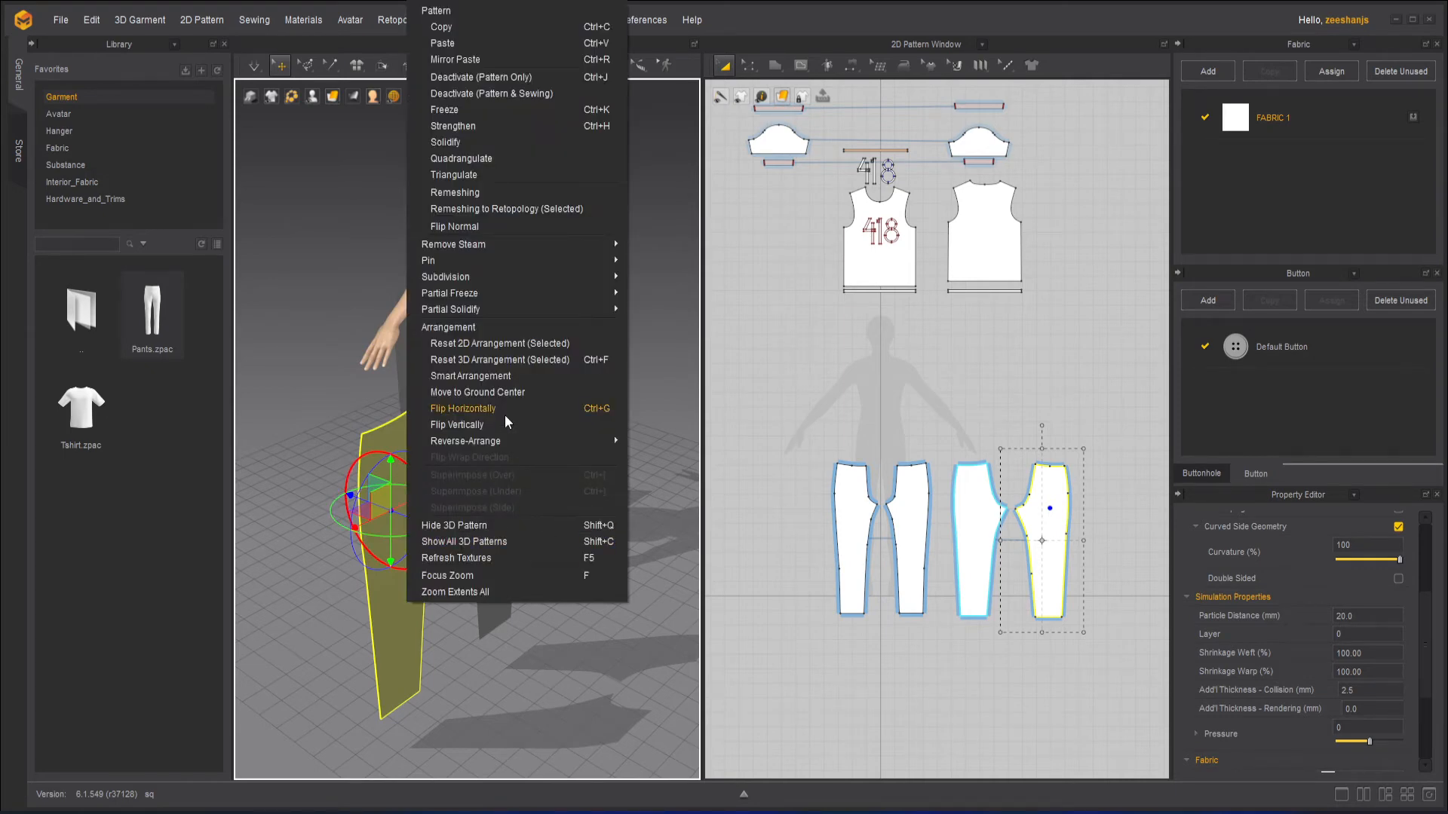
Flip the chosen trouser piece horizontally so it mirrors left to right
{"action": "left_click", "coordinate": [463, 409]}
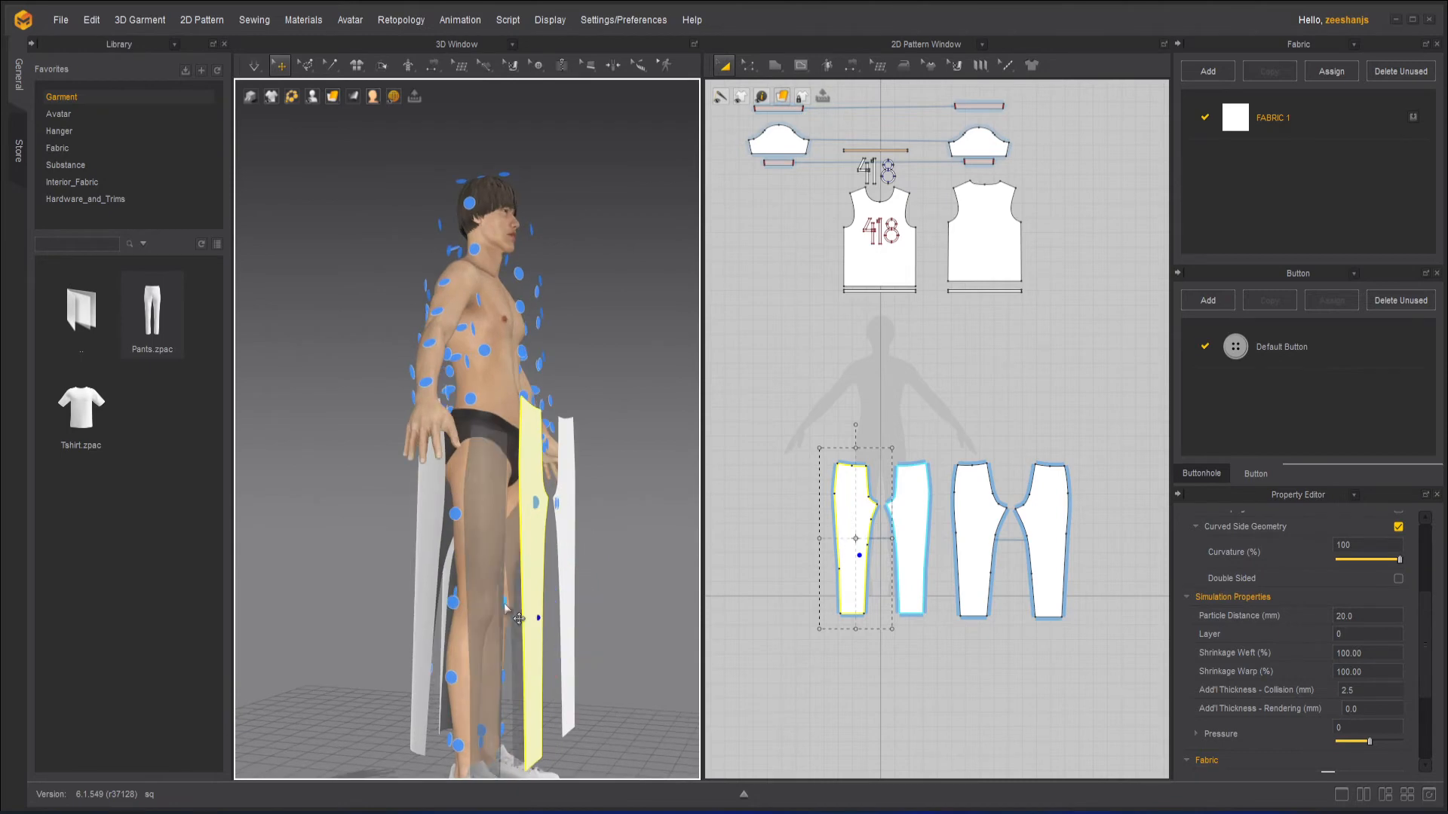
Place the trouser piece on an arrangement point so it wraps around the avatar's leg
{"action": "left_click", "coordinate": [534, 617]}
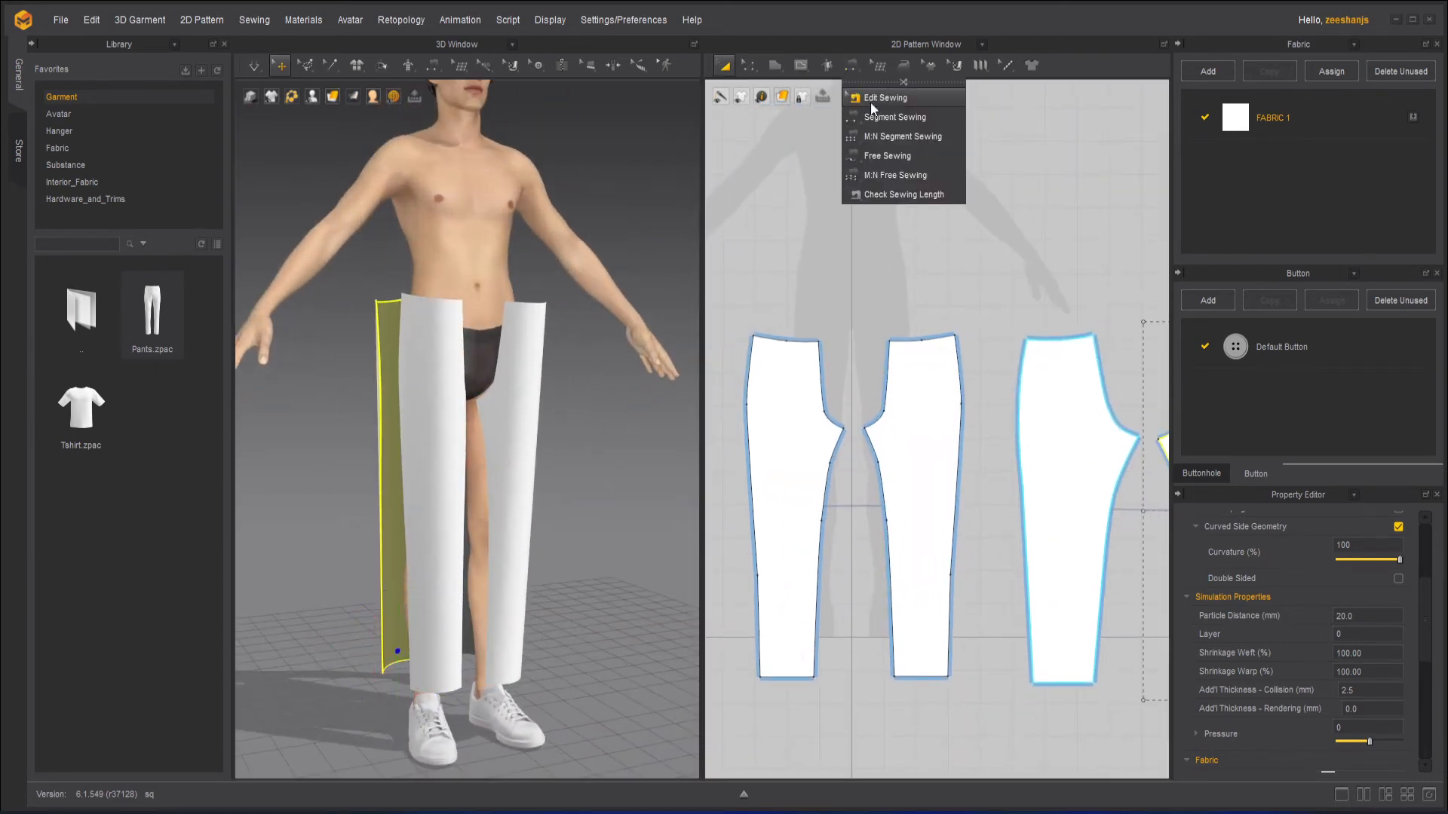
{"action": "mouse_move", "coordinate": [930, 163]}
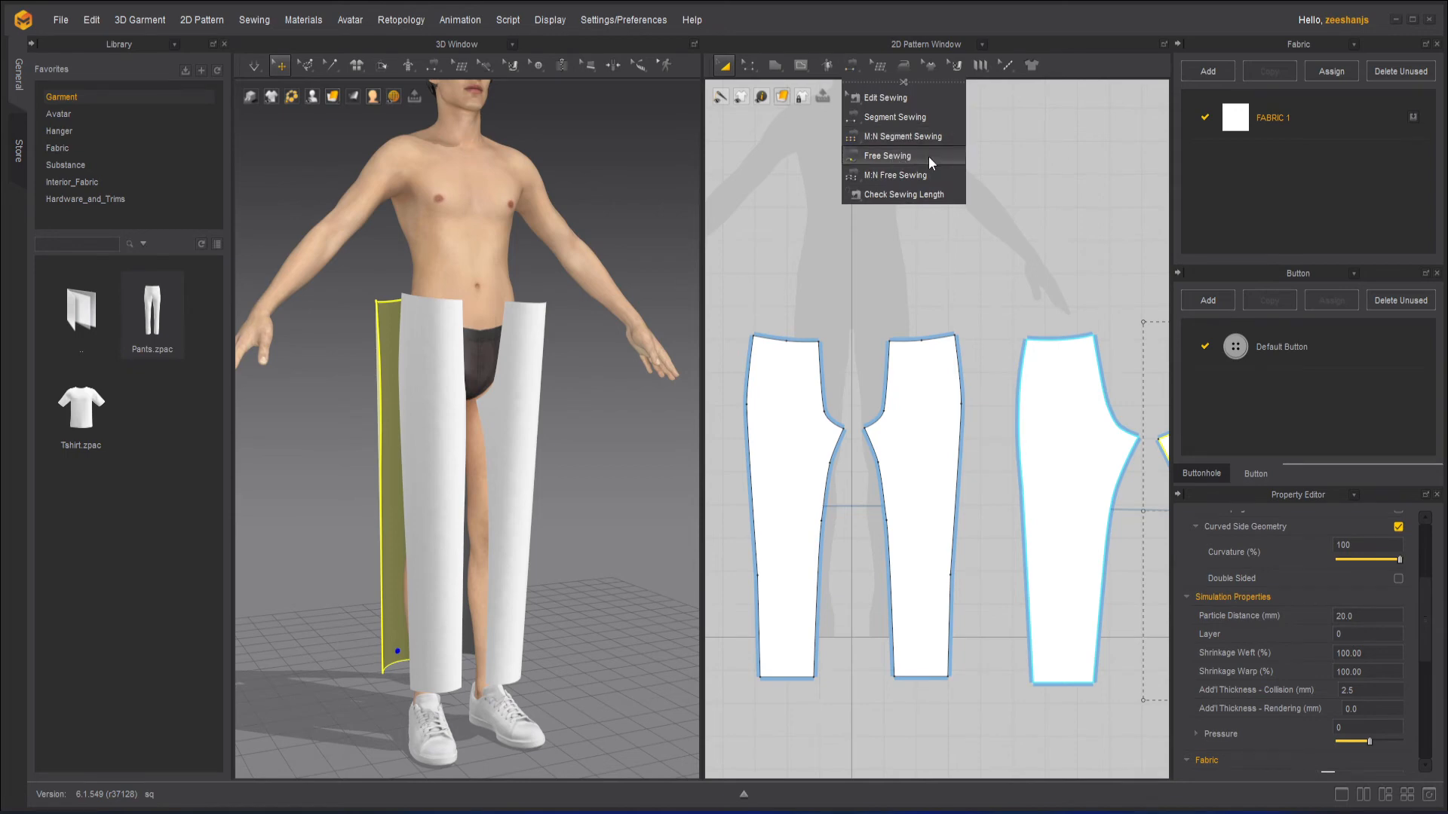
Join the front crotch curves with Free Sewing, then switch to Segment Sewing for the leg edges
{"action": "left_click", "coordinate": [885, 155]}
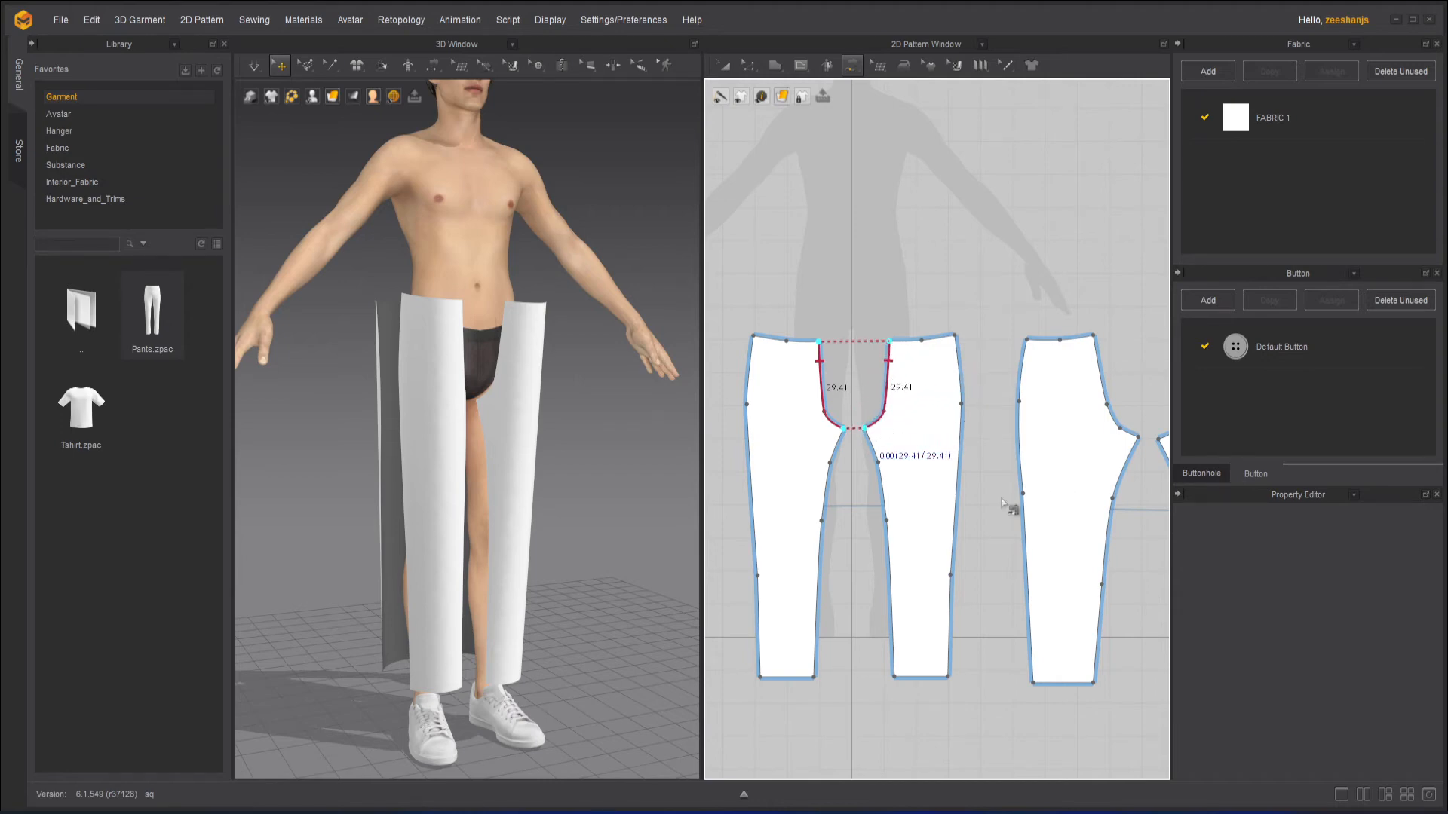
{"action": "left_click", "coordinate": [892, 579]}
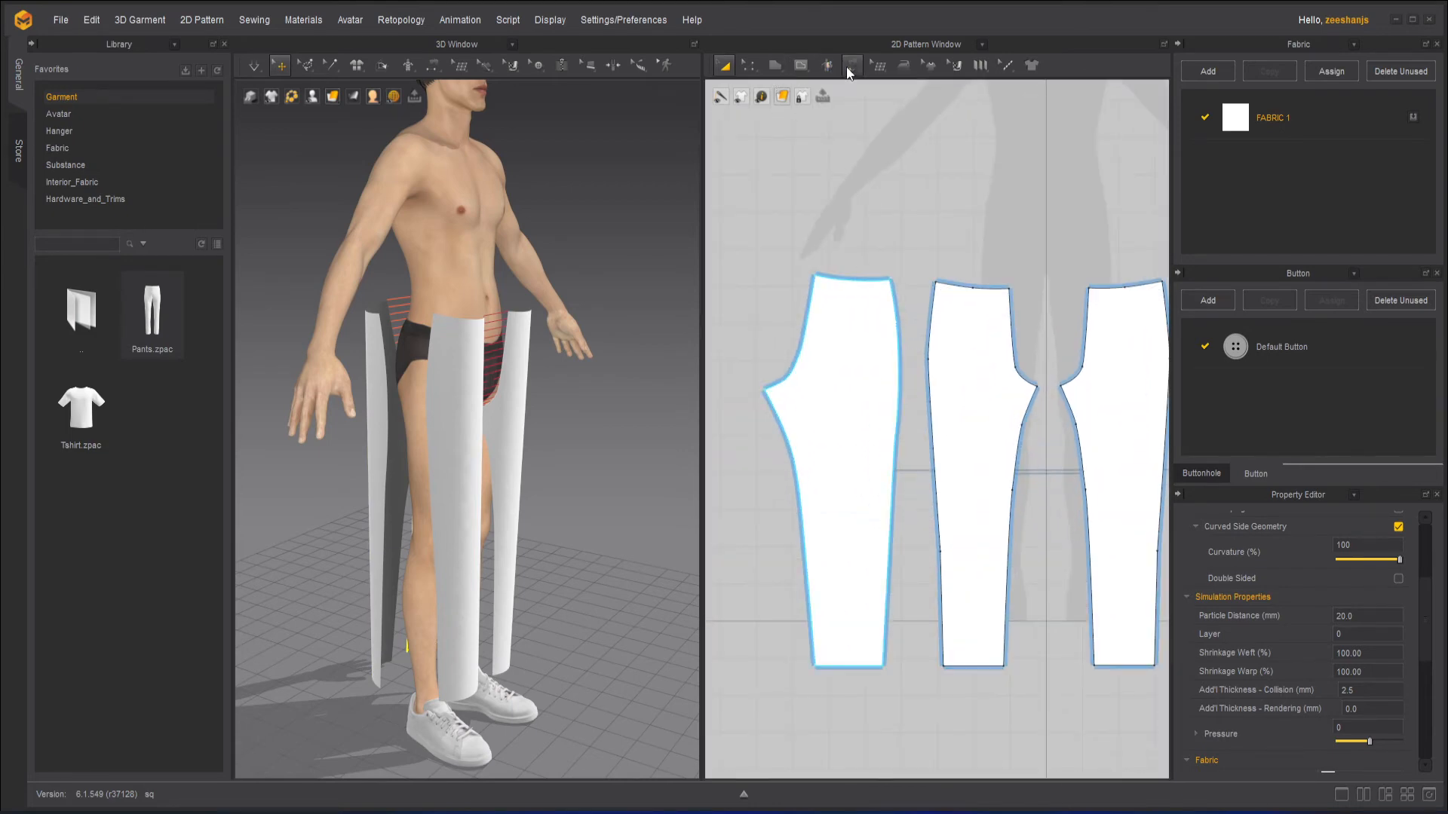
{"action": "left_click", "coordinate": [849, 65]}
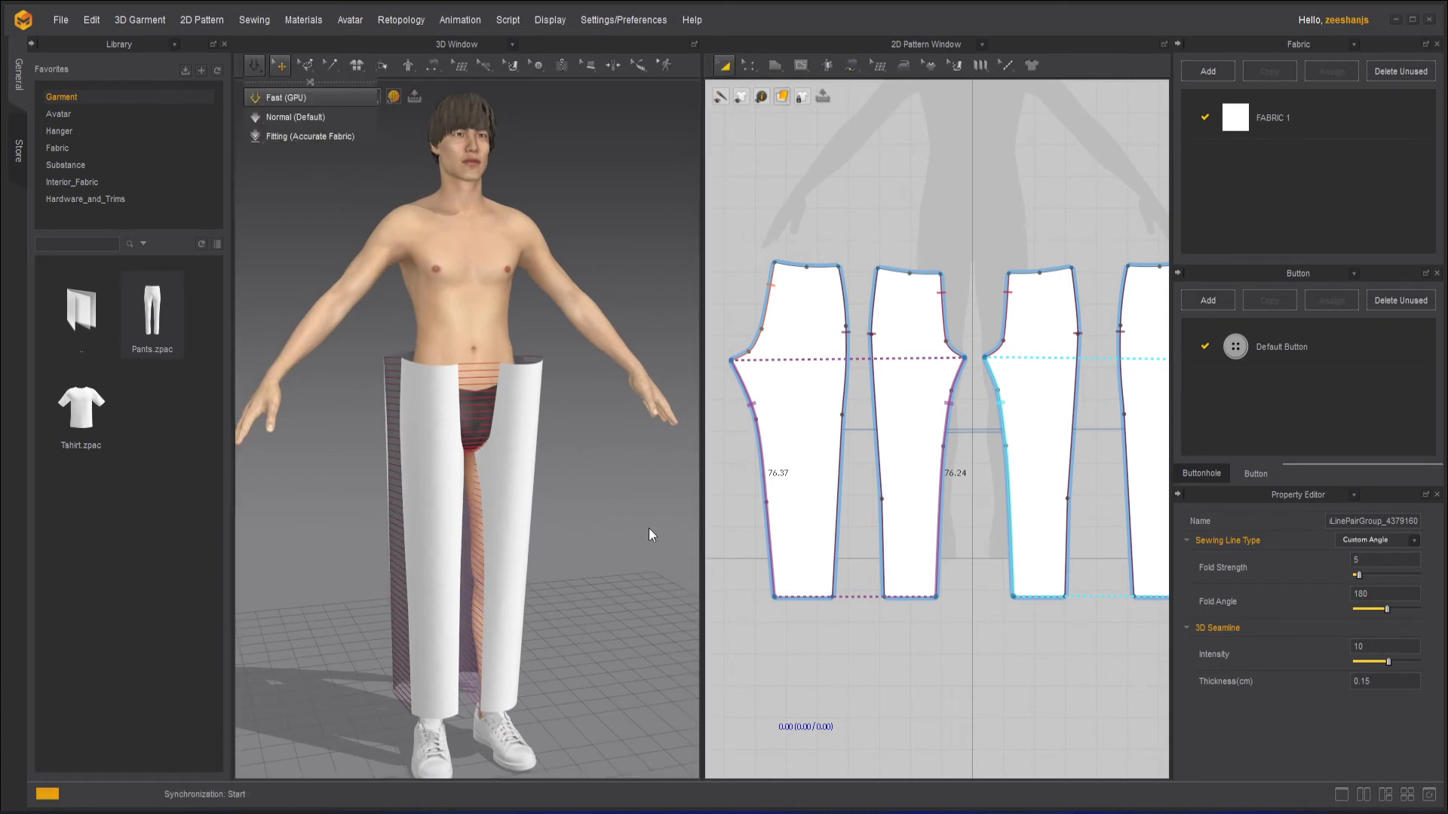
{"action": "mouse_move", "coordinate": [652, 545]}
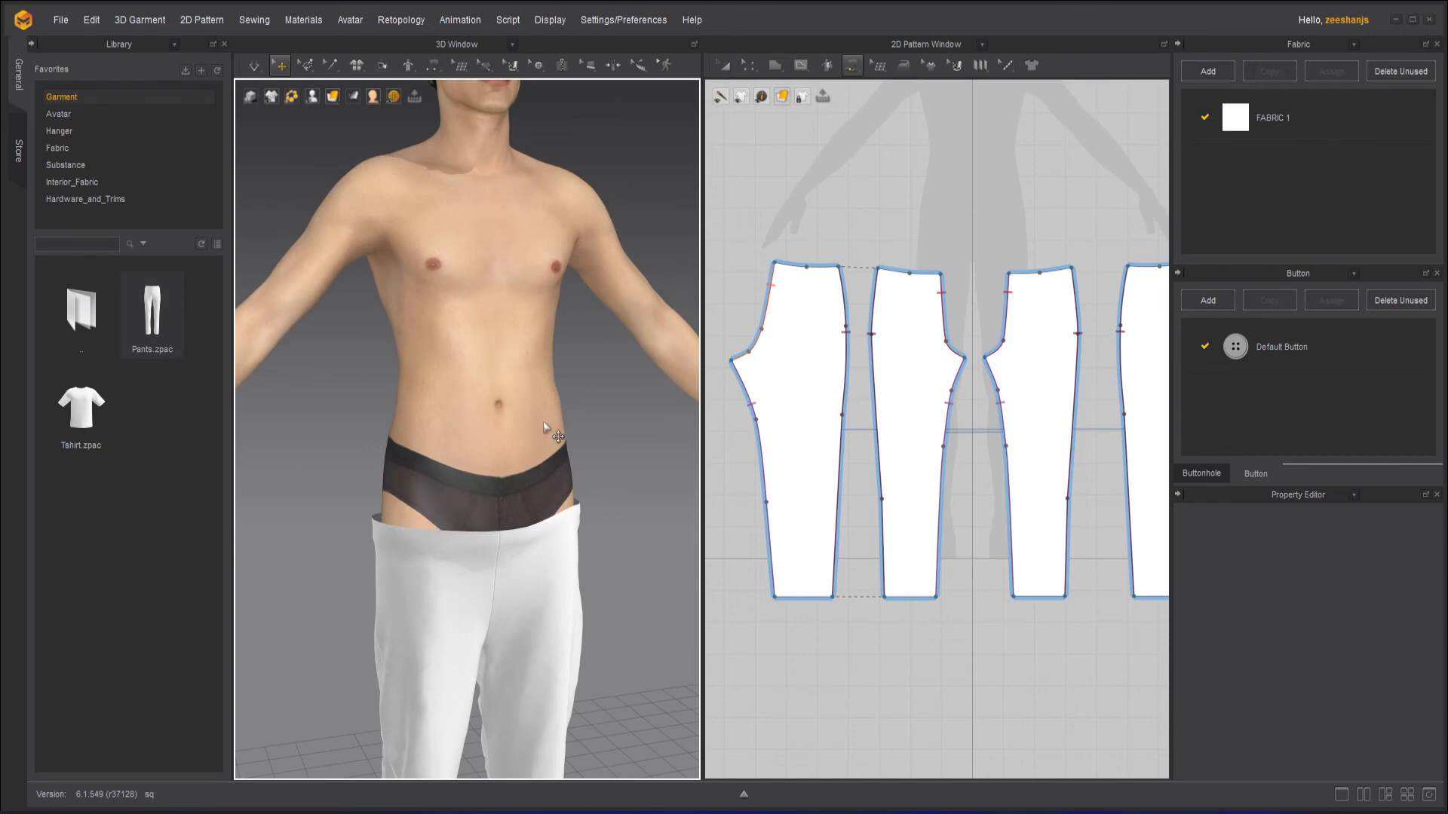
{"action": "mouse_move", "coordinate": [627, 96]}
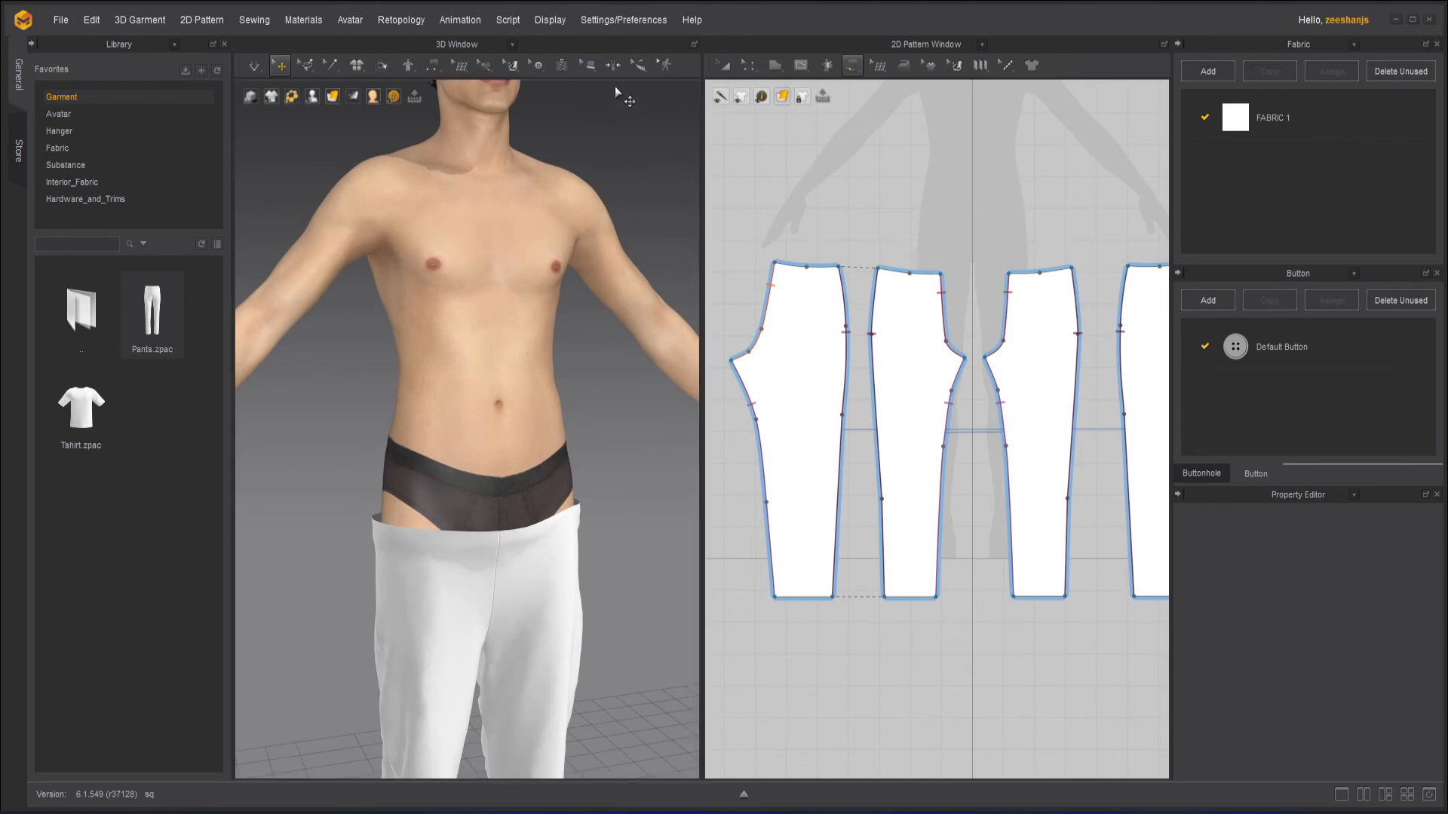
Measure about 19.5 cm across the front waist with Basic Tape Measure (Avatar)
{"action": "left_click", "coordinate": [511, 65]}
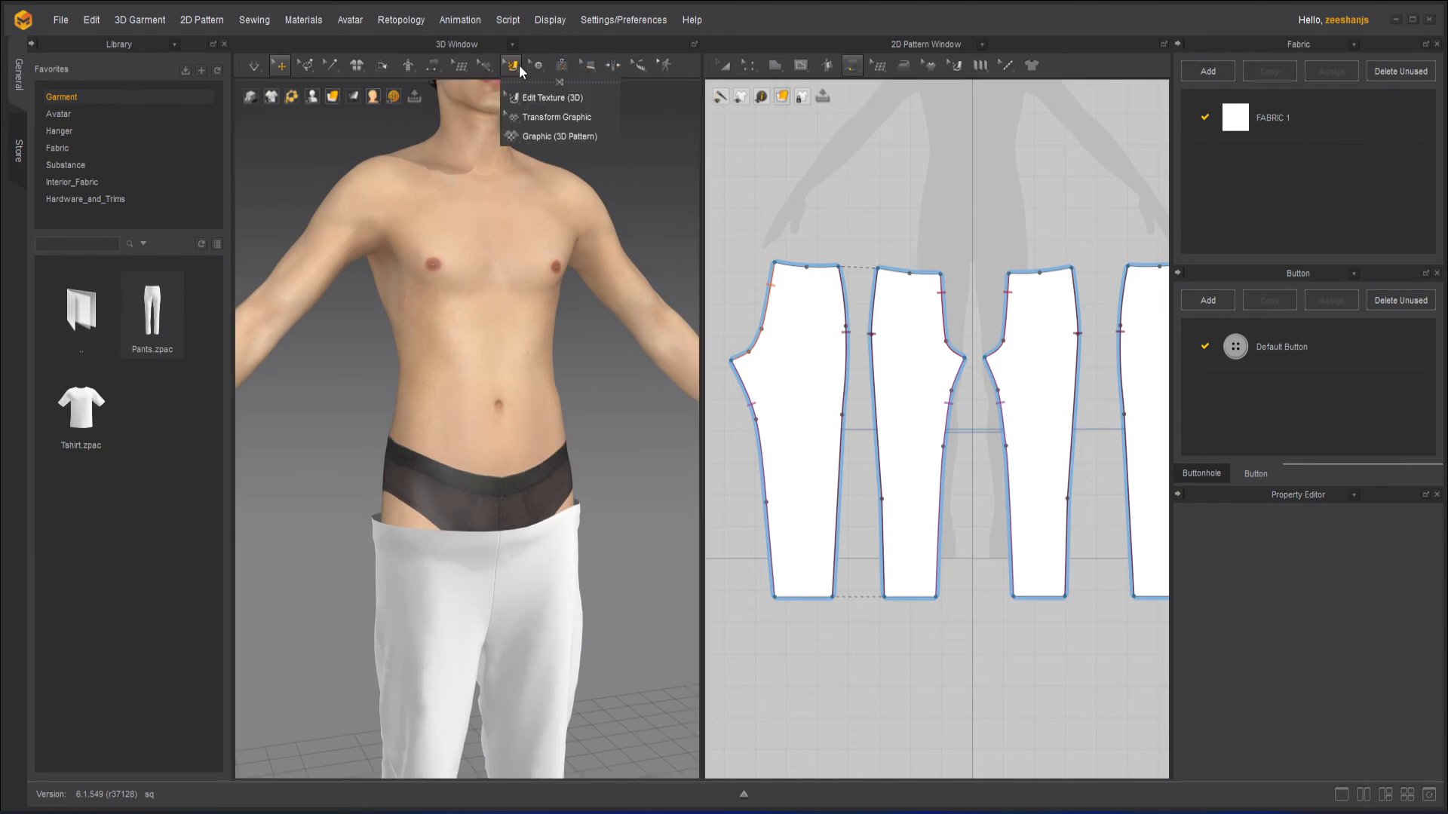
{"action": "left_click", "coordinate": [637, 65]}
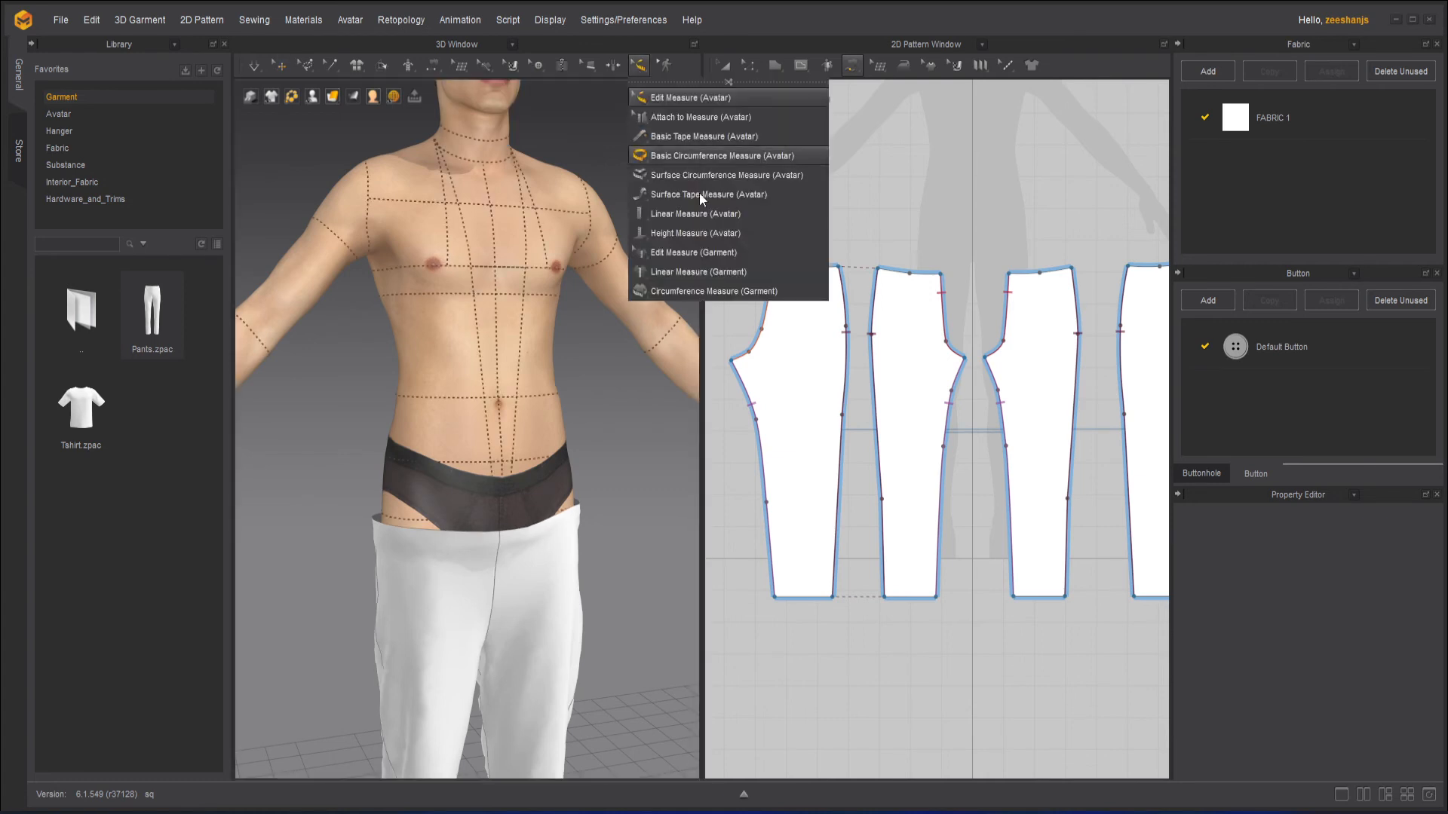
{"action": "mouse_move", "coordinate": [692, 252]}
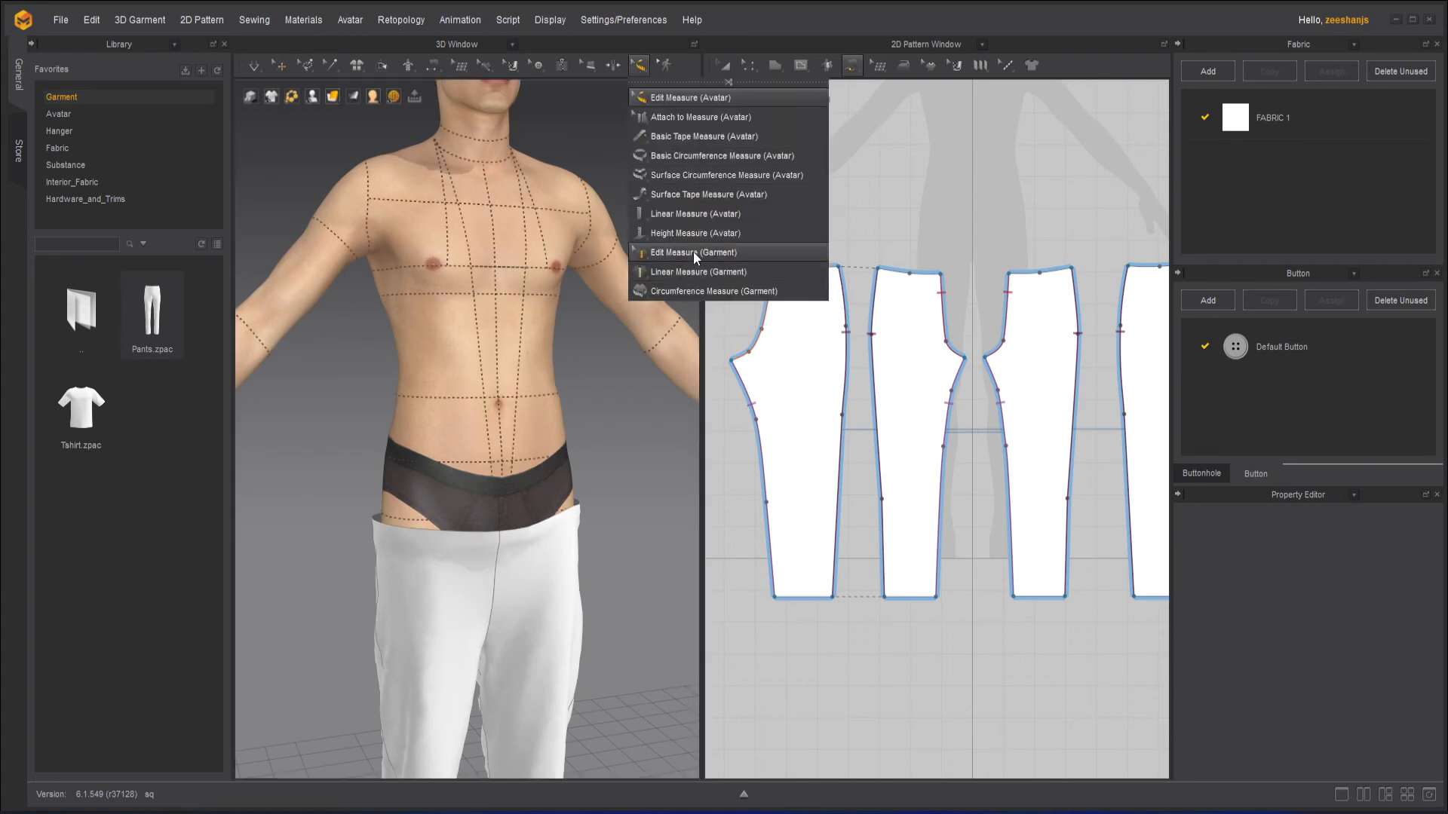
{"action": "mouse_move", "coordinate": [695, 271]}
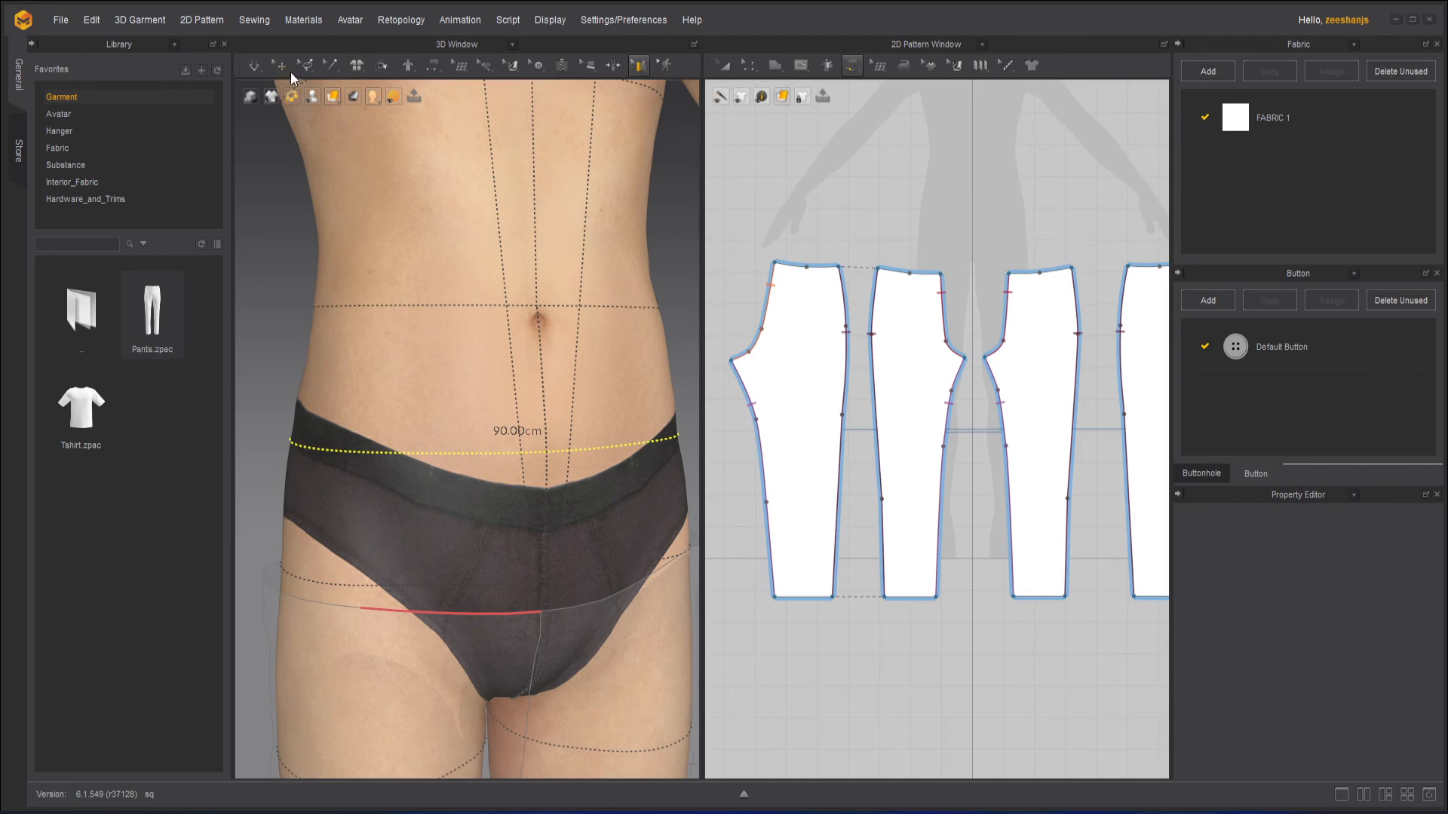
{"action": "left_click", "coordinate": [612, 65]}
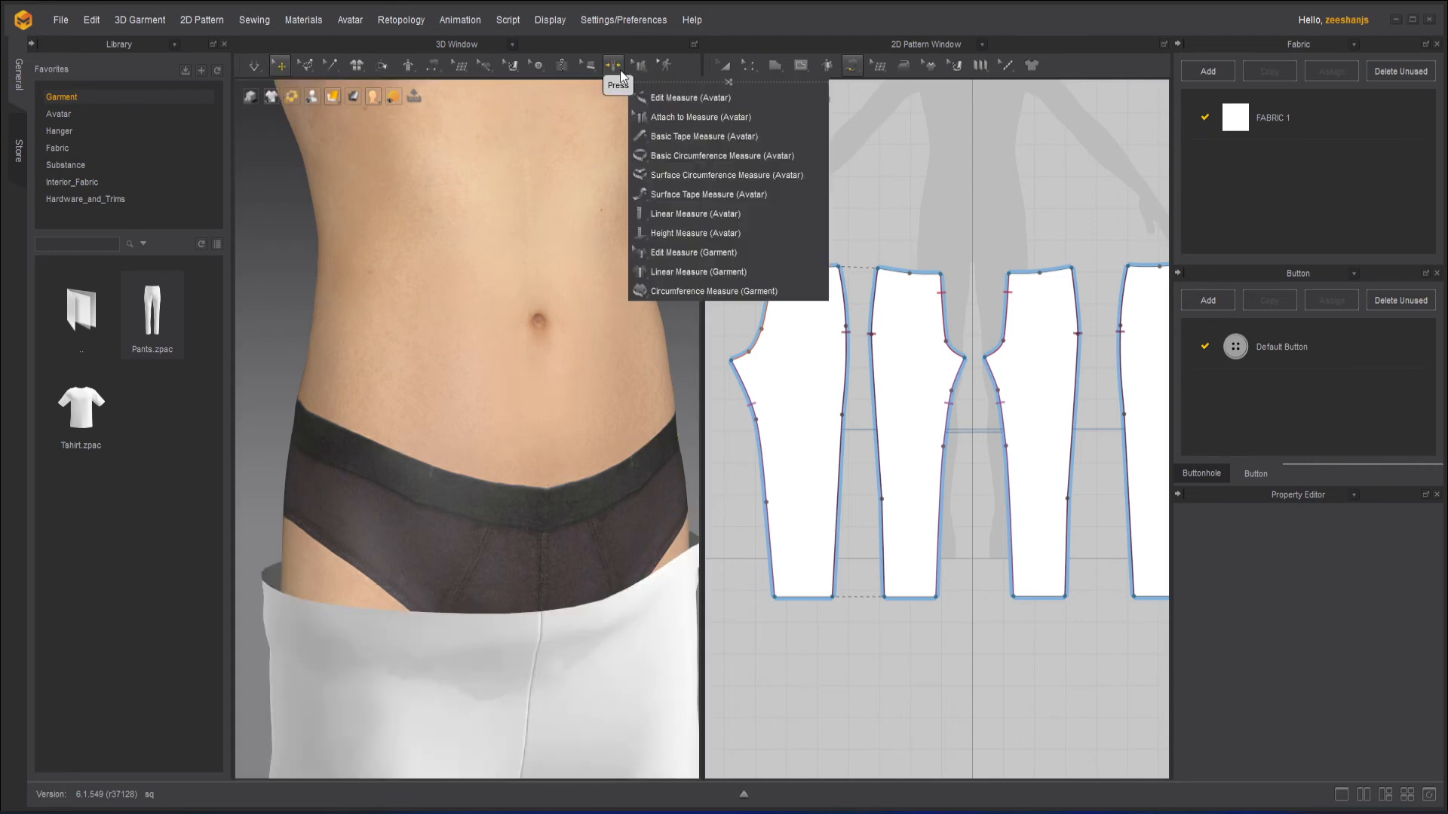
{"action": "mouse_move", "coordinate": [707, 195]}
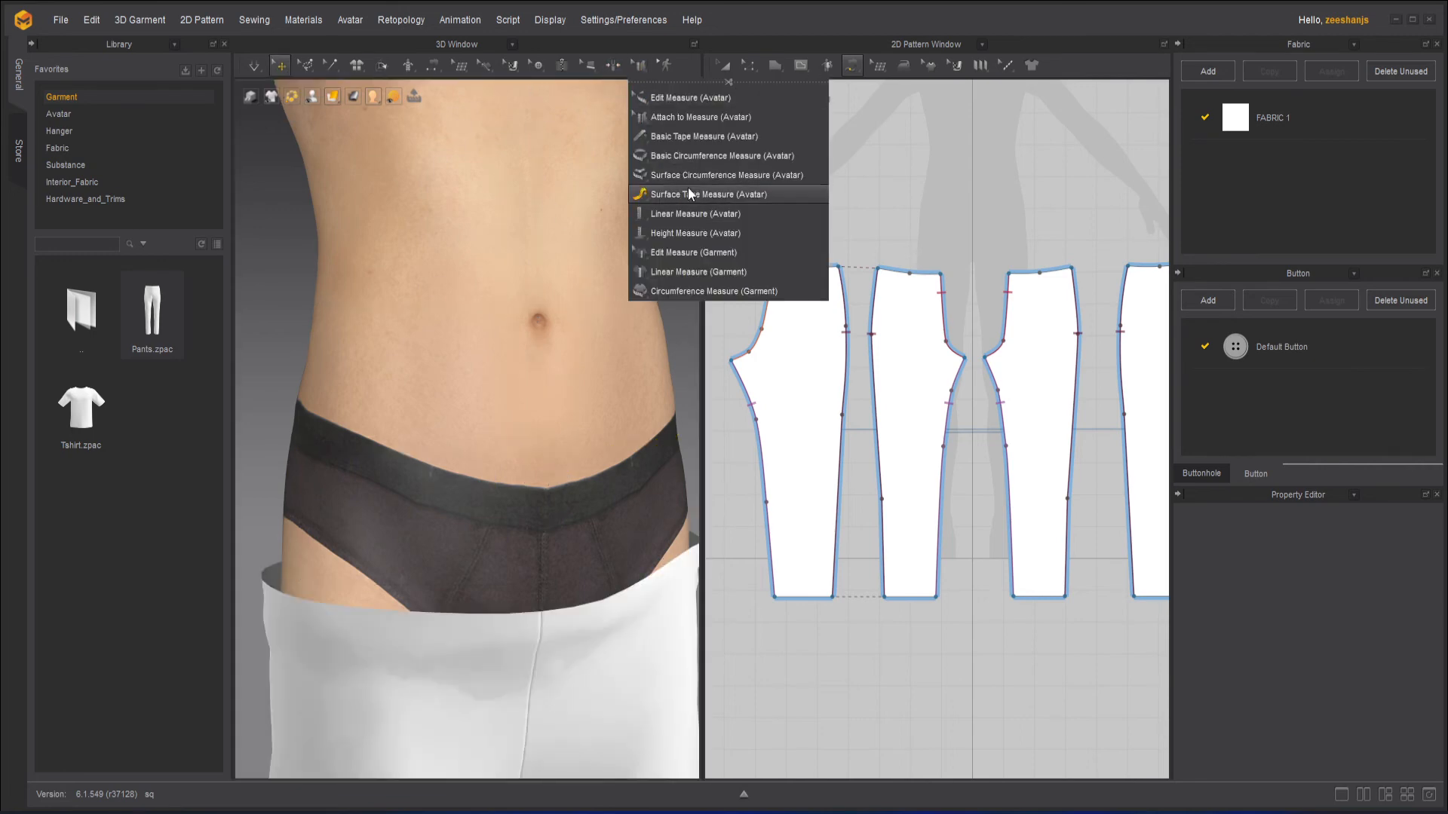
{"action": "mouse_move", "coordinate": [683, 138]}
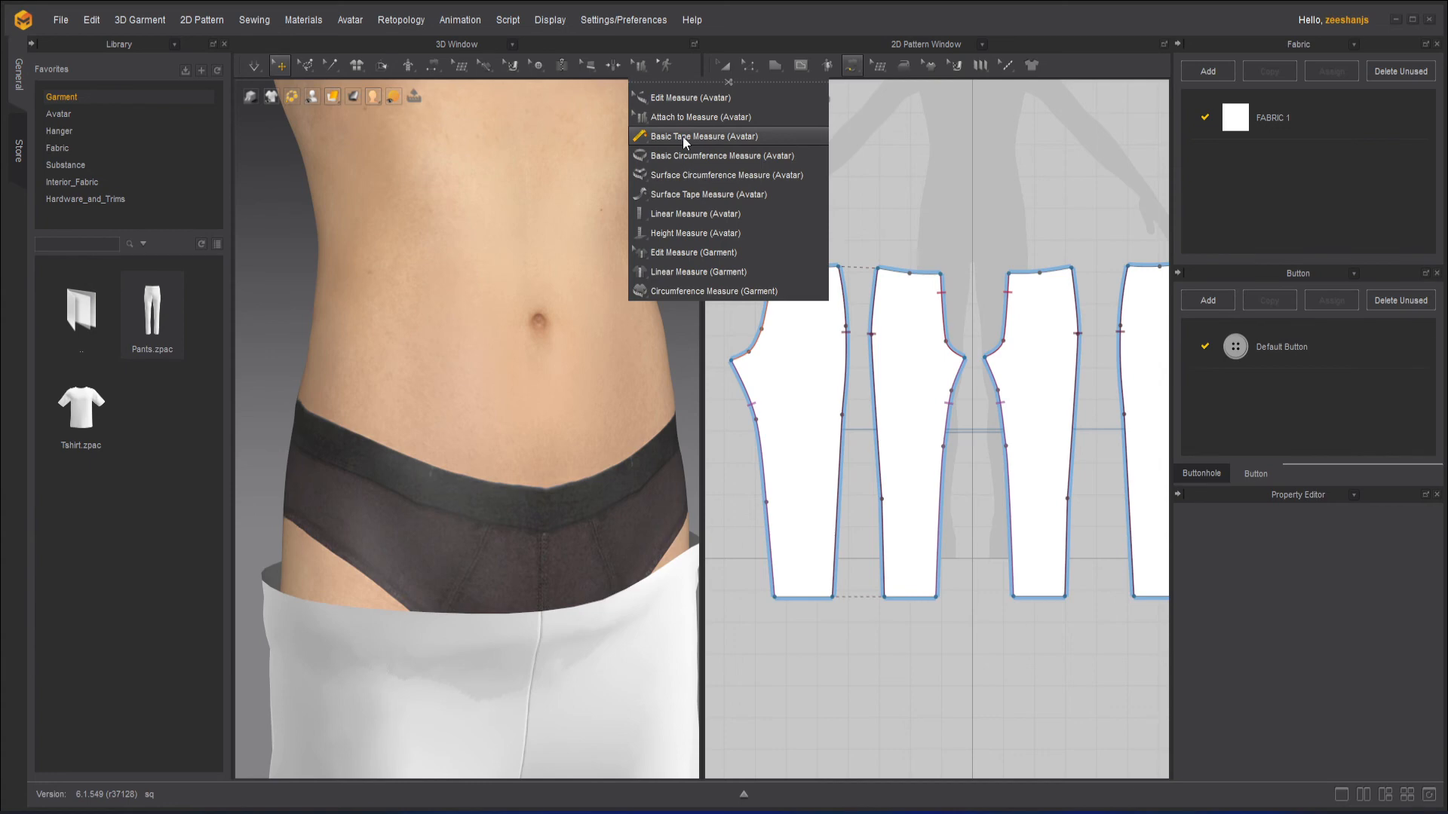
{"action": "left_click", "coordinate": [706, 136]}
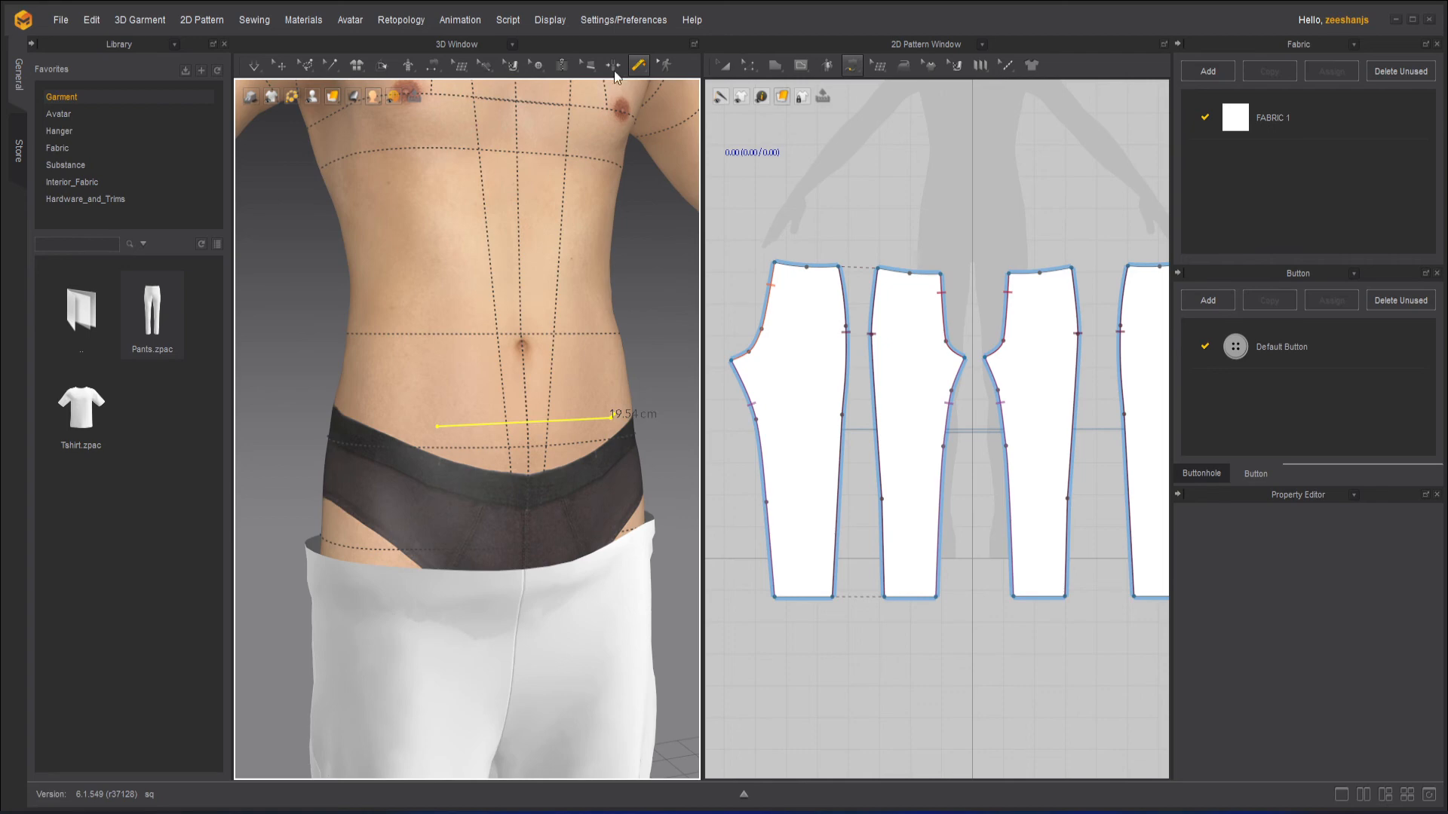
{"action": "left_click", "coordinate": [638, 65]}
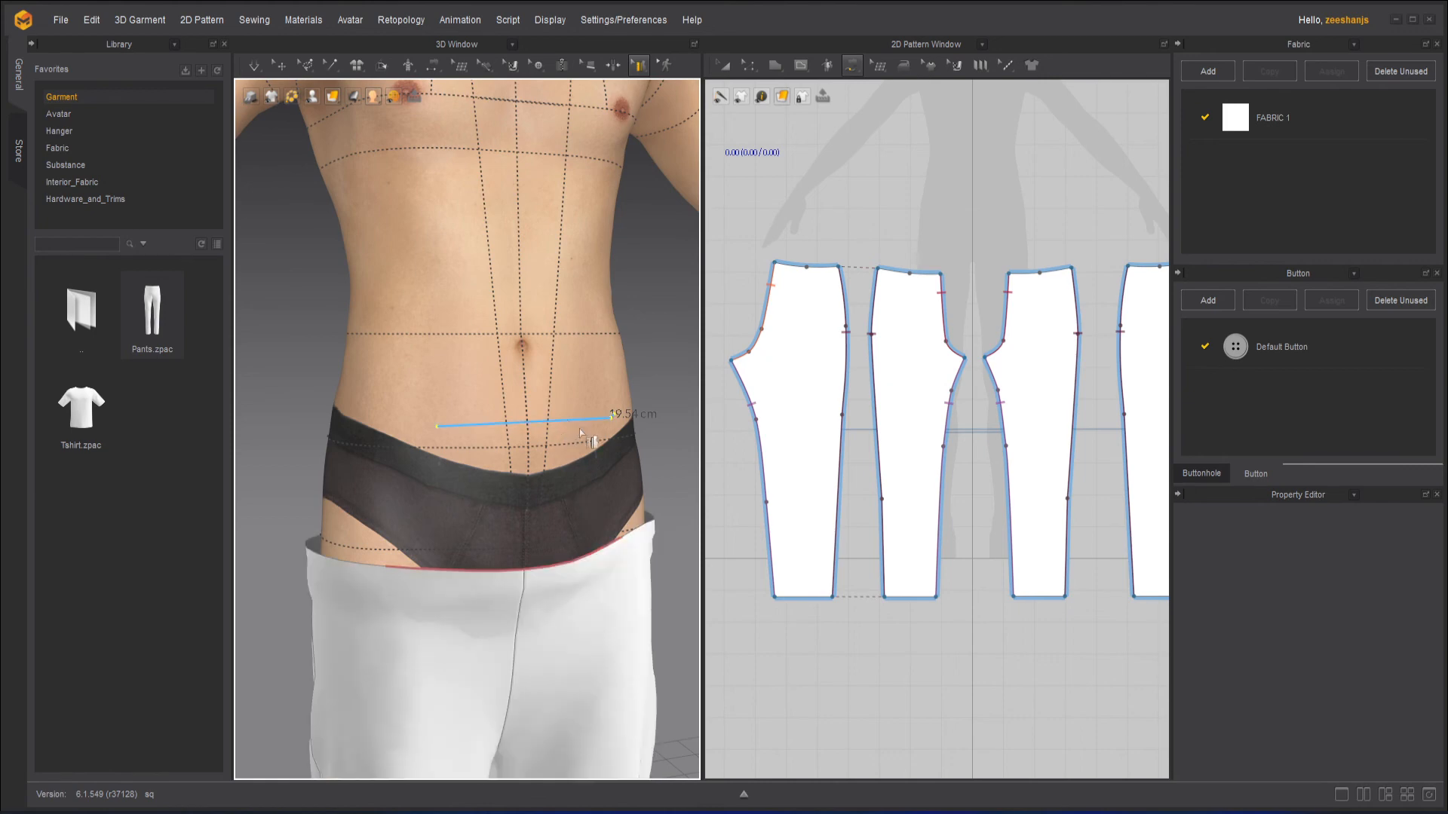
{"action": "left_click", "coordinate": [254, 65]}
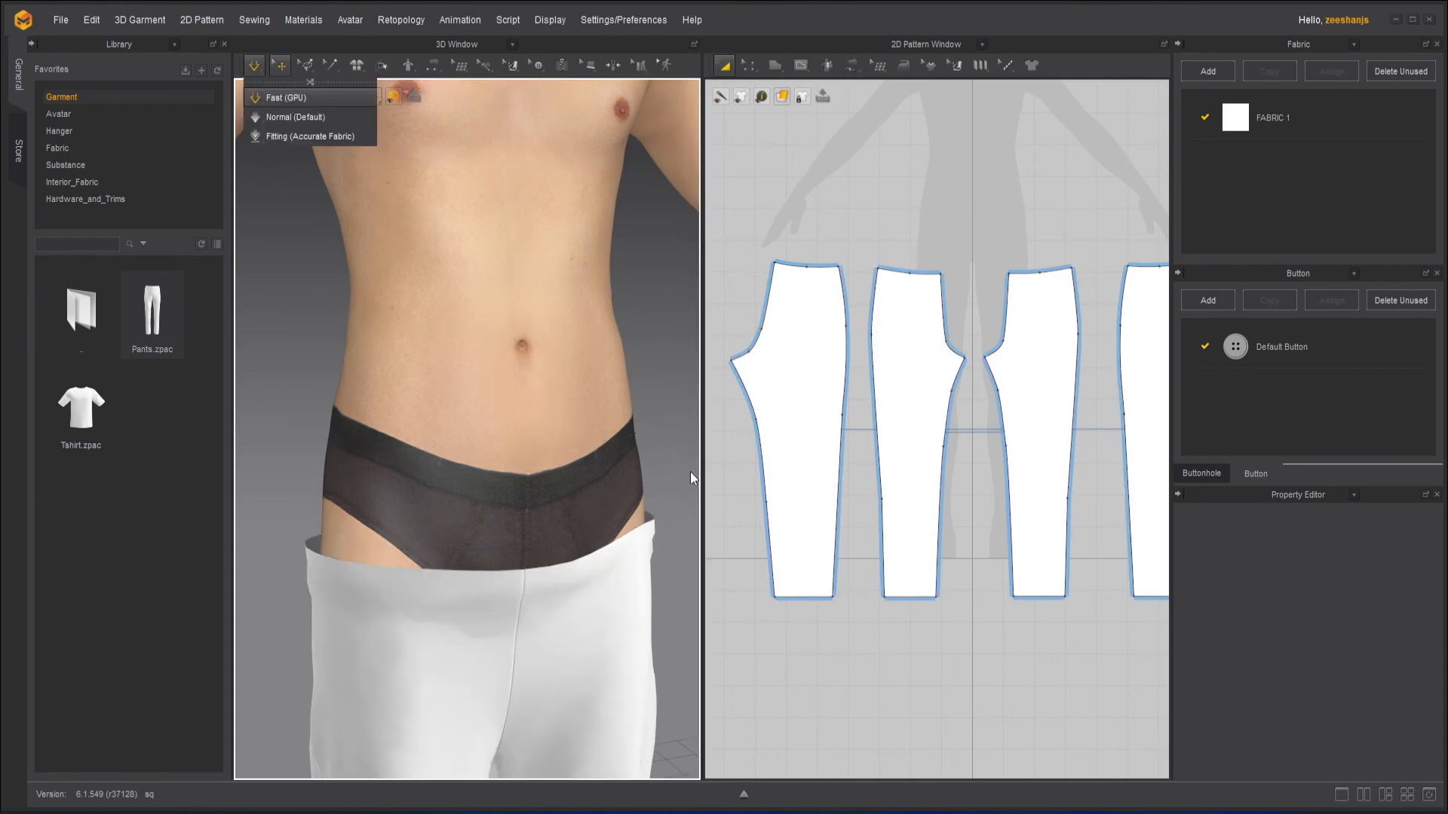
Measure across the avatar's lower back at the waist with the tape measure
{"action": "left_click", "coordinate": [290, 96]}
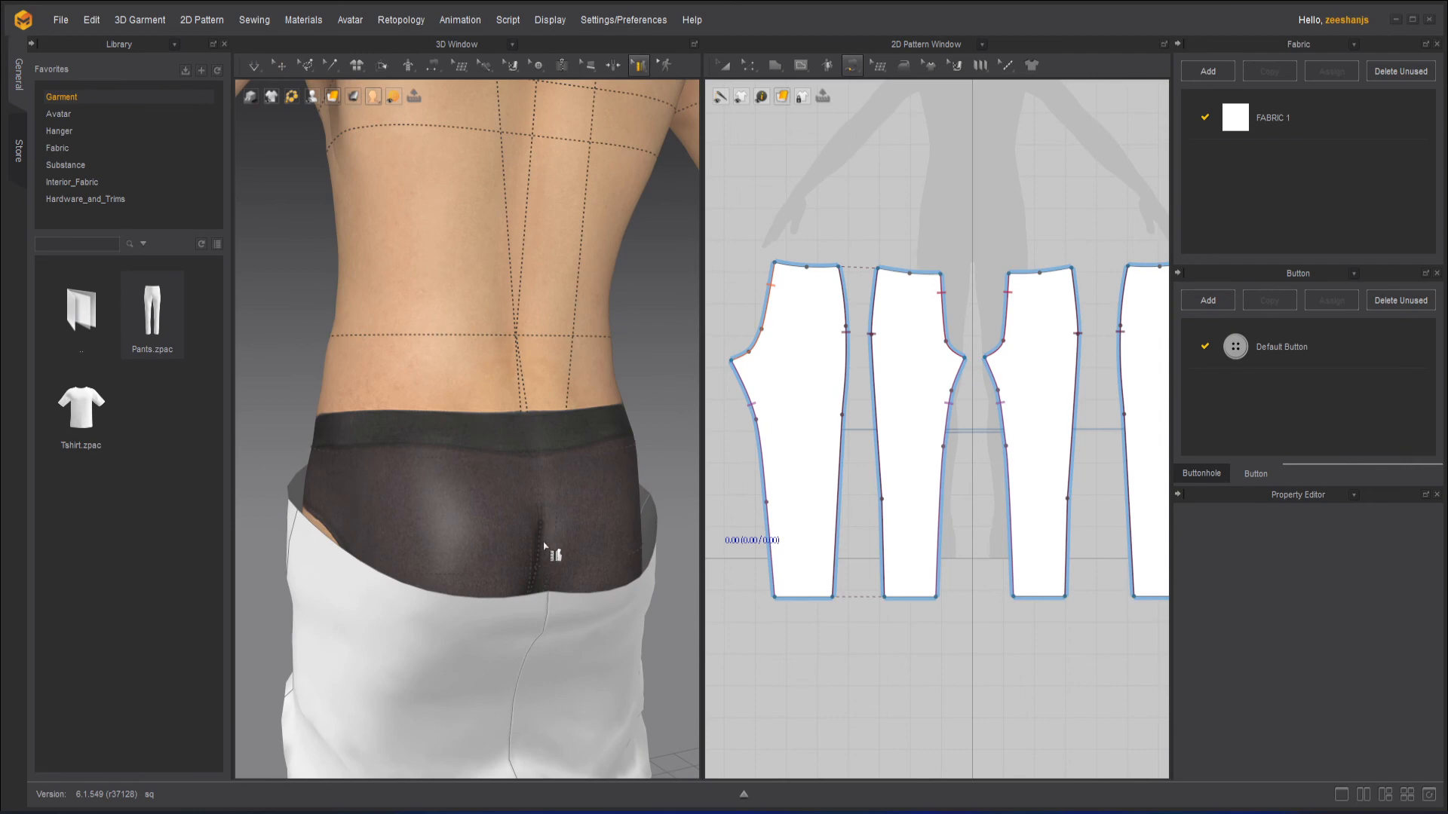
{"action": "left_click", "coordinate": [638, 65]}
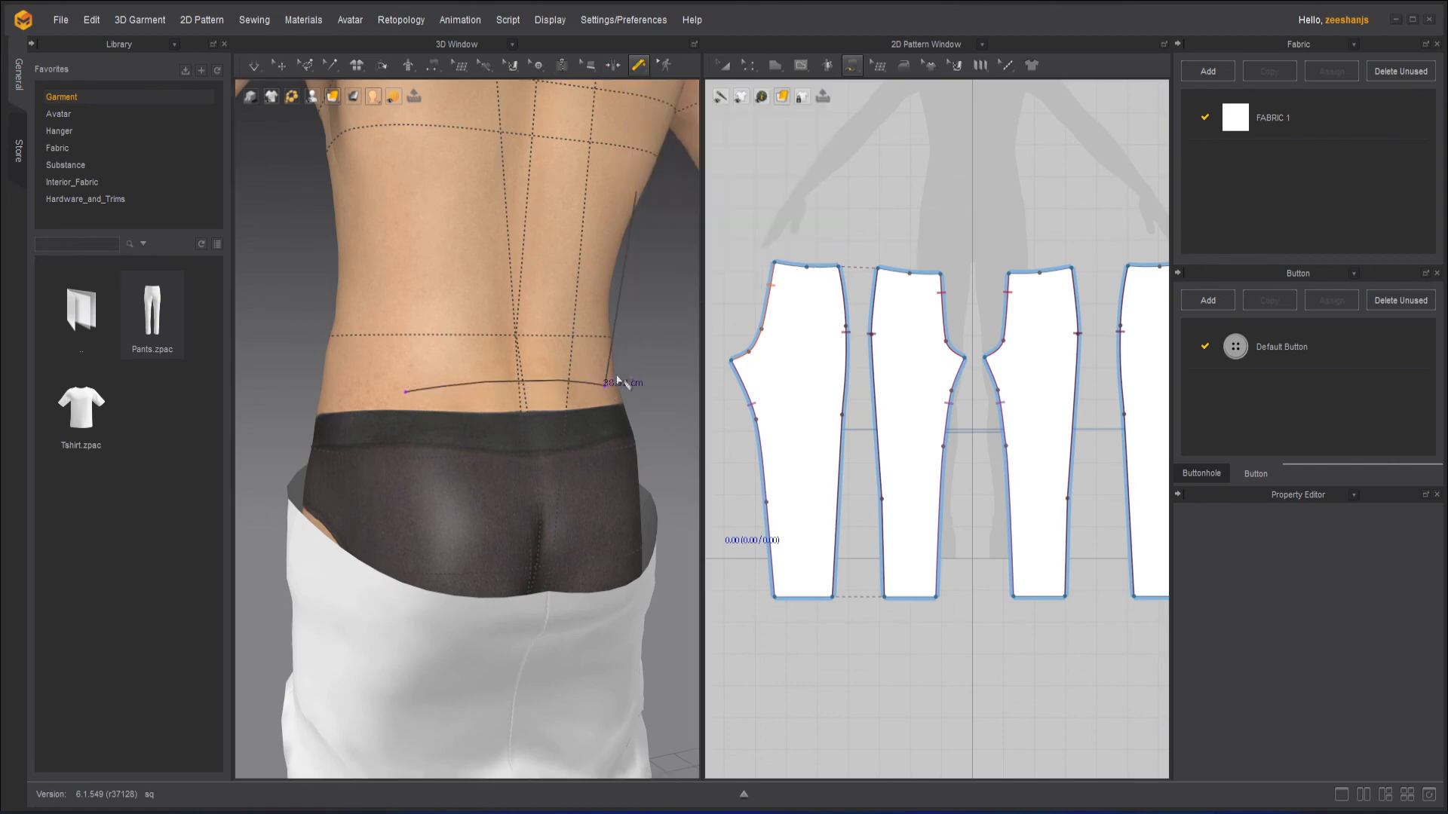
{"action": "left_click", "coordinate": [638, 65]}
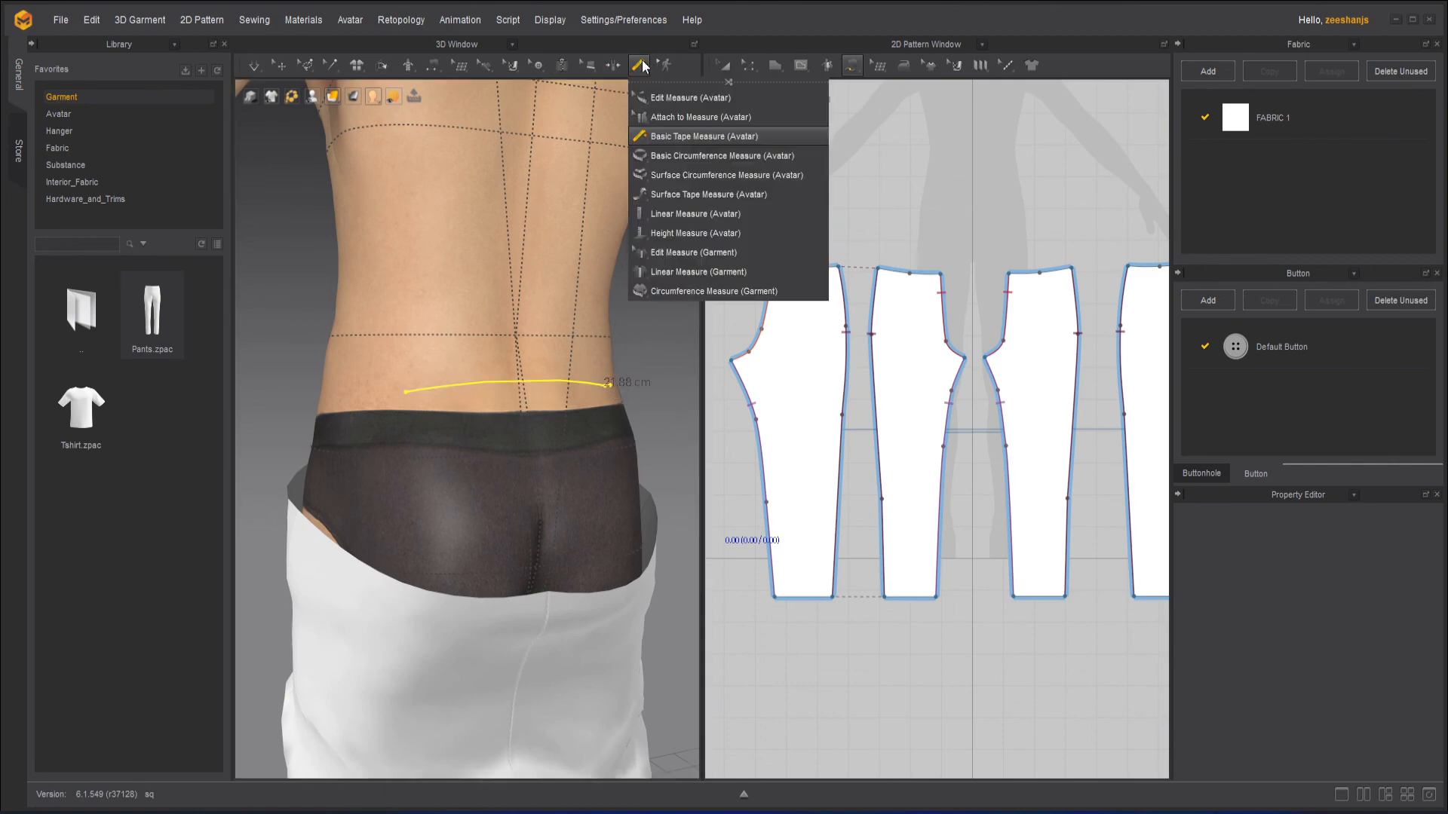
{"action": "mouse_move", "coordinate": [687, 98]}
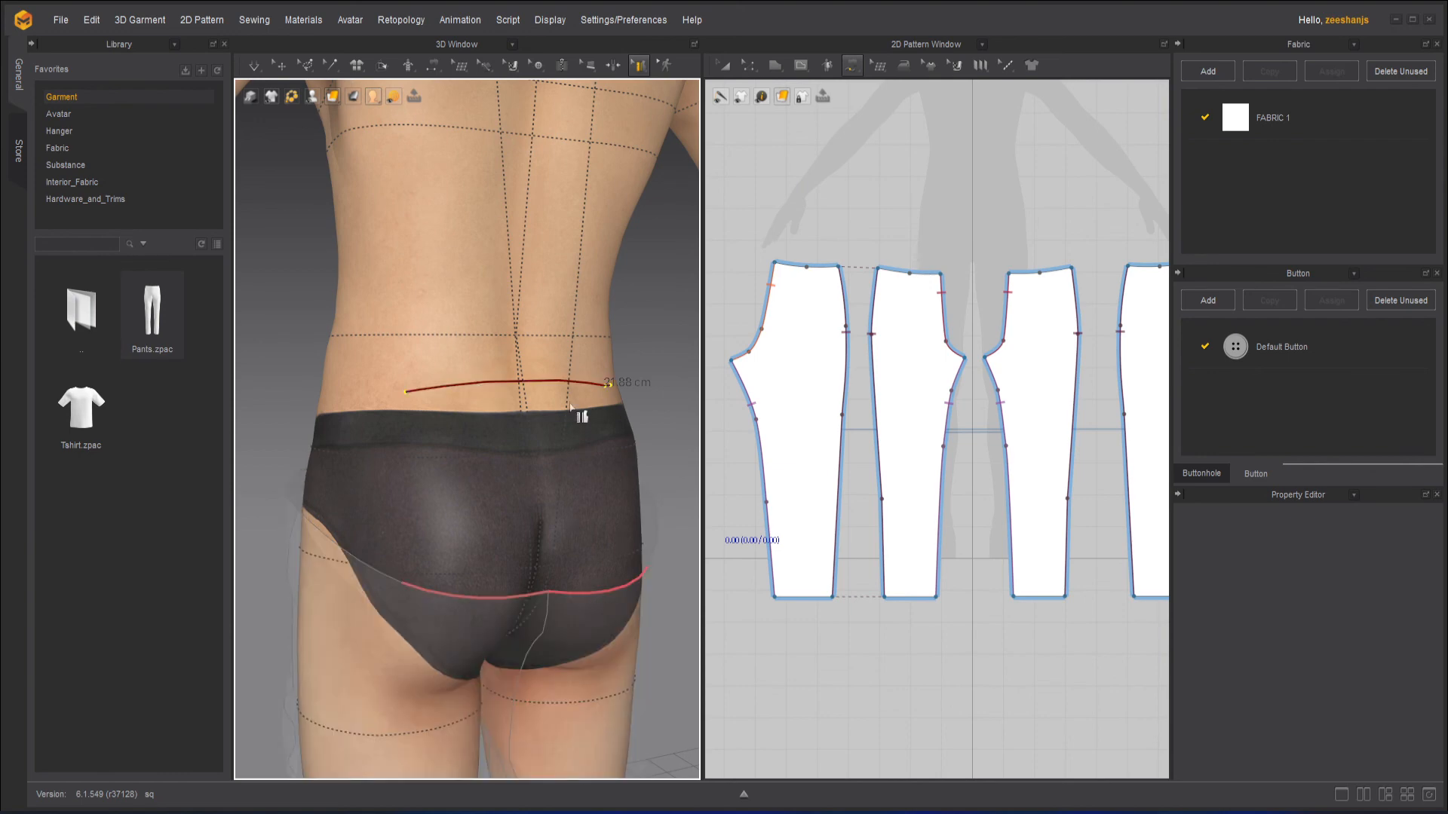
{"action": "left_click", "coordinate": [257, 65]}
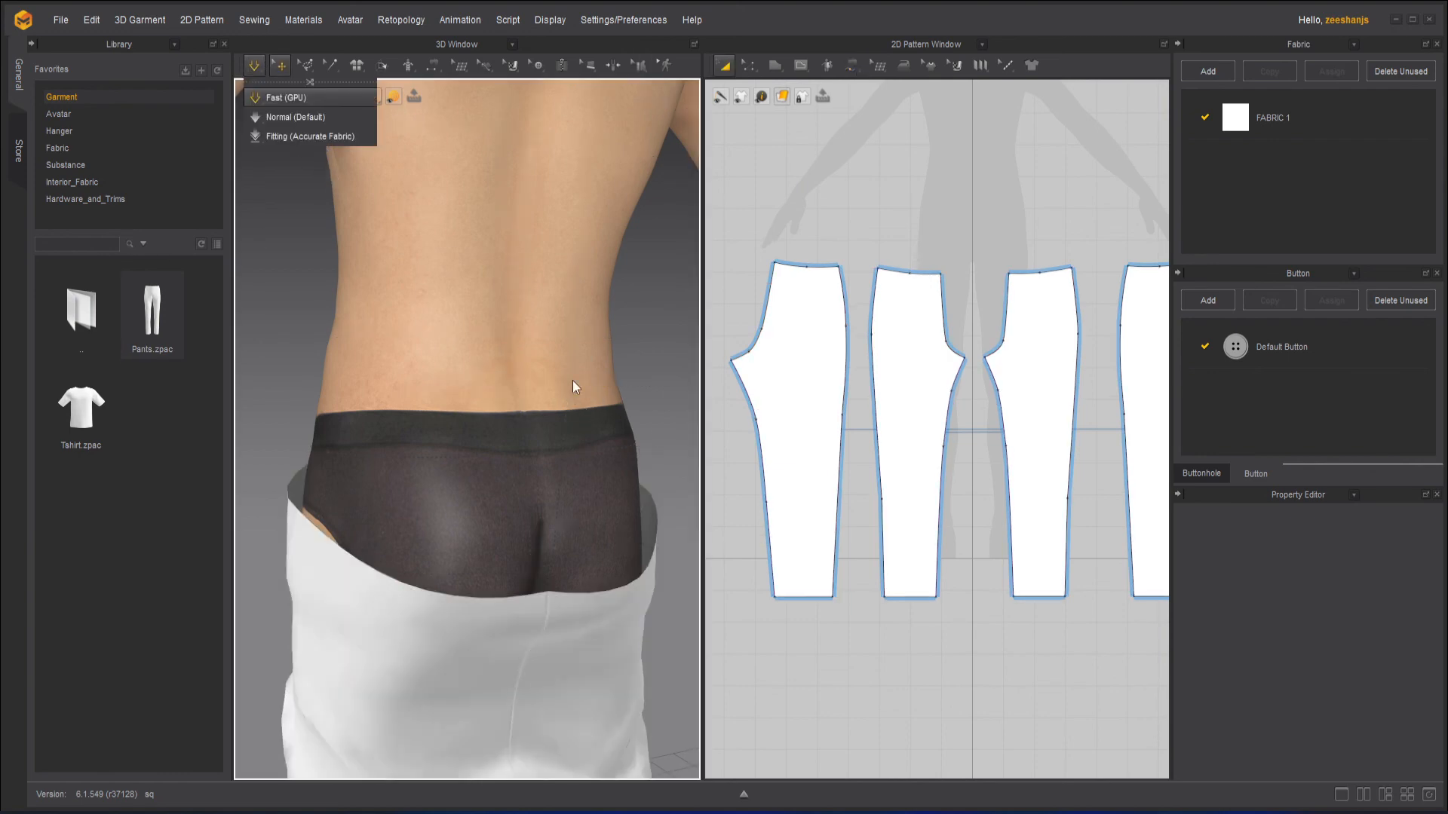
{"action": "left_click", "coordinate": [291, 97]}
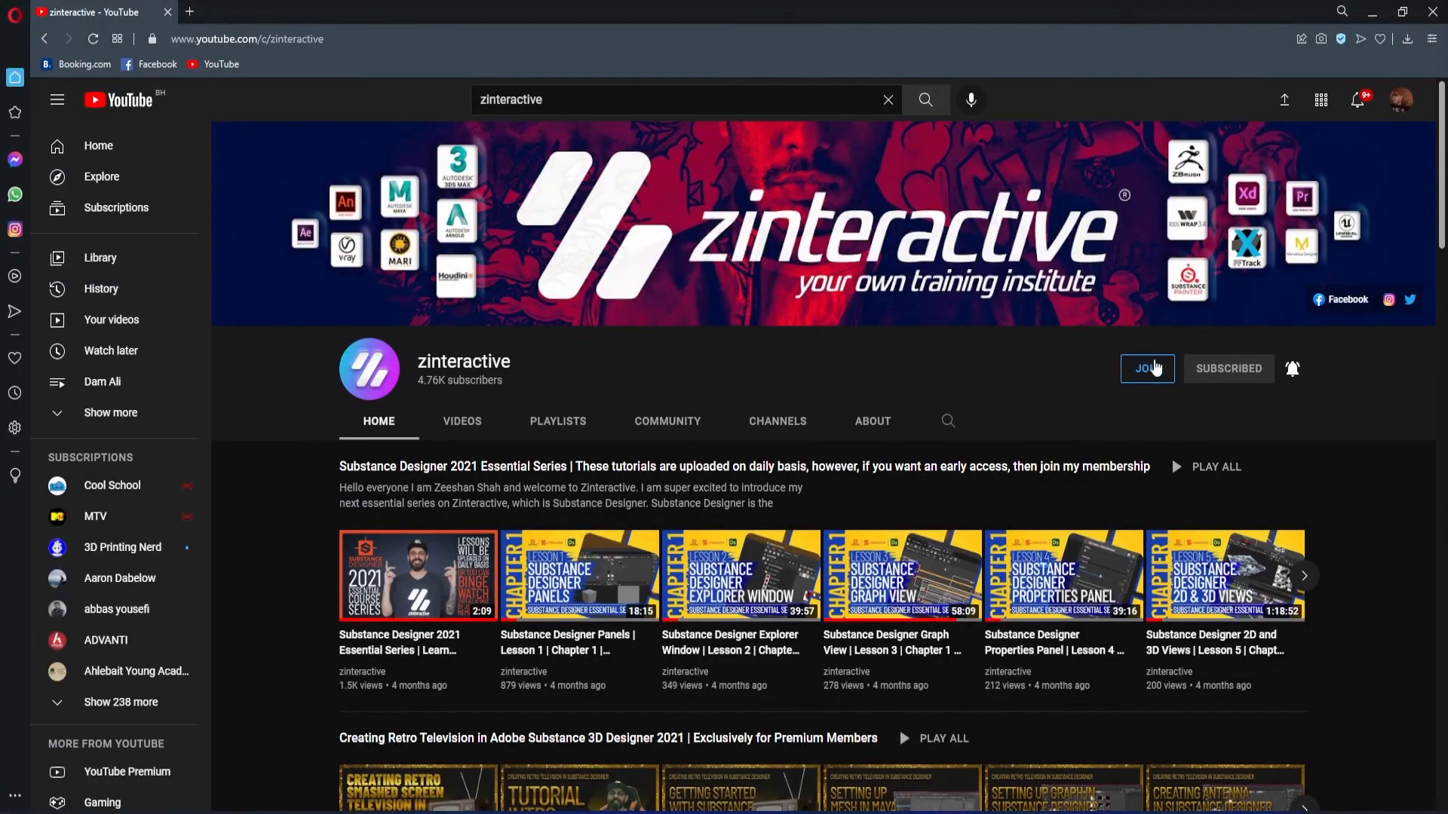
Show the Zi Early Bird Level membership tier at $29.99/month via JOIN
{"action": "left_click", "coordinate": [1146, 368]}
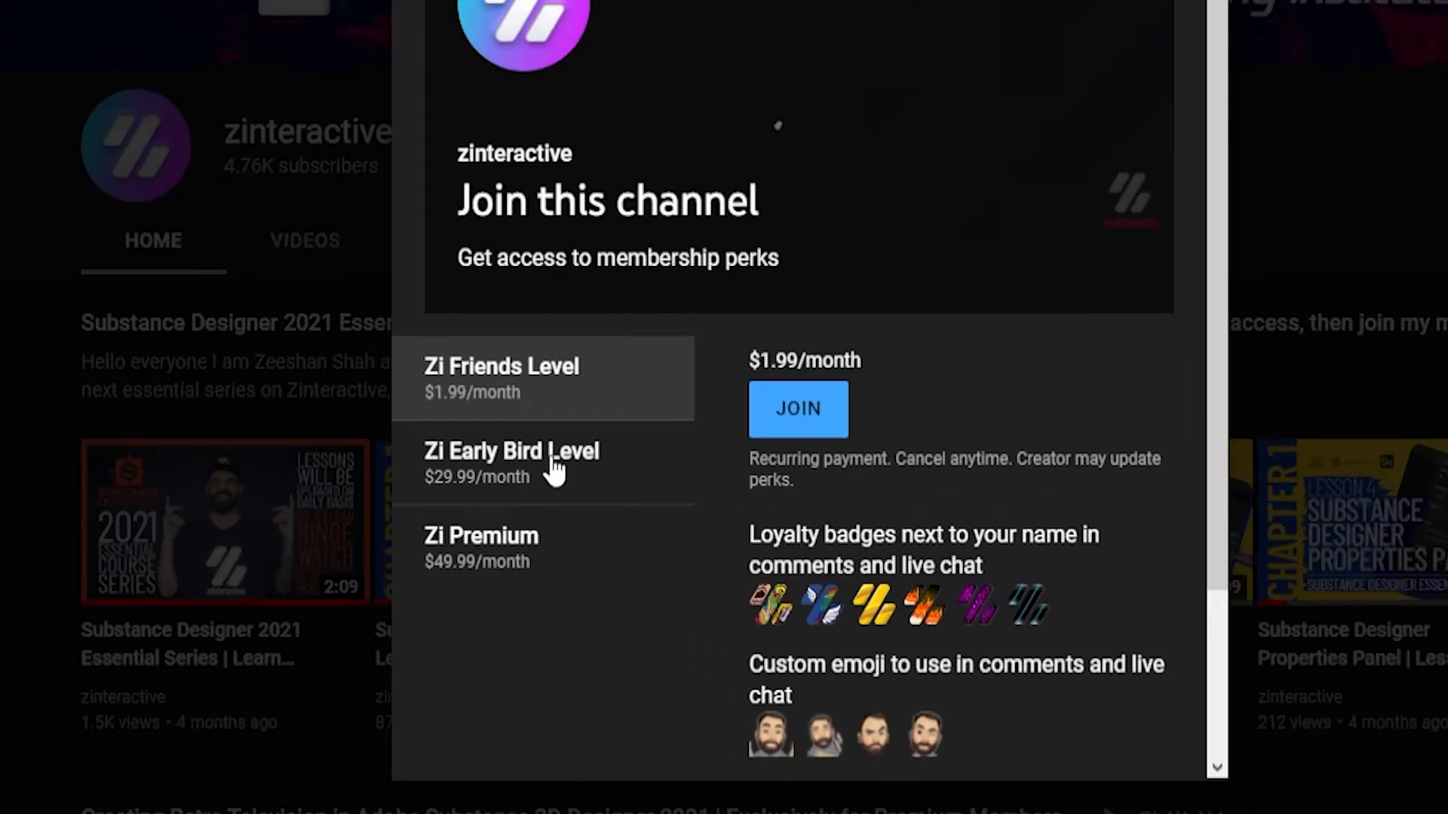
{"action": "left_click", "coordinate": [512, 462]}
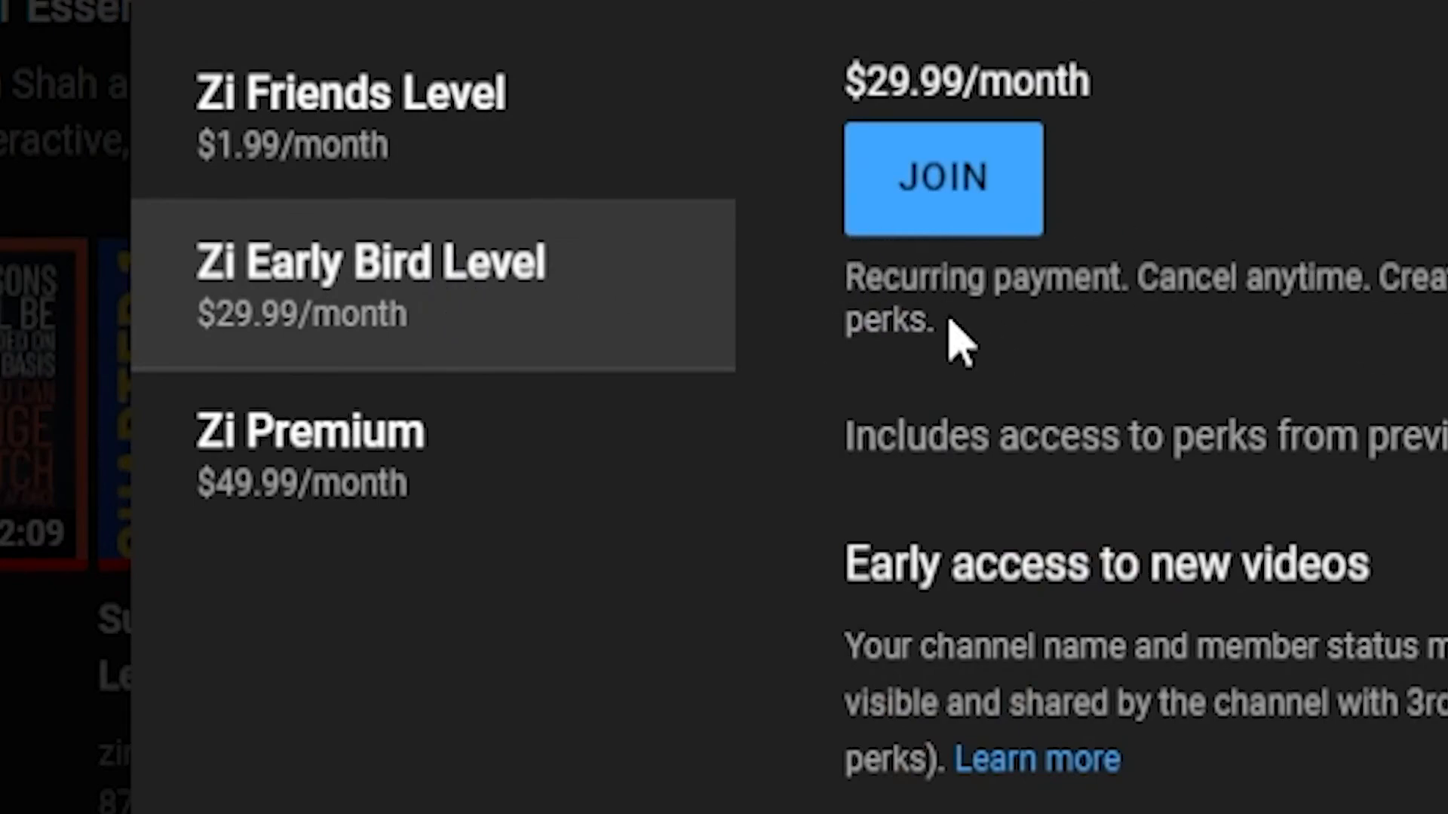